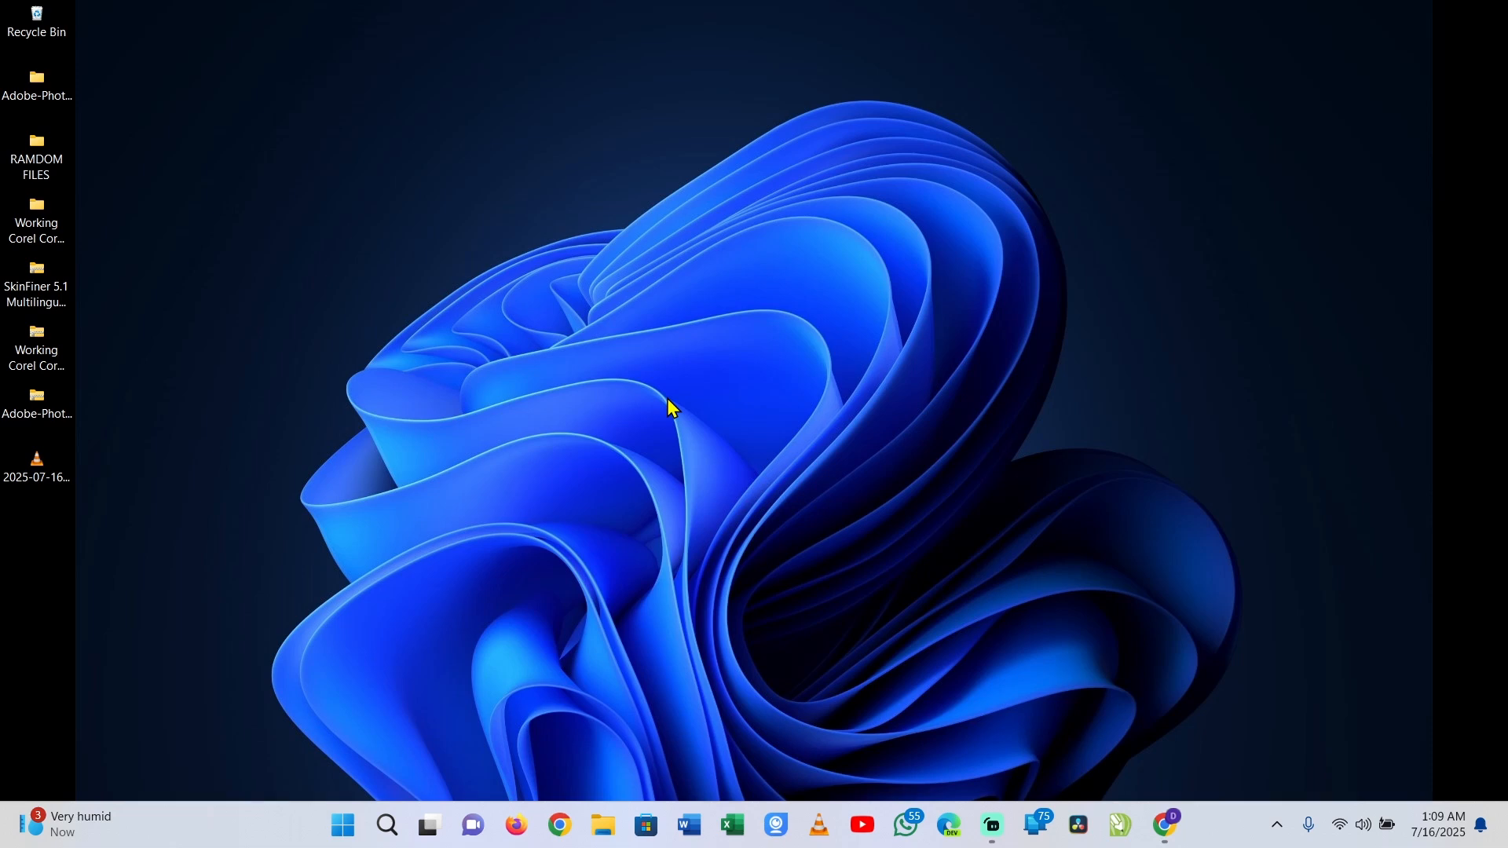
{"action": "mouse_move", "coordinate": [1227, 832]}
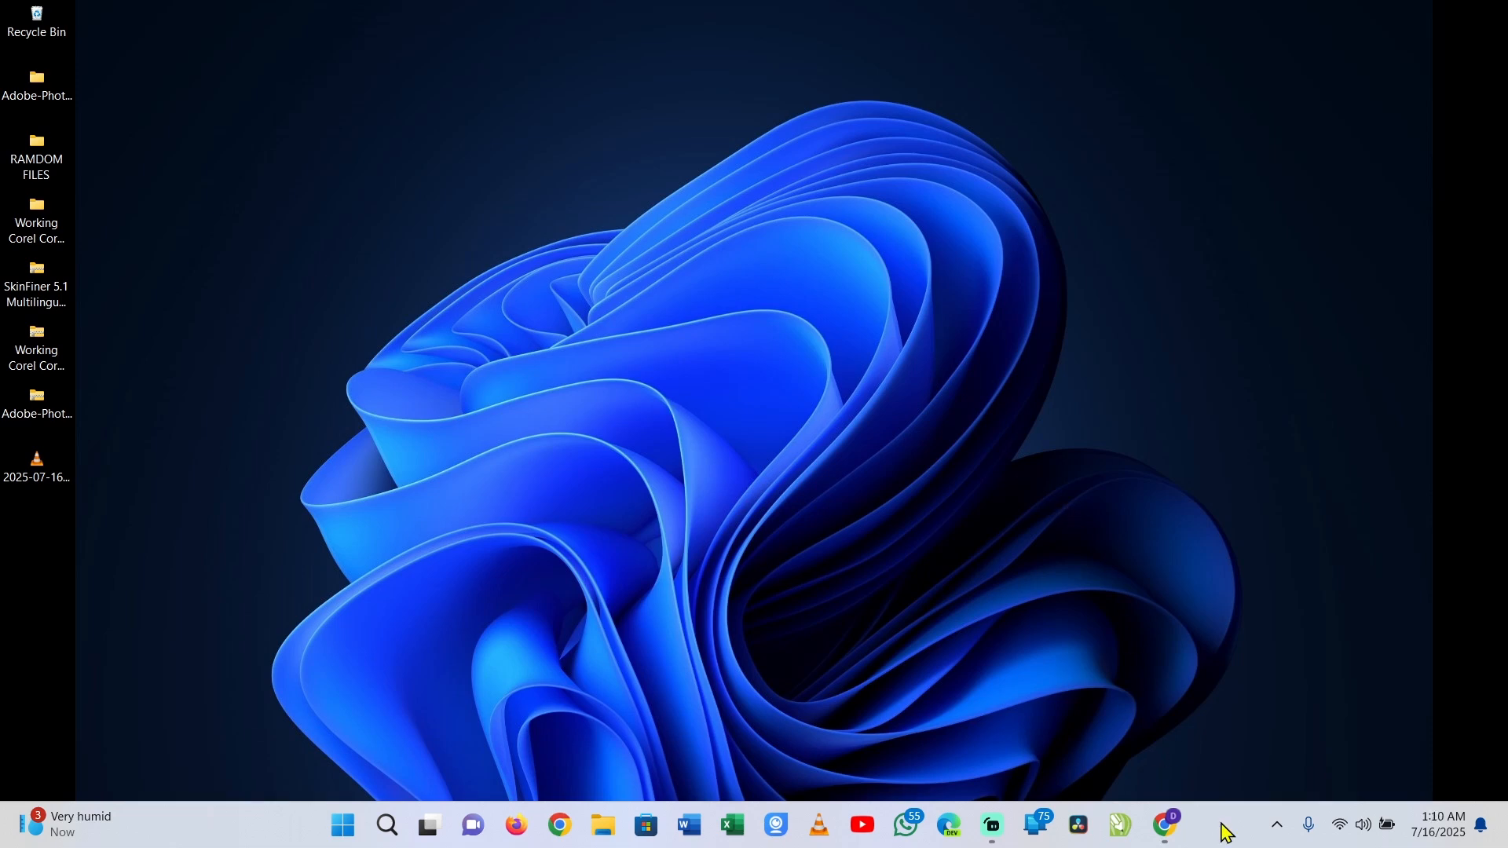
Step: Show the taskbar's right-click menu with Task Manager and Taskbar settings
{"action": "right_click", "coordinate": [1227, 825]}
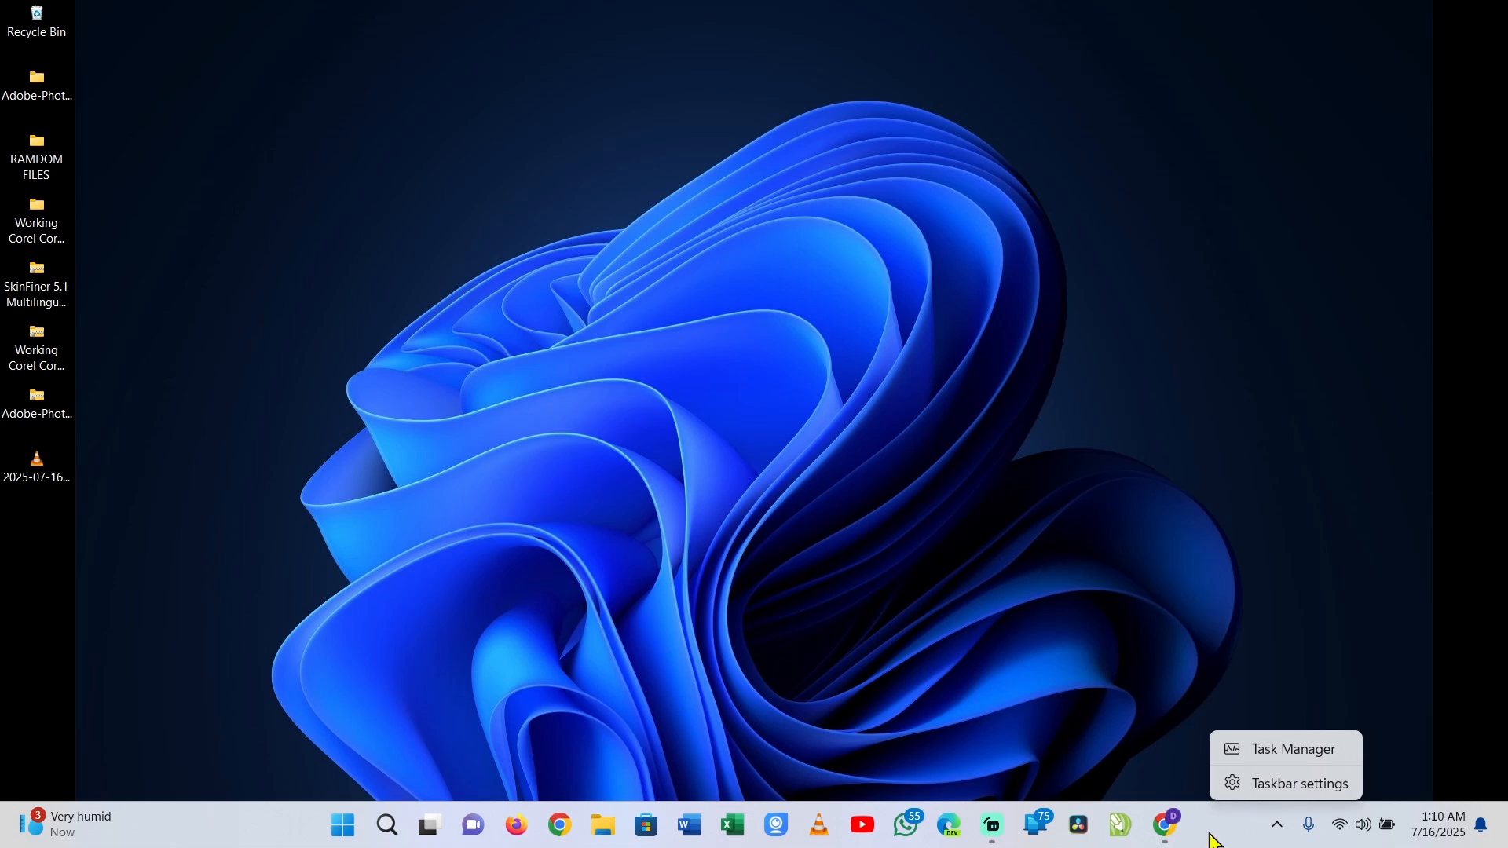
{"action": "mouse_move", "coordinate": [1272, 789]}
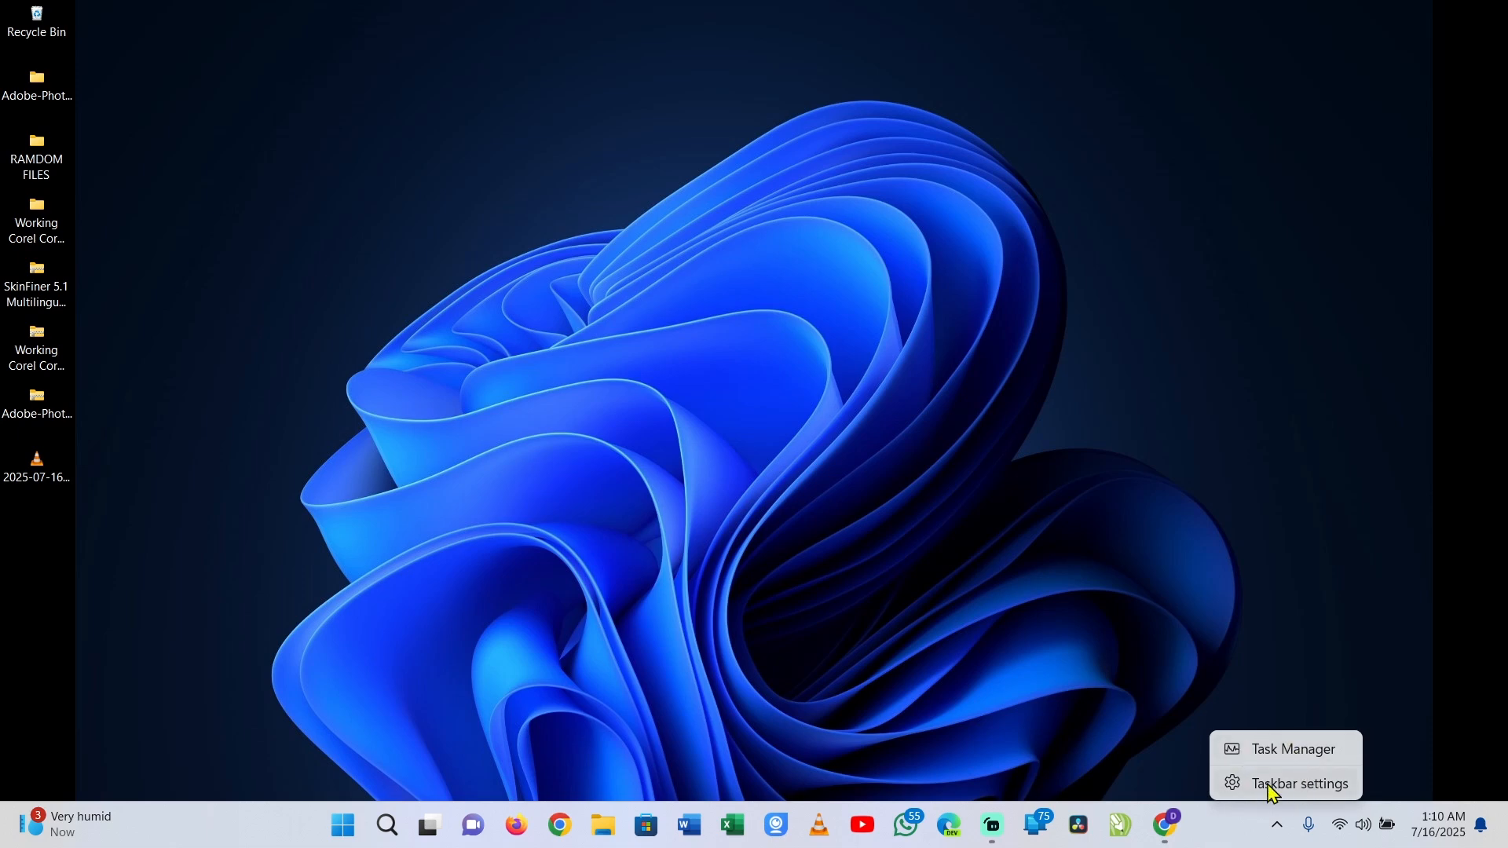
{"action": "mouse_move", "coordinate": [1293, 791]}
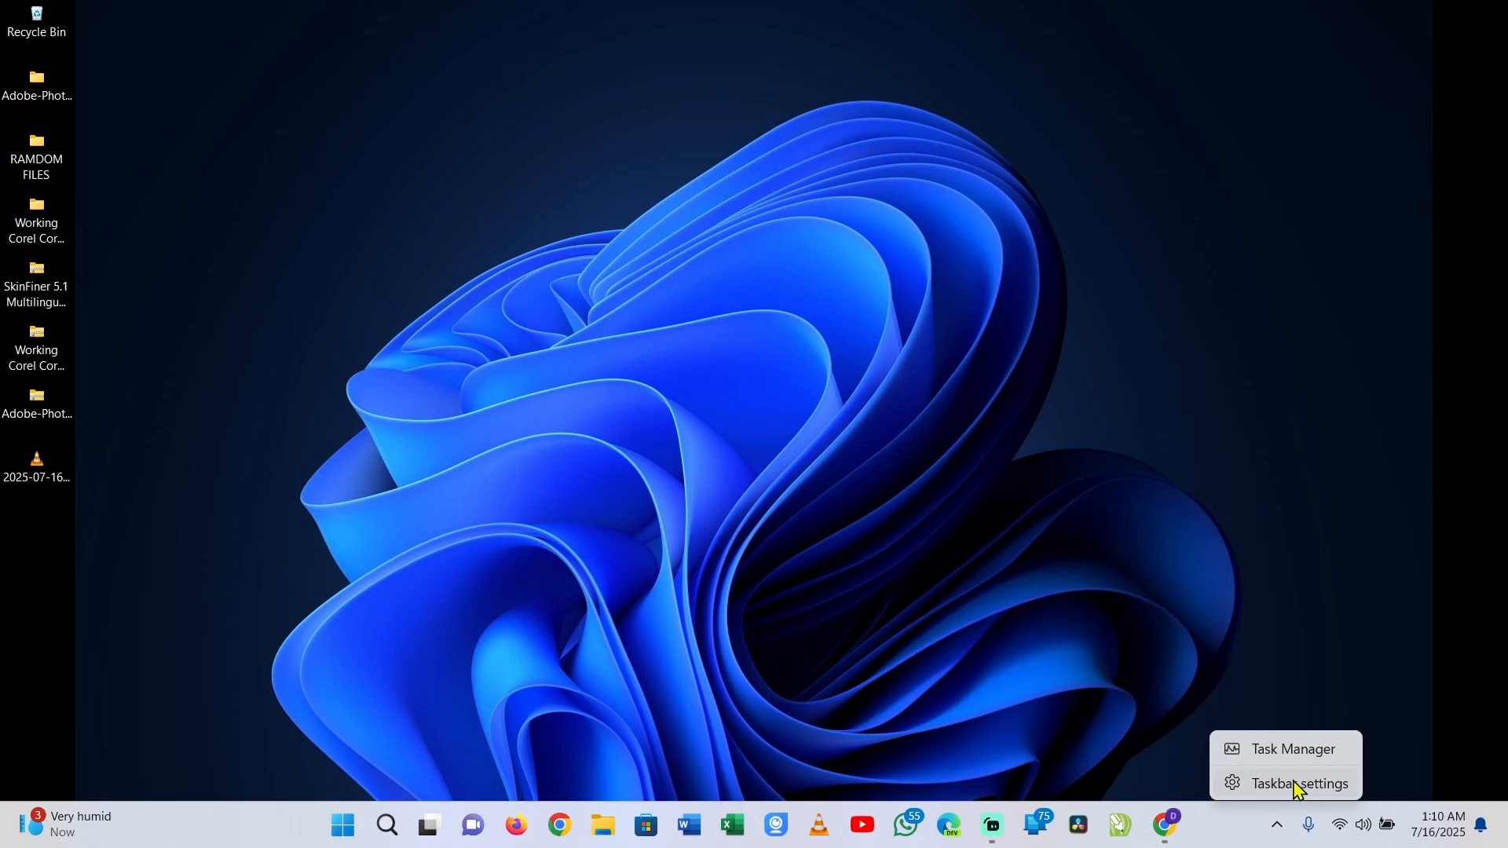
{"action": "mouse_move", "coordinate": [1274, 793]}
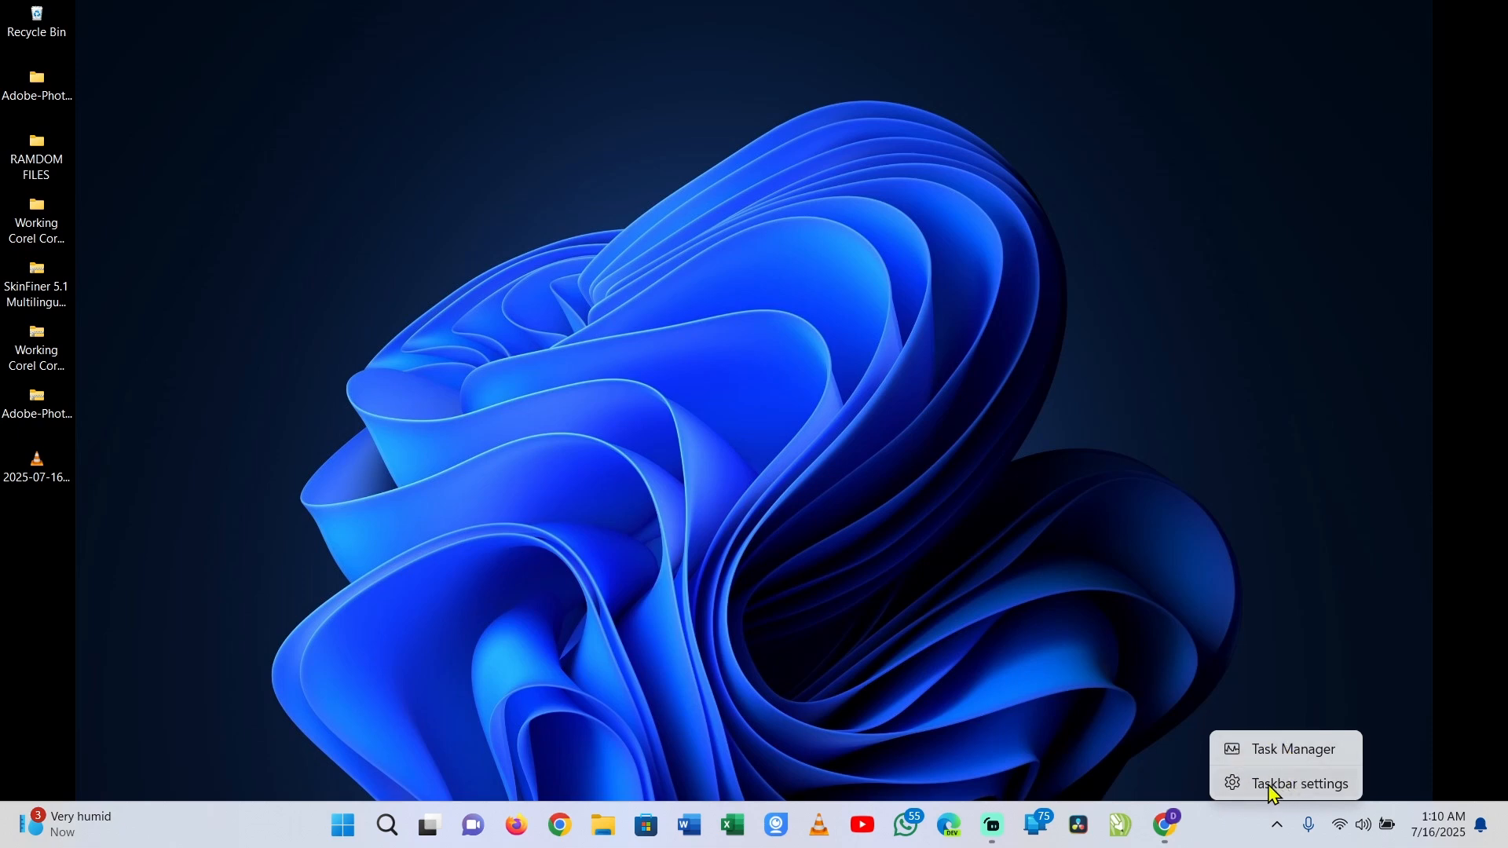
Step: Reach the Personalization overview in Settings and scroll to the Taskbar entry
{"action": "left_click", "coordinate": [1299, 782]}
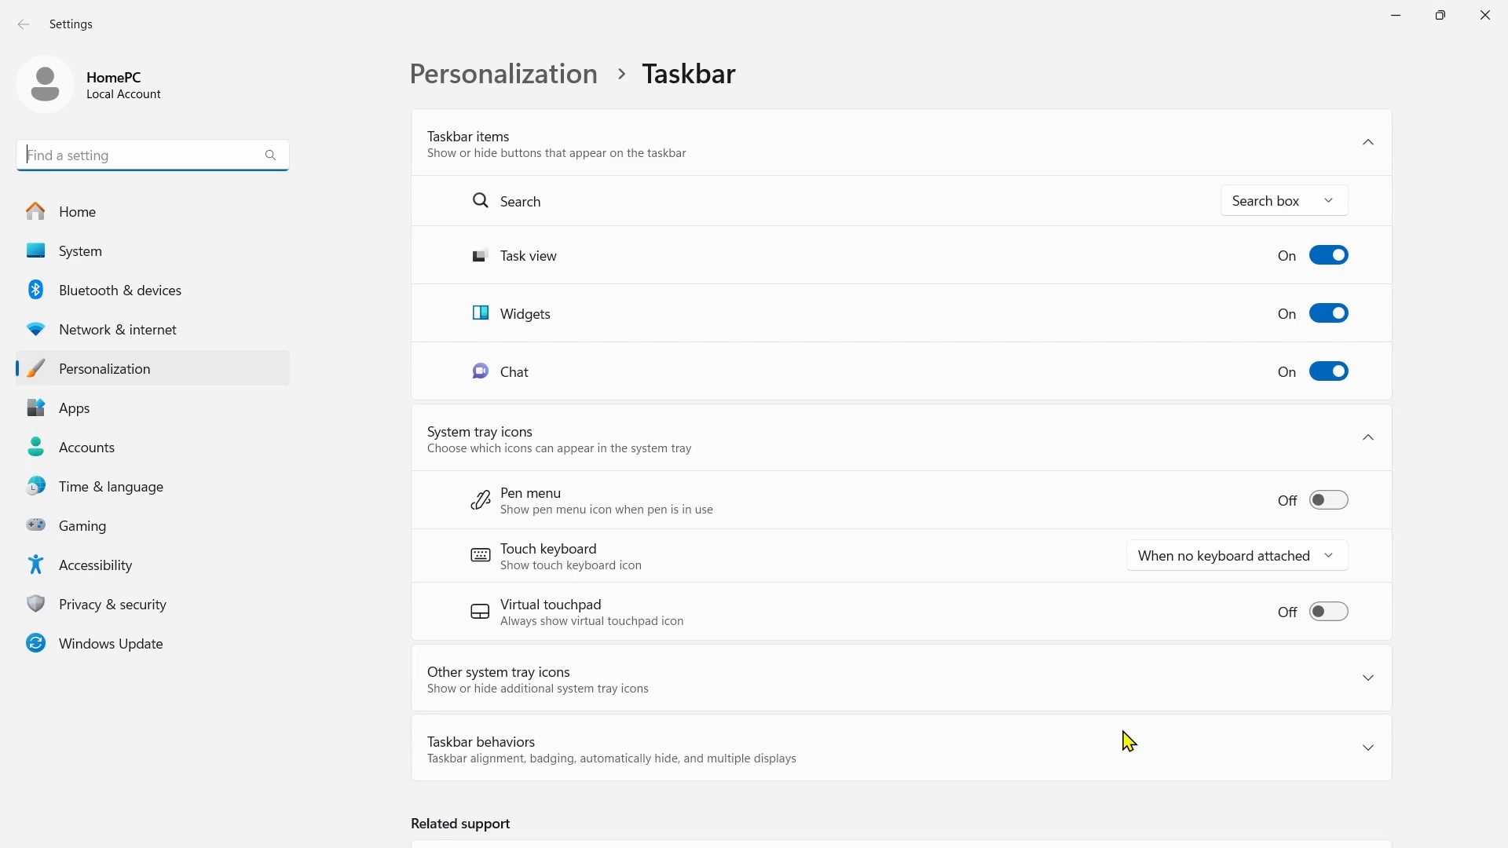
{"action": "left_click", "coordinate": [24, 23]}
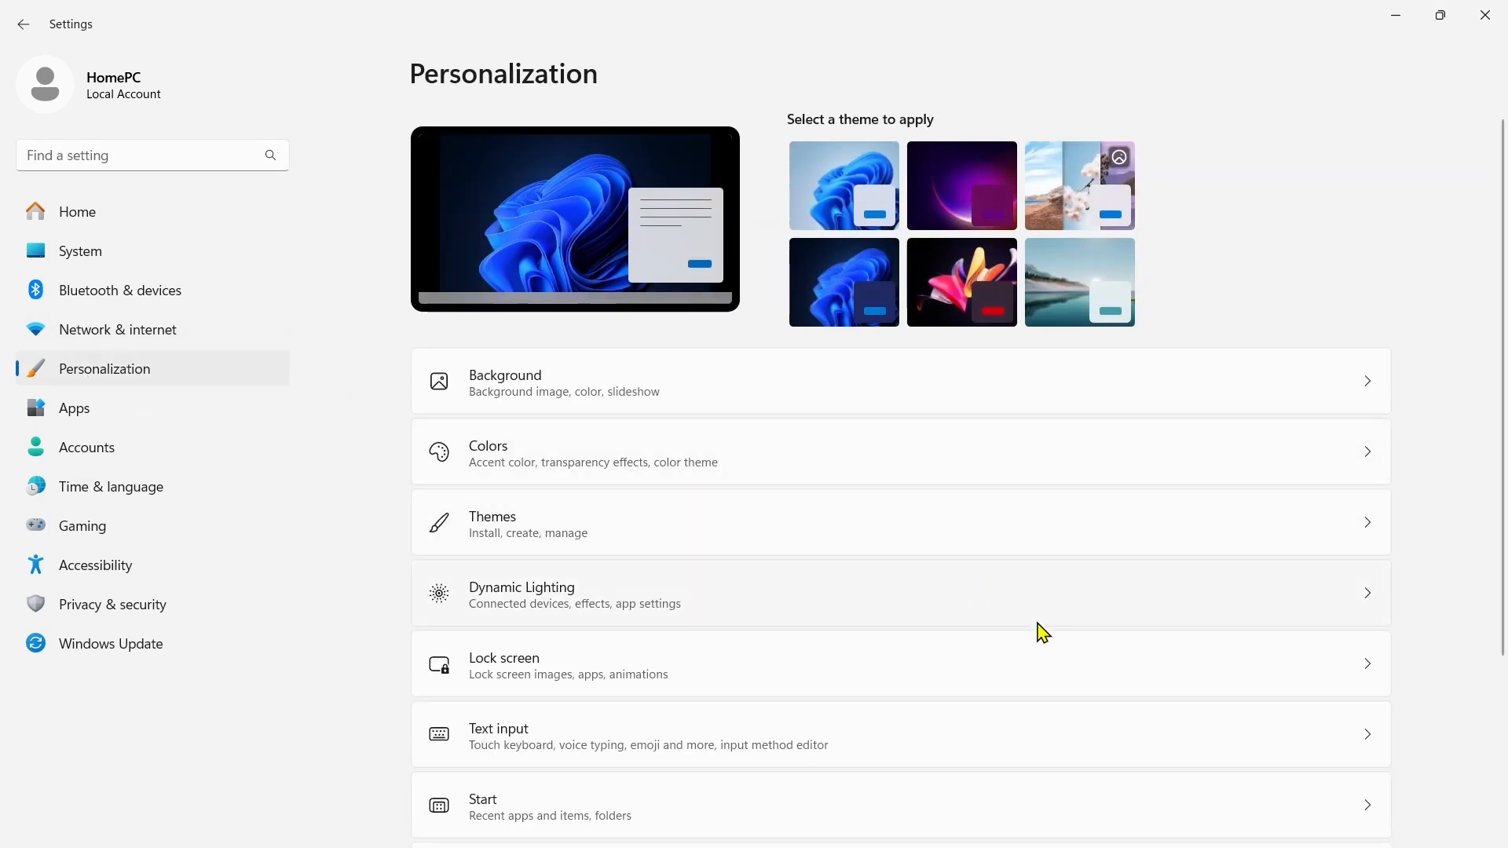
{"action": "scroll", "scroll_direction": "down", "scroll_amount": 3}
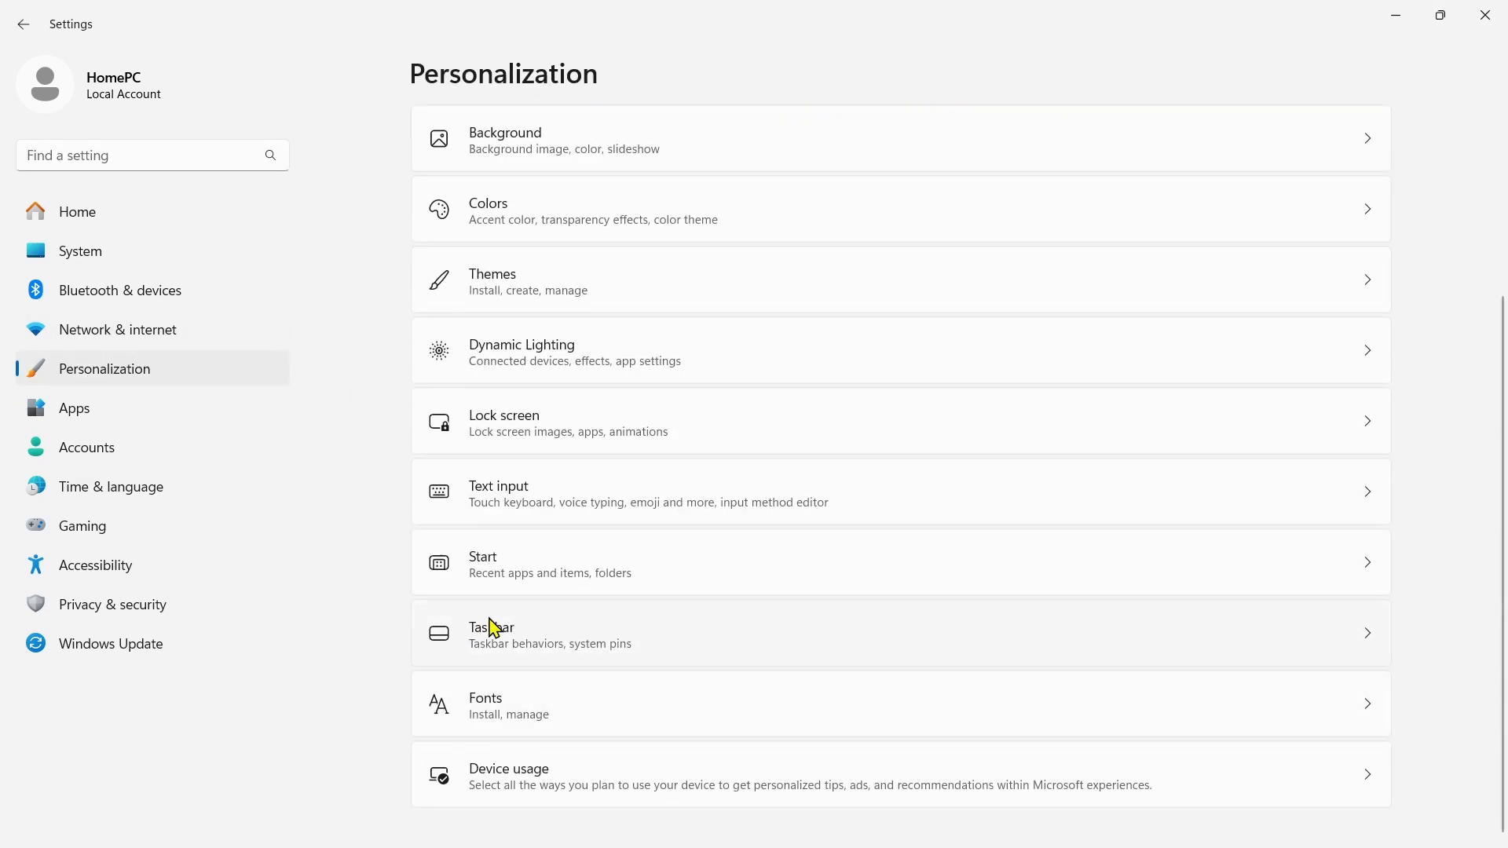
{"action": "mouse_move", "coordinate": [603, 663]}
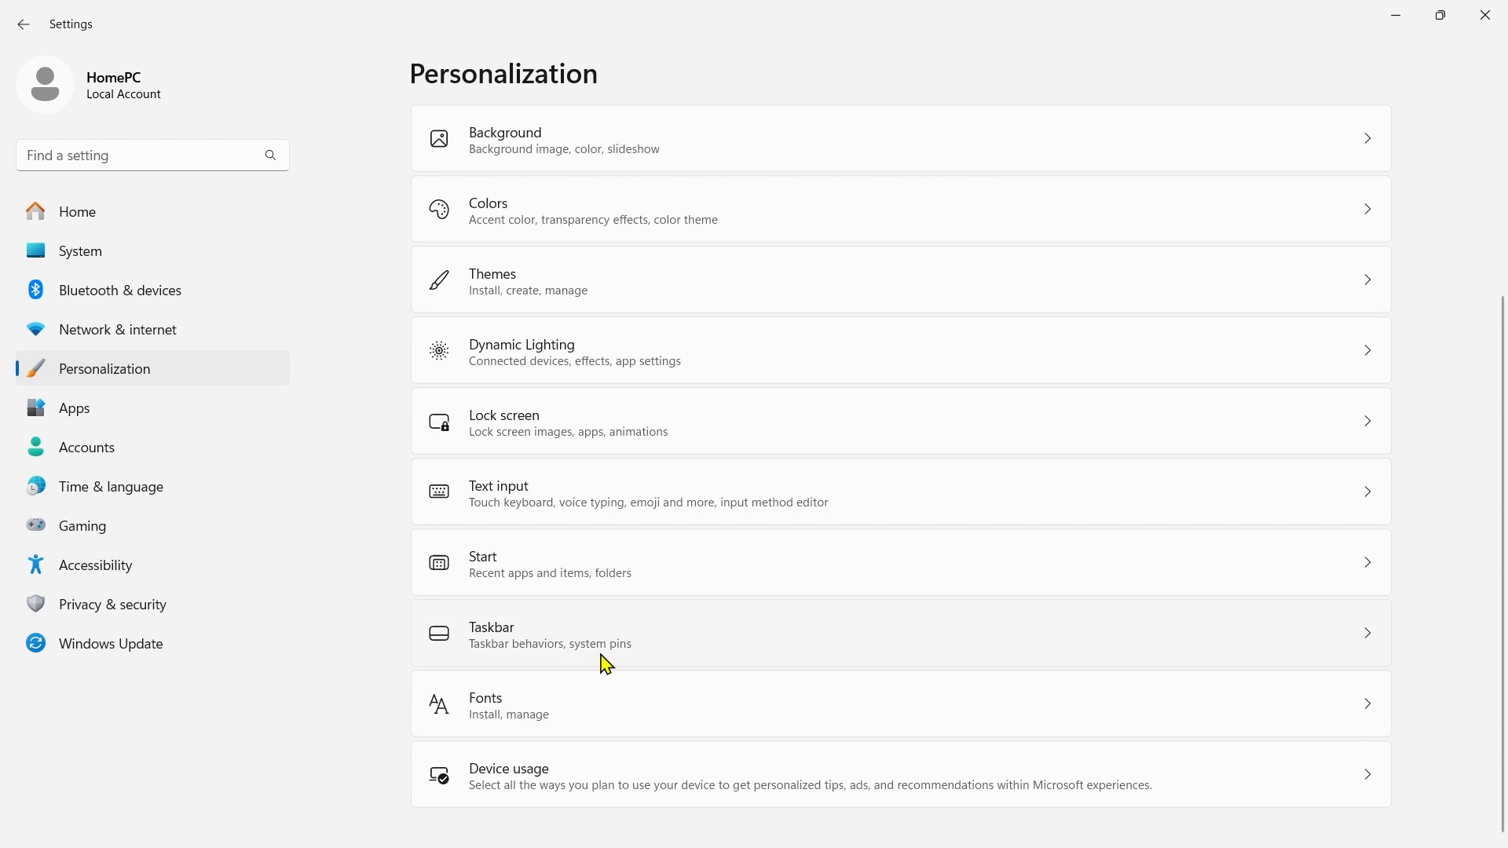
{"action": "mouse_move", "coordinate": [1004, 653]}
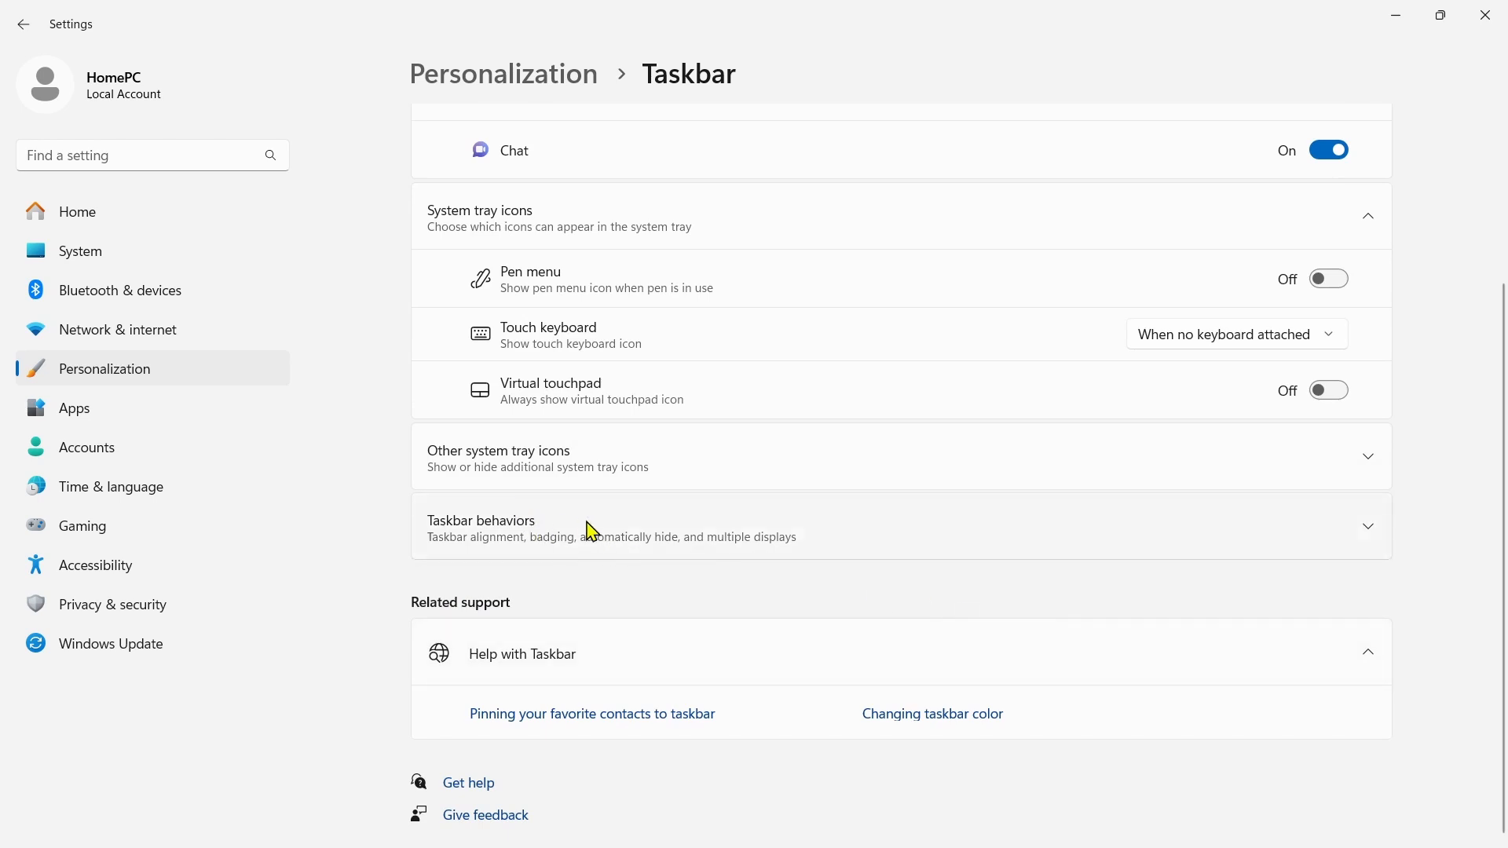
Step: Under Taskbar behaviors, set alignment to Left, then back to Center
{"action": "left_click", "coordinate": [900, 528]}
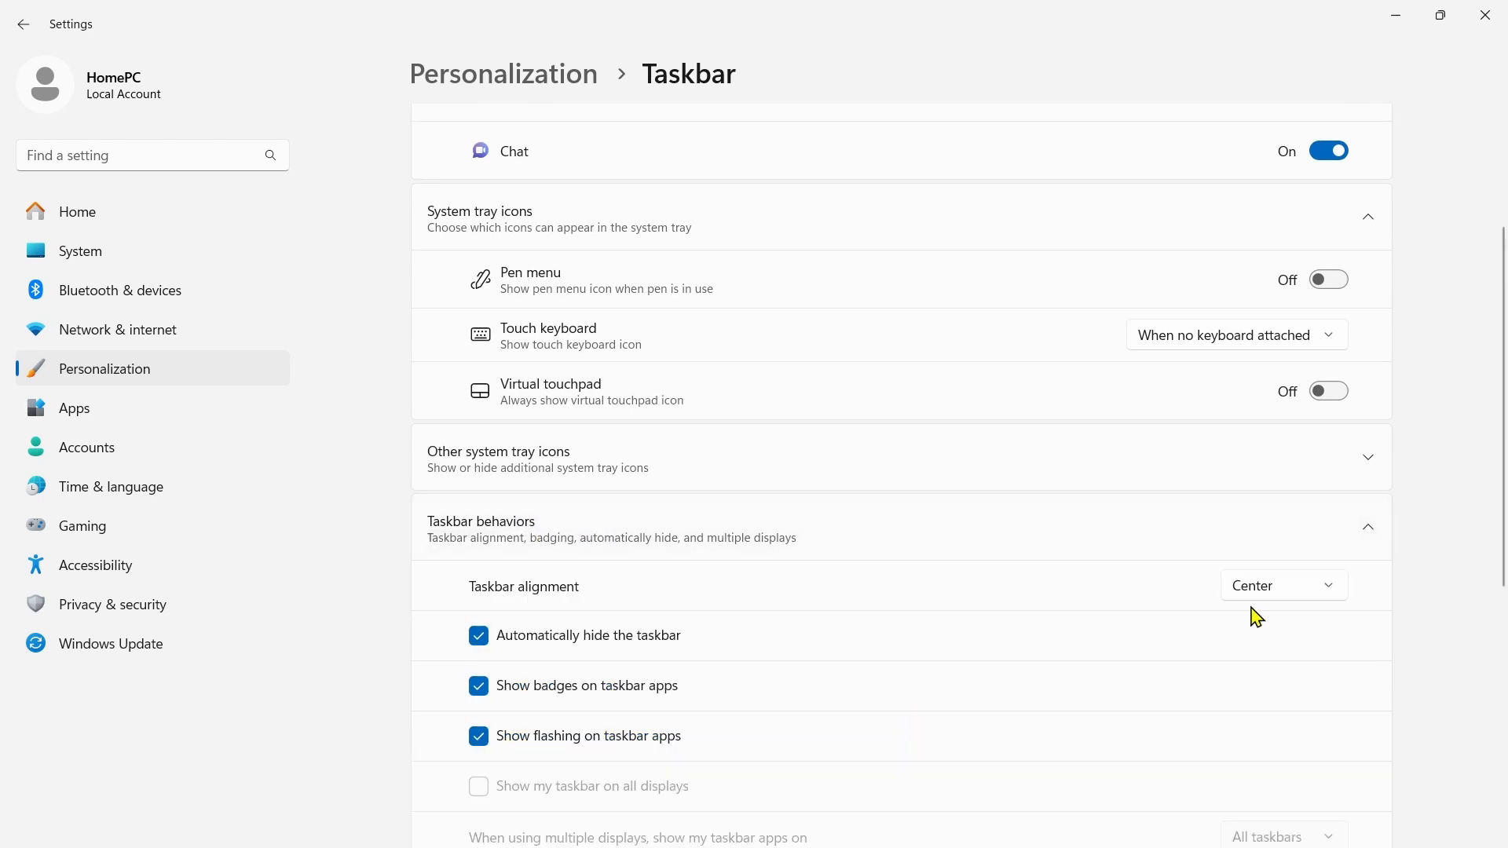
{"action": "mouse_move", "coordinate": [1297, 594]}
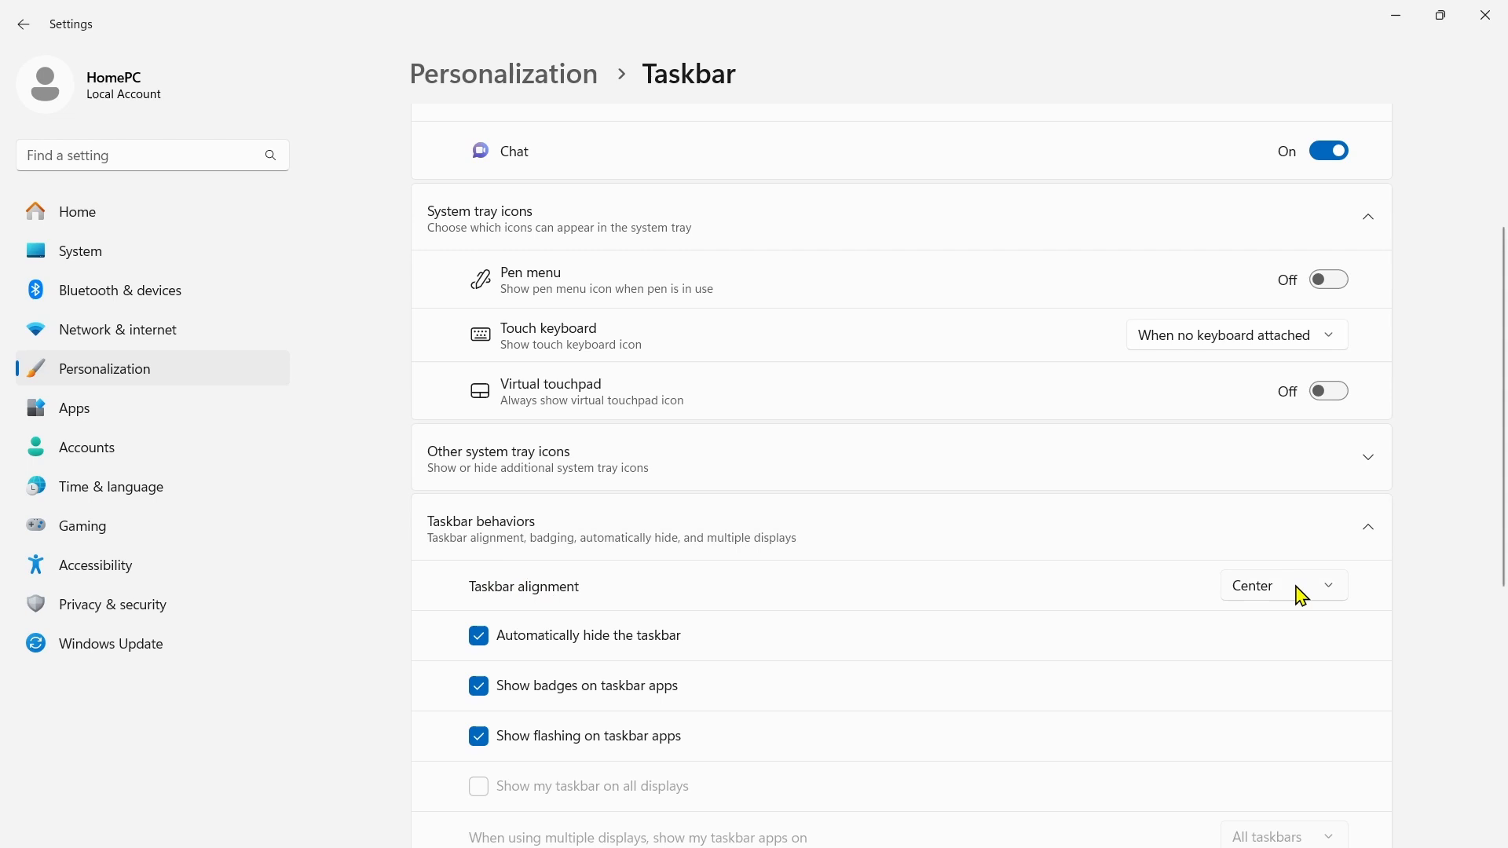
{"action": "left_click", "coordinate": [1284, 584]}
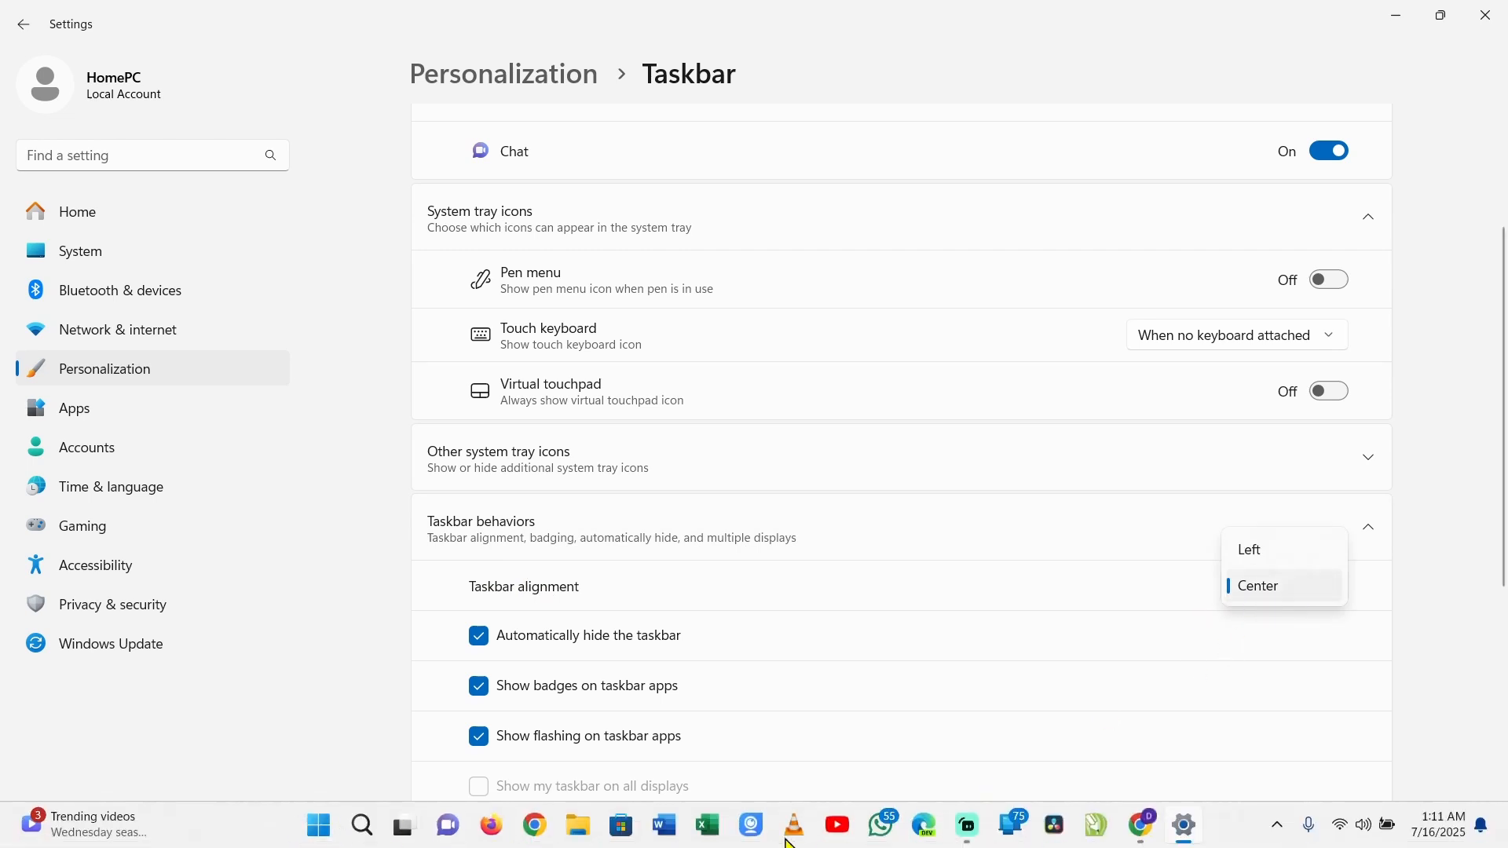
{"action": "mouse_move", "coordinate": [1197, 834]}
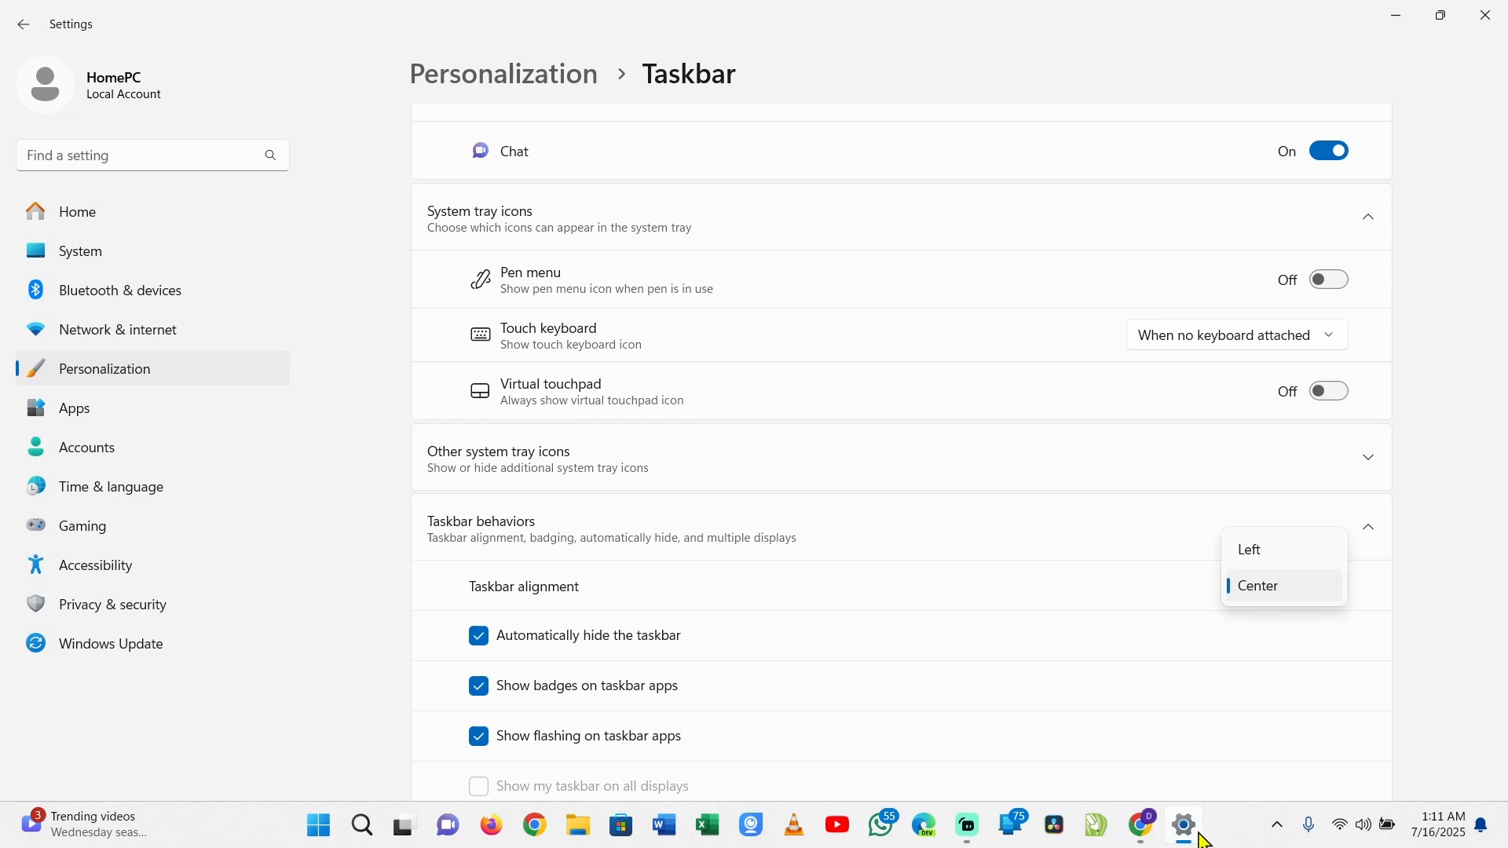
{"action": "mouse_move", "coordinate": [941, 839]}
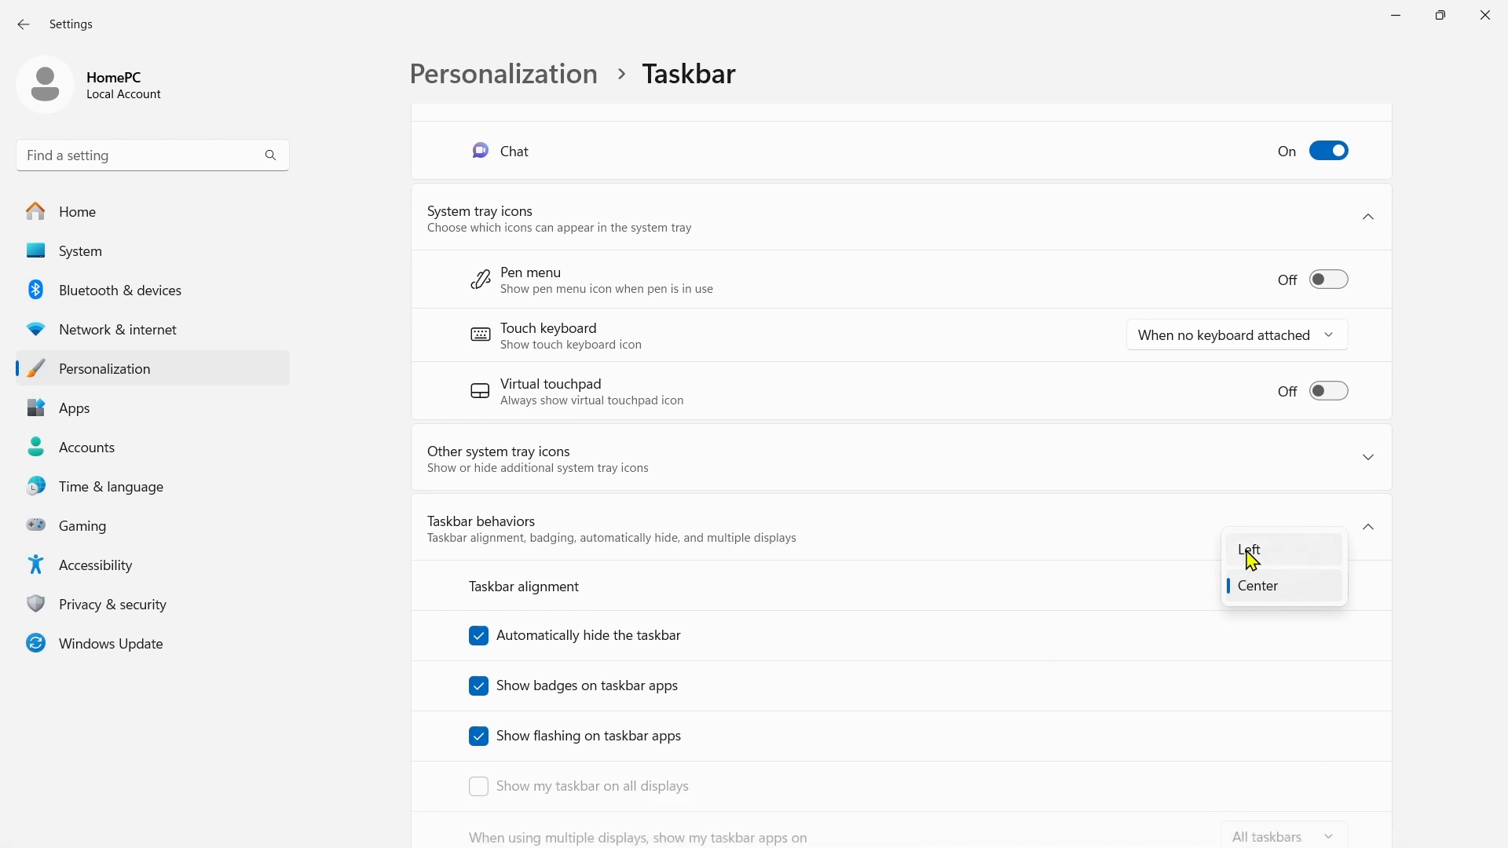
{"action": "left_click", "coordinate": [1248, 550]}
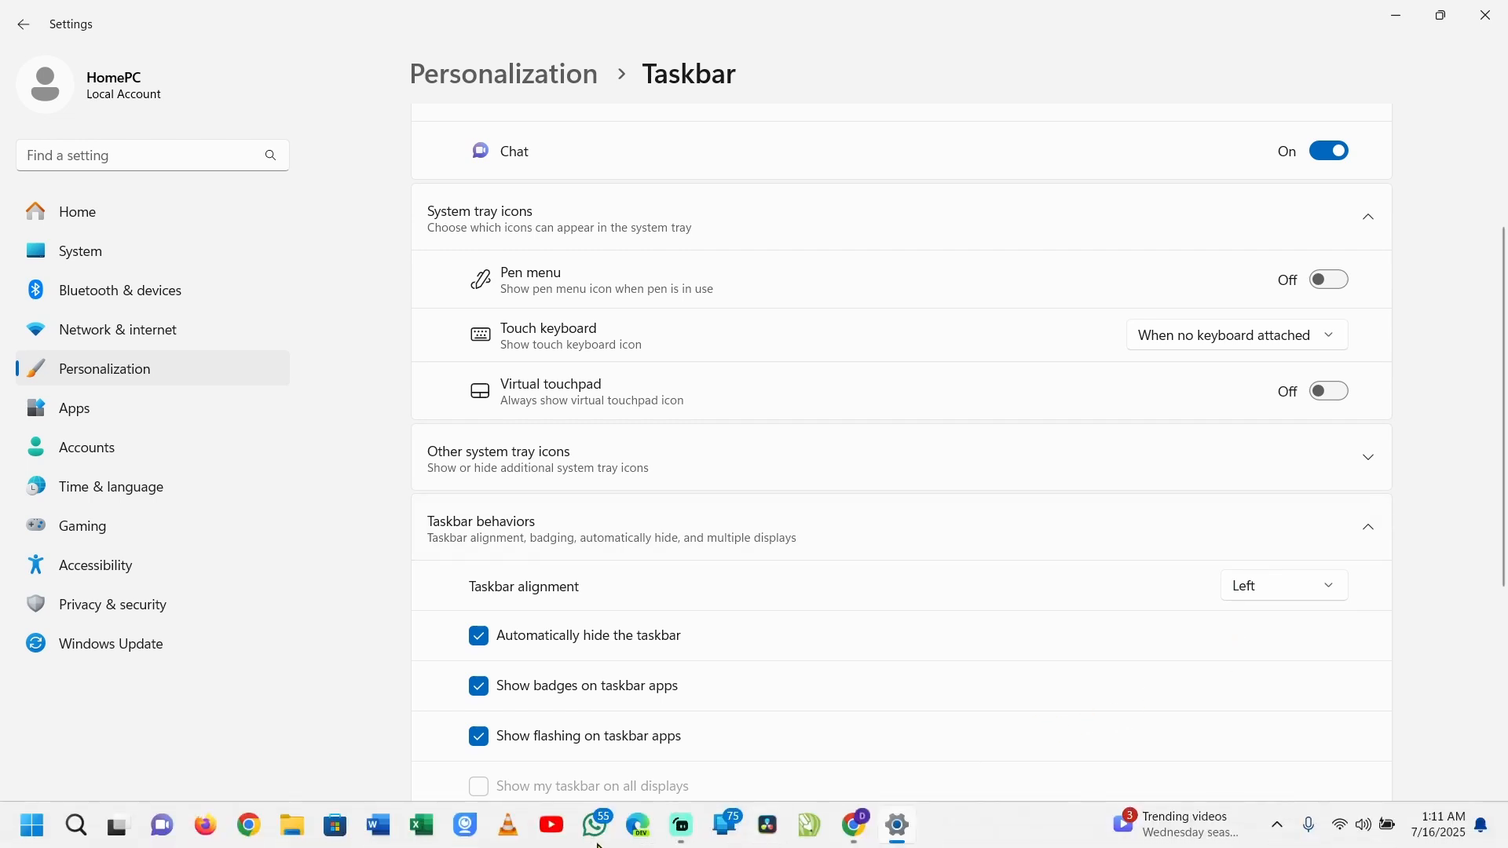
{"action": "mouse_move", "coordinate": [597, 845]}
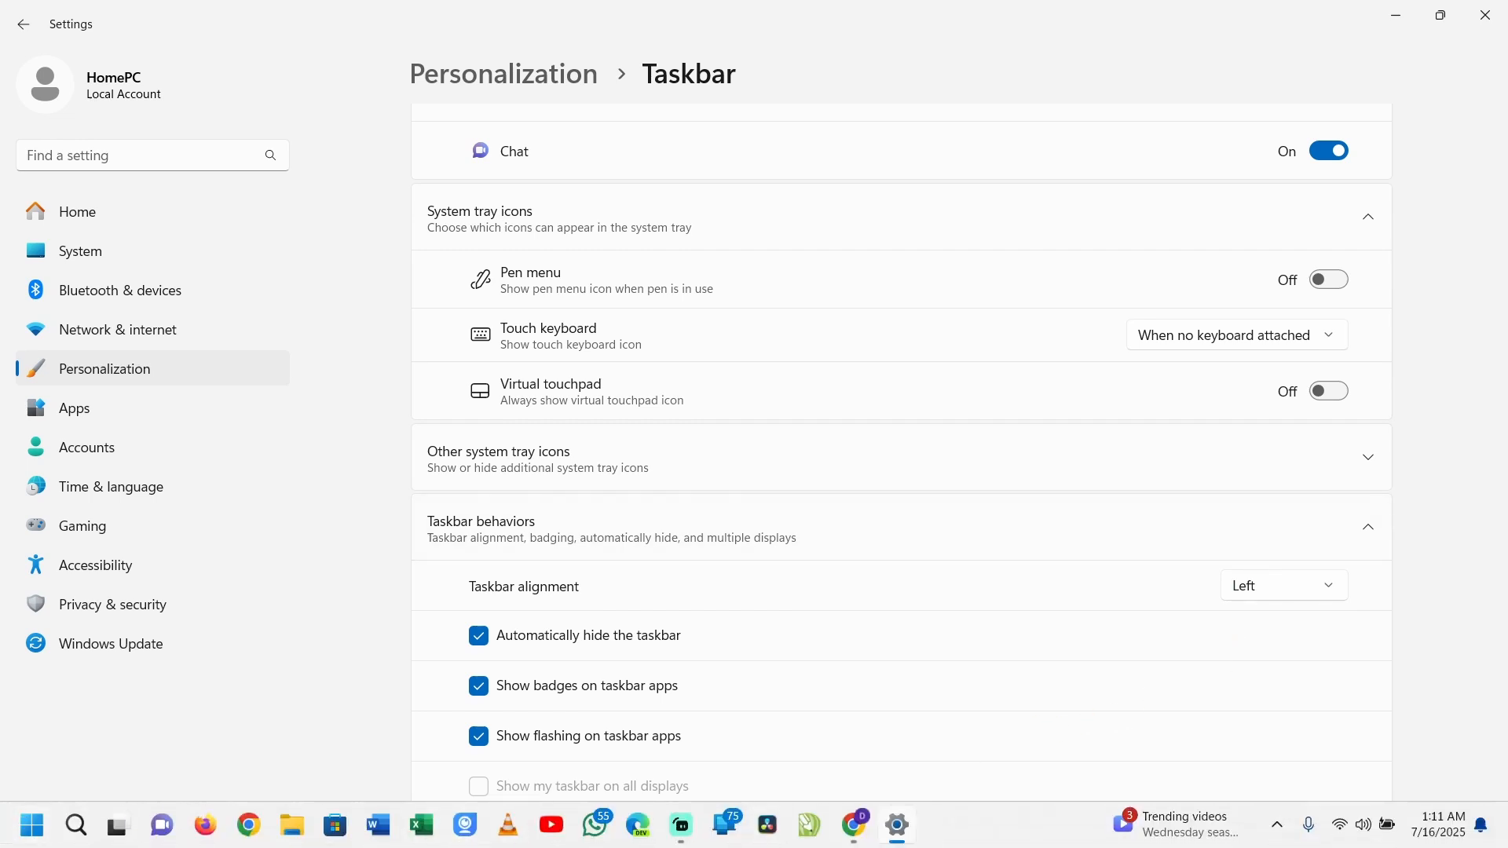
{"action": "left_click", "coordinate": [1283, 585]}
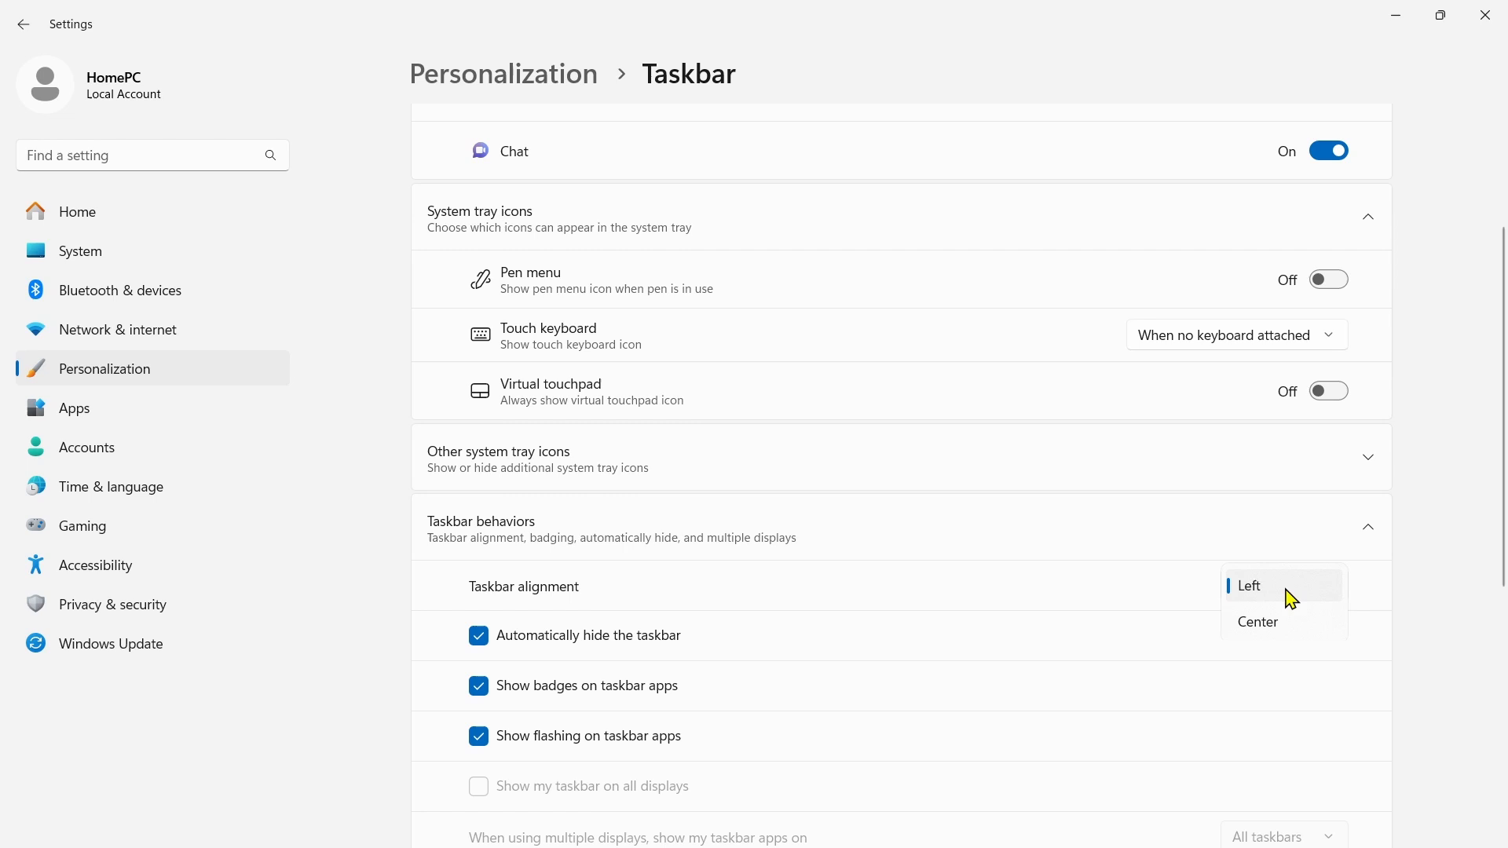
{"action": "mouse_move", "coordinate": [1263, 625]}
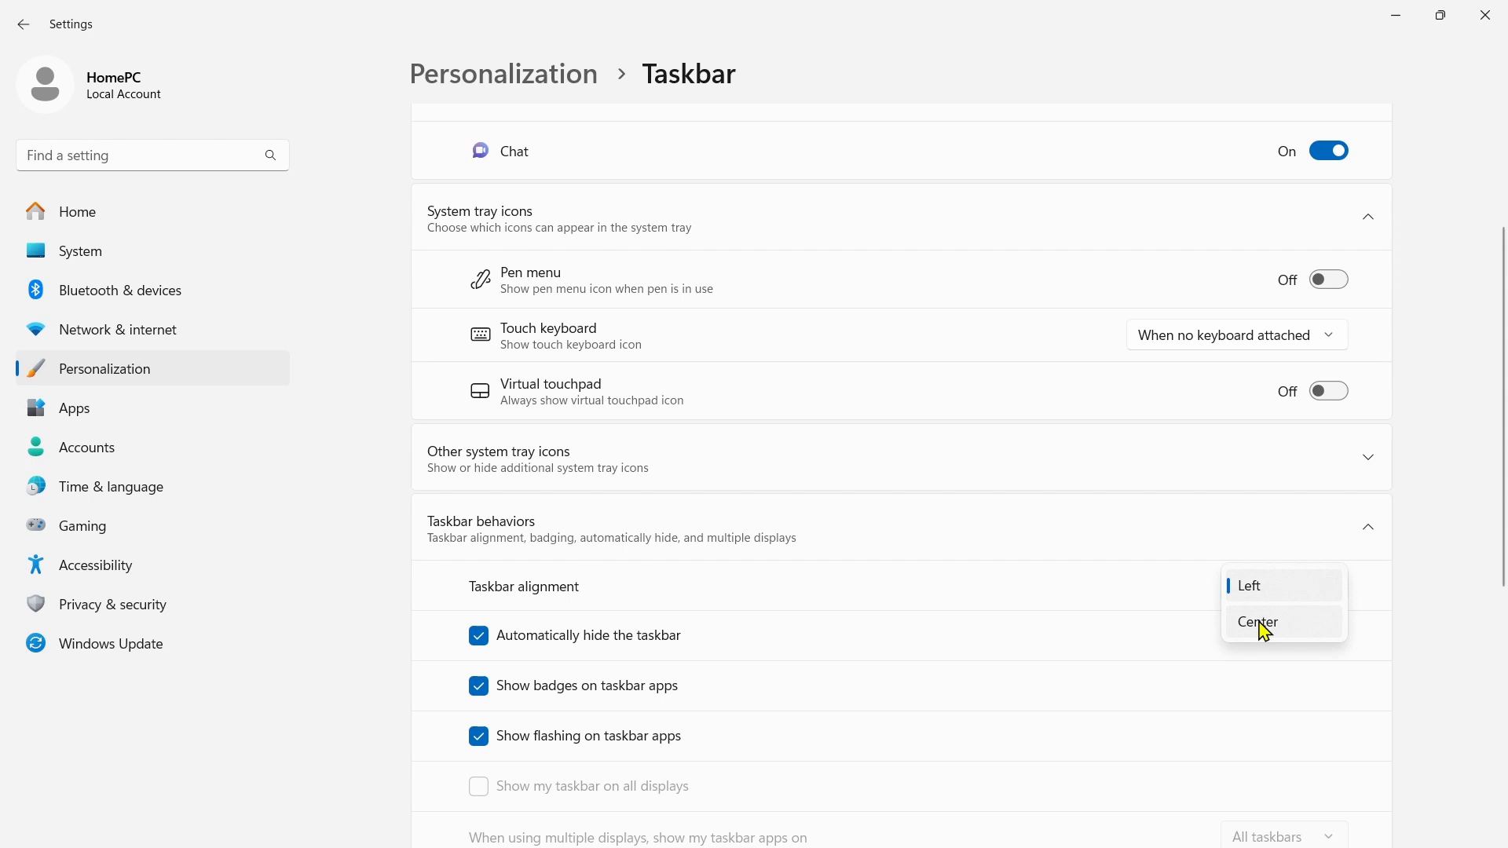
{"action": "left_click", "coordinate": [1257, 622]}
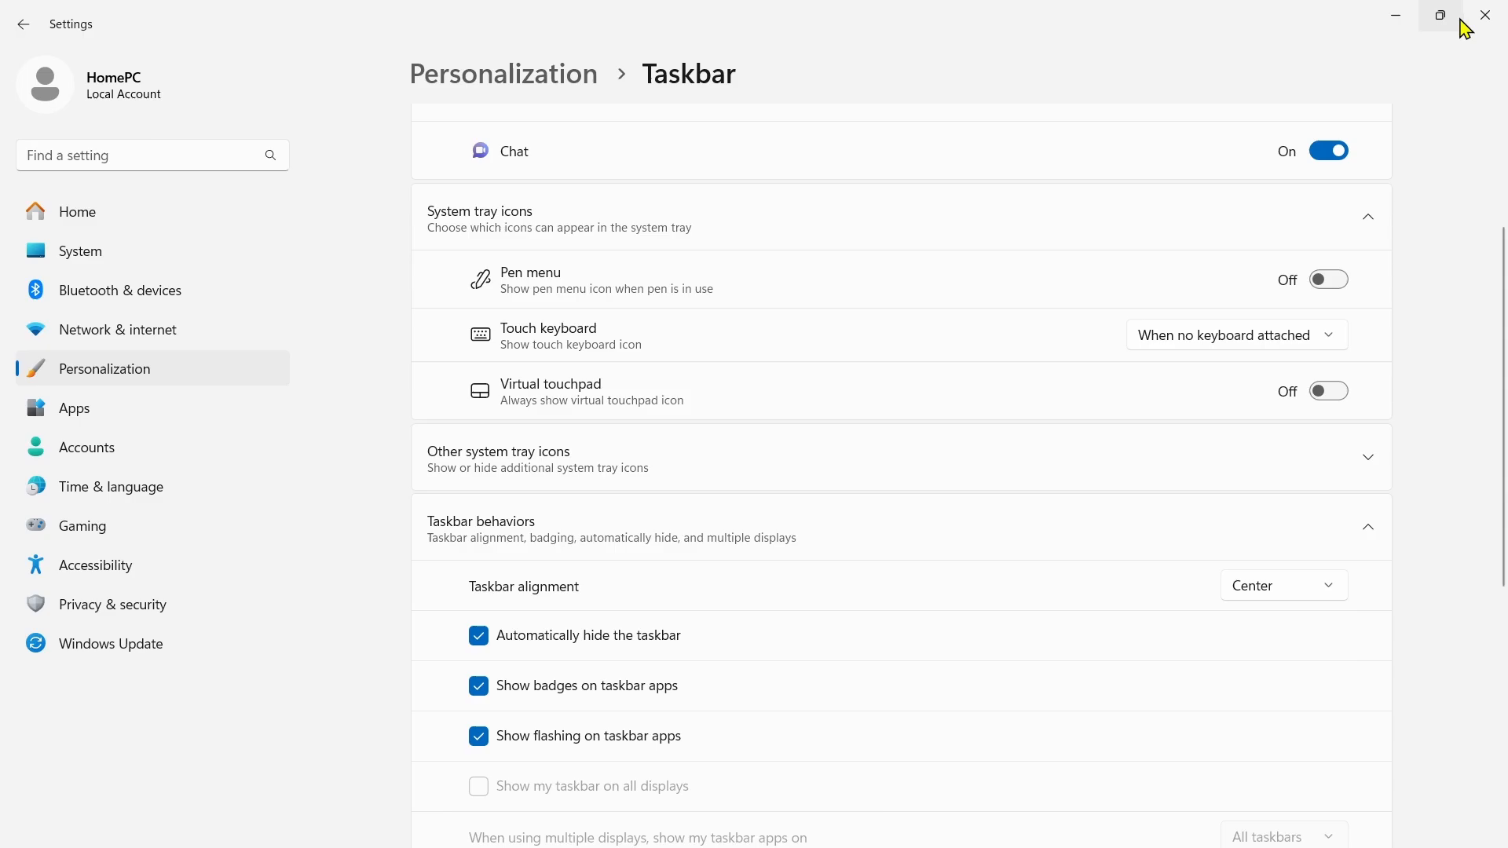
Step: Close Settings and search Google in Chrome for 'explorer patcher github'
{"action": "left_click", "coordinate": [1485, 15]}
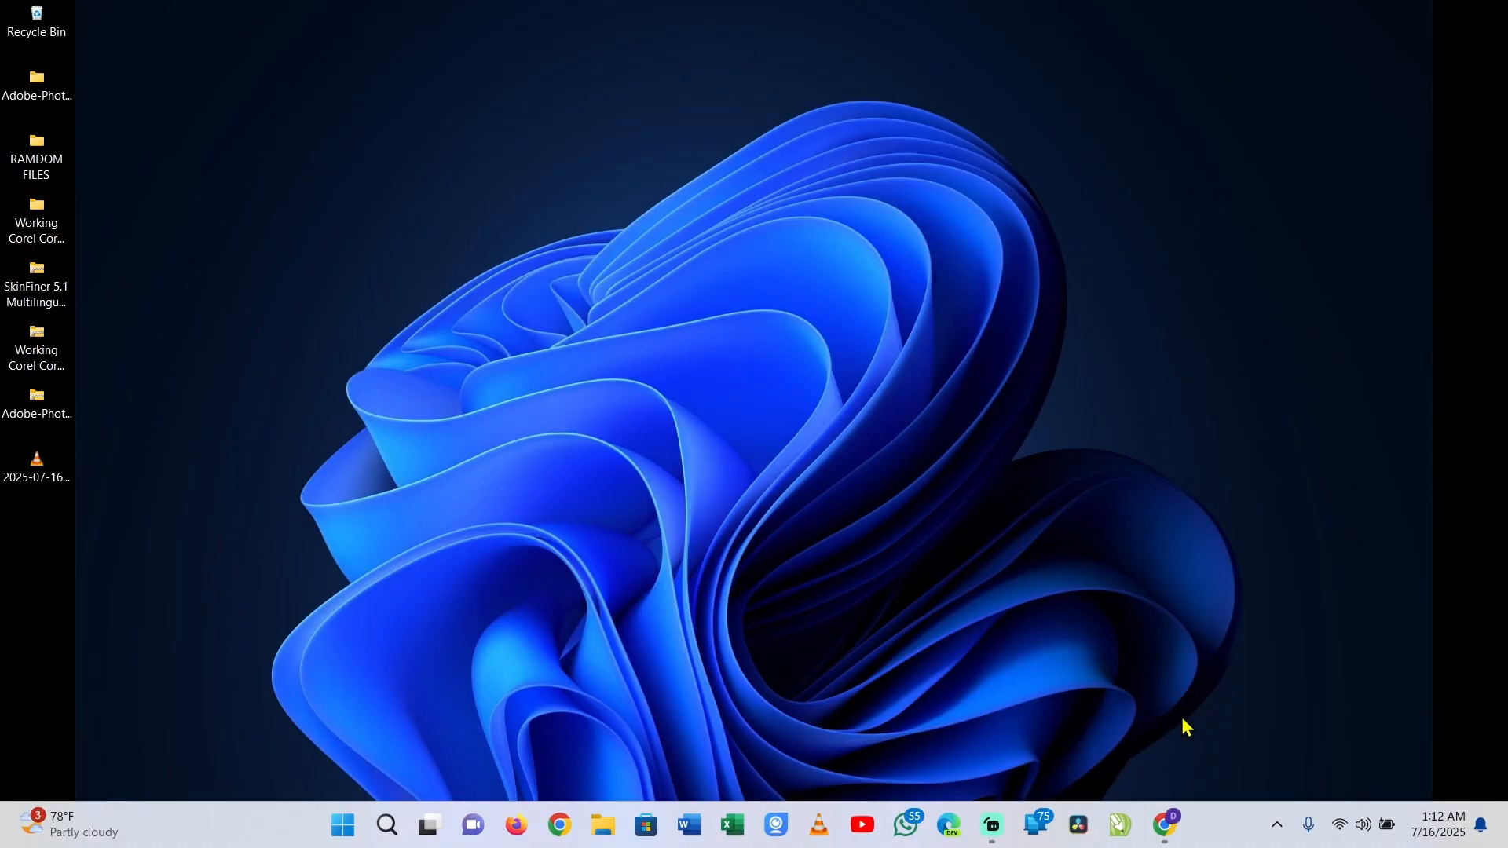
{"action": "mouse_move", "coordinate": [1167, 824]}
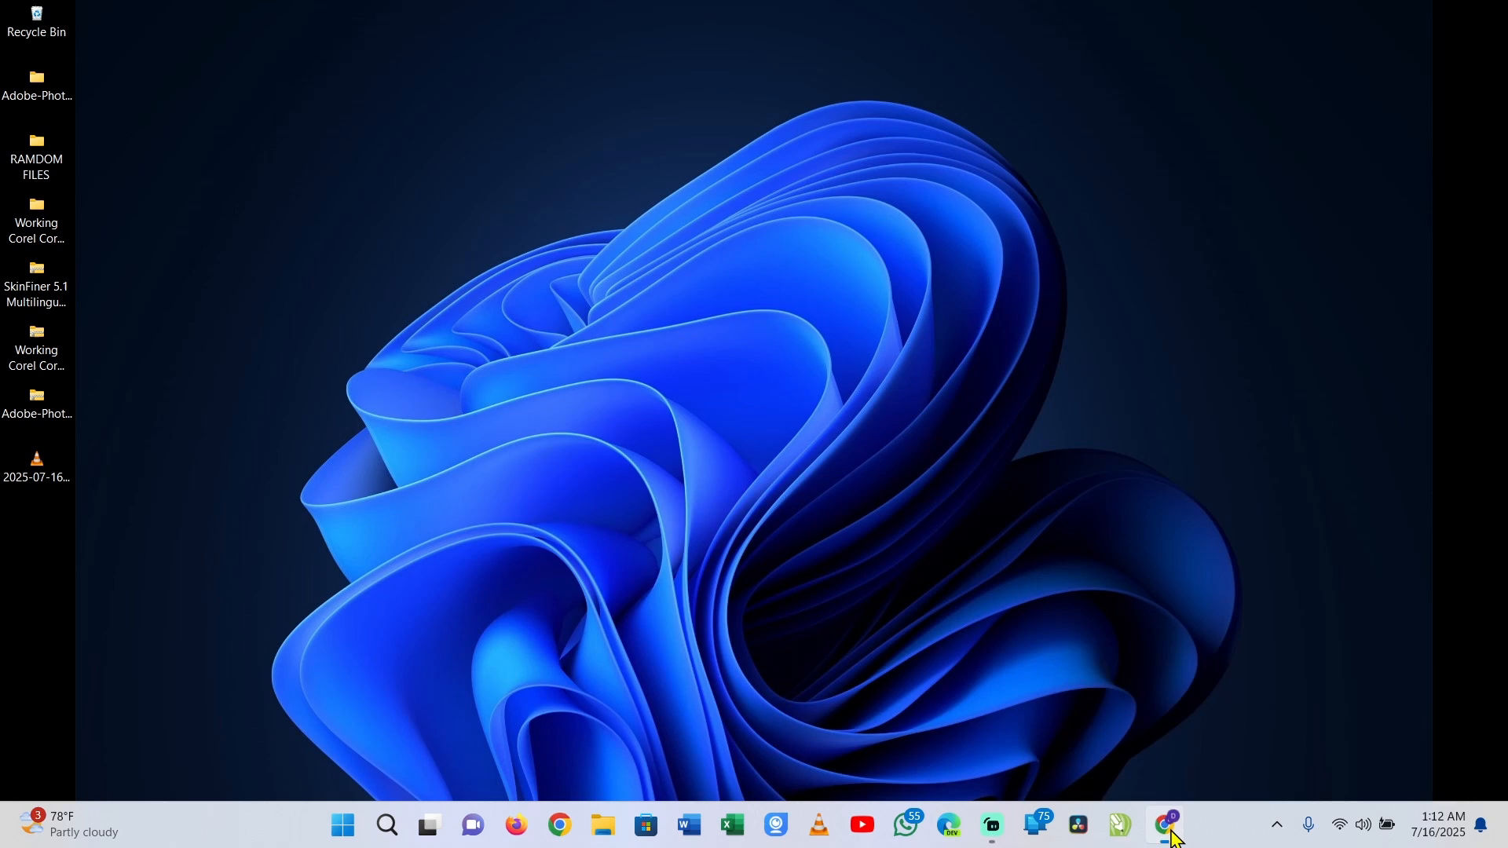
{"action": "left_click", "coordinate": [1168, 825]}
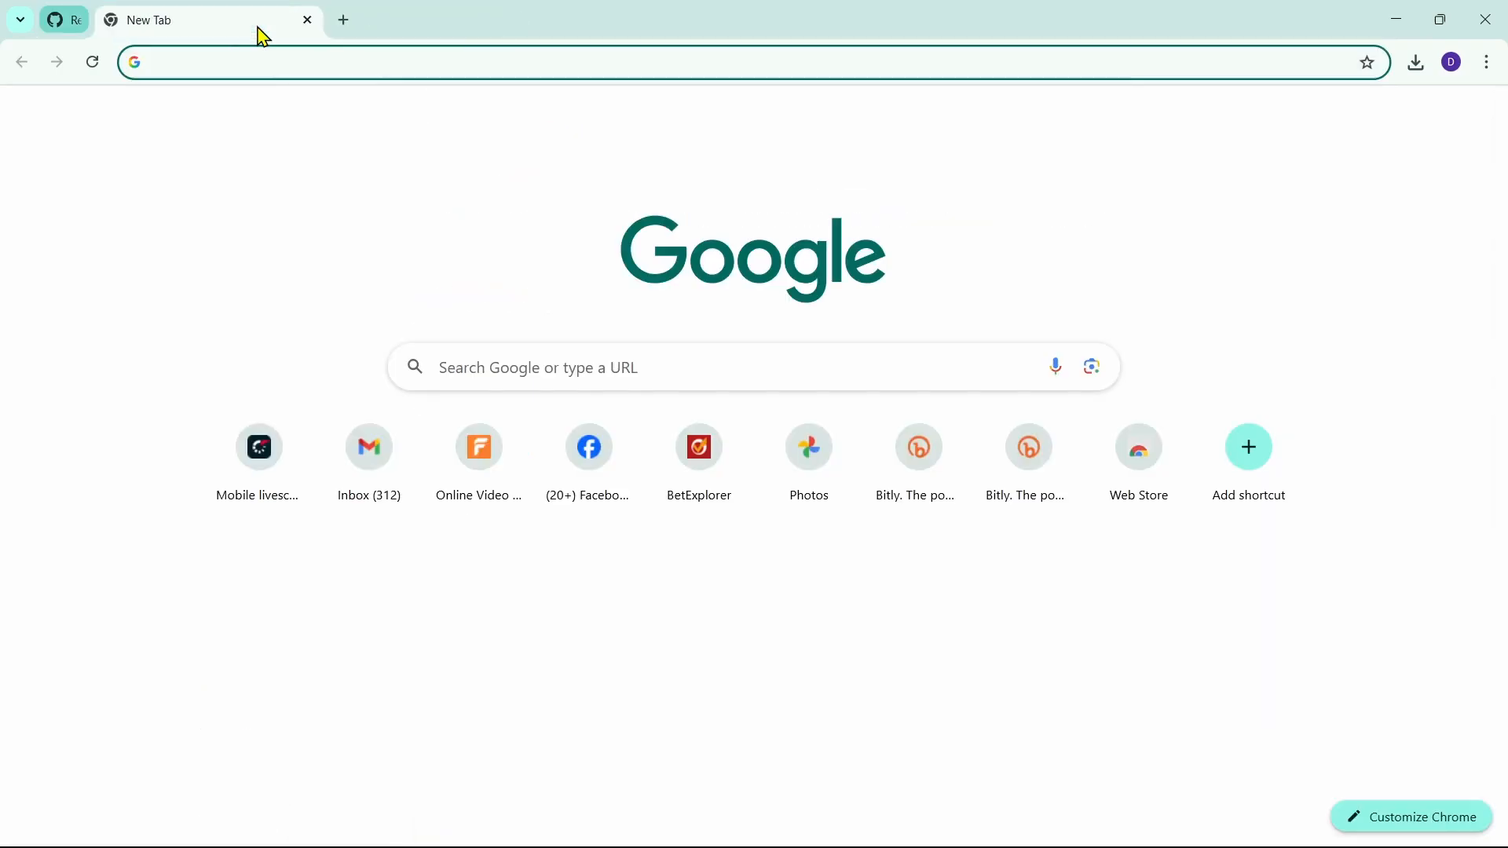
{"action": "type", "text": "explorer"}
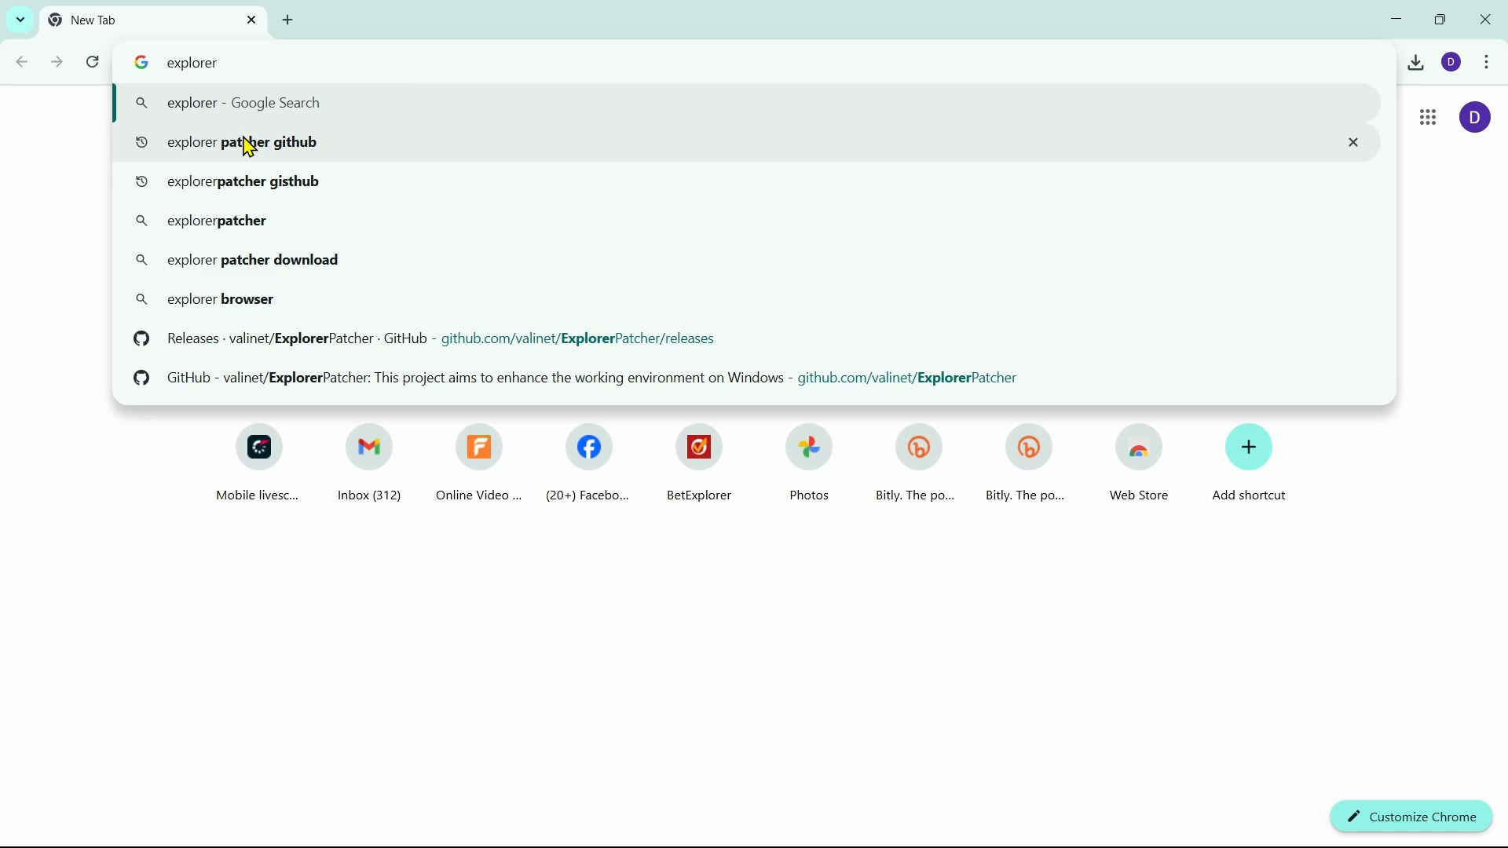
{"action": "left_click", "coordinate": [241, 143]}
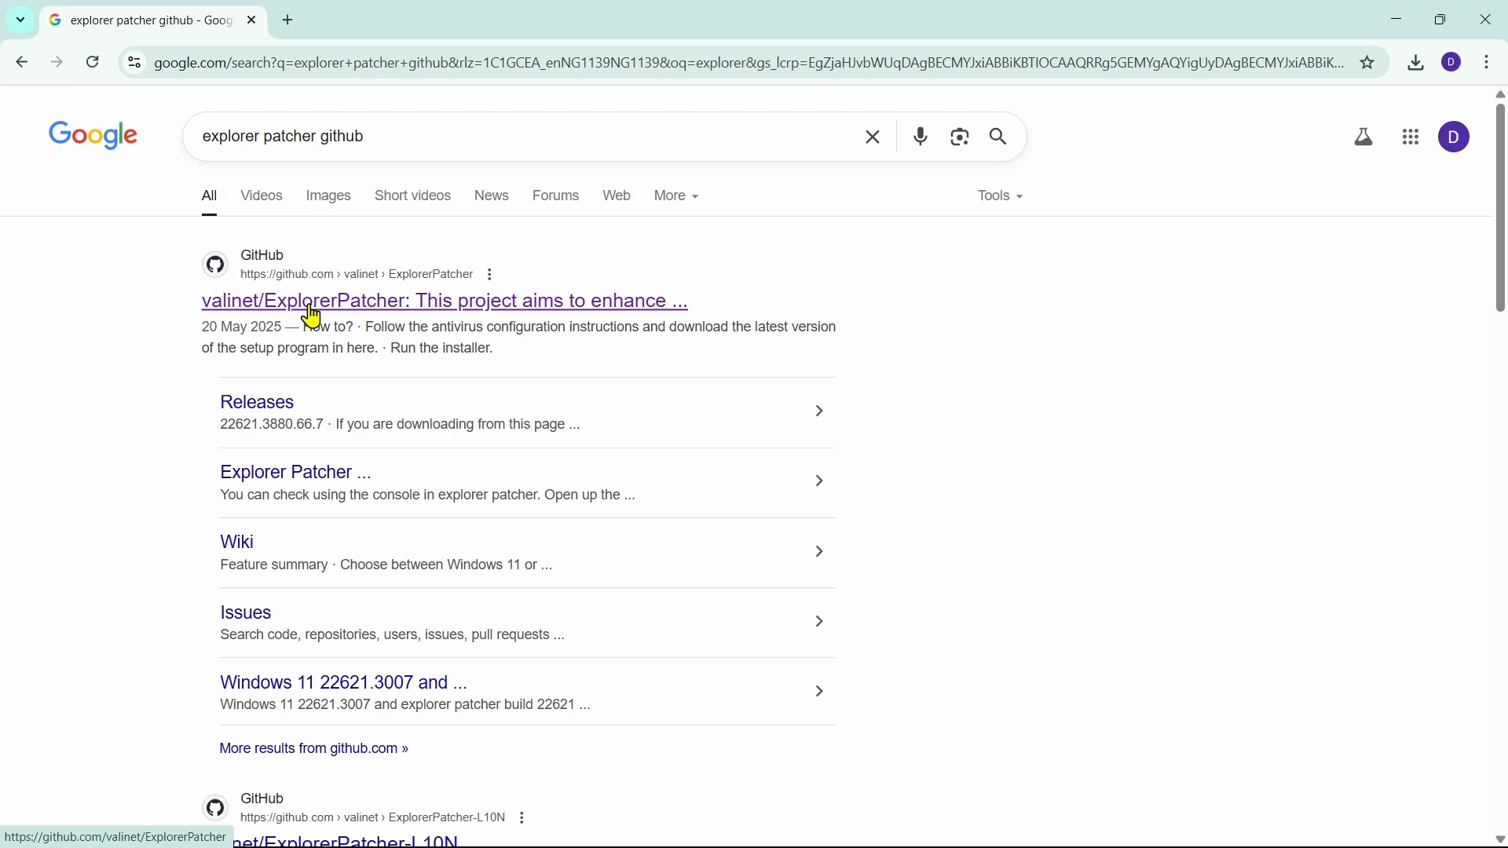
Step: Open the valinet/ExplorerPatcher repository from the search results
{"action": "left_click", "coordinate": [443, 300]}
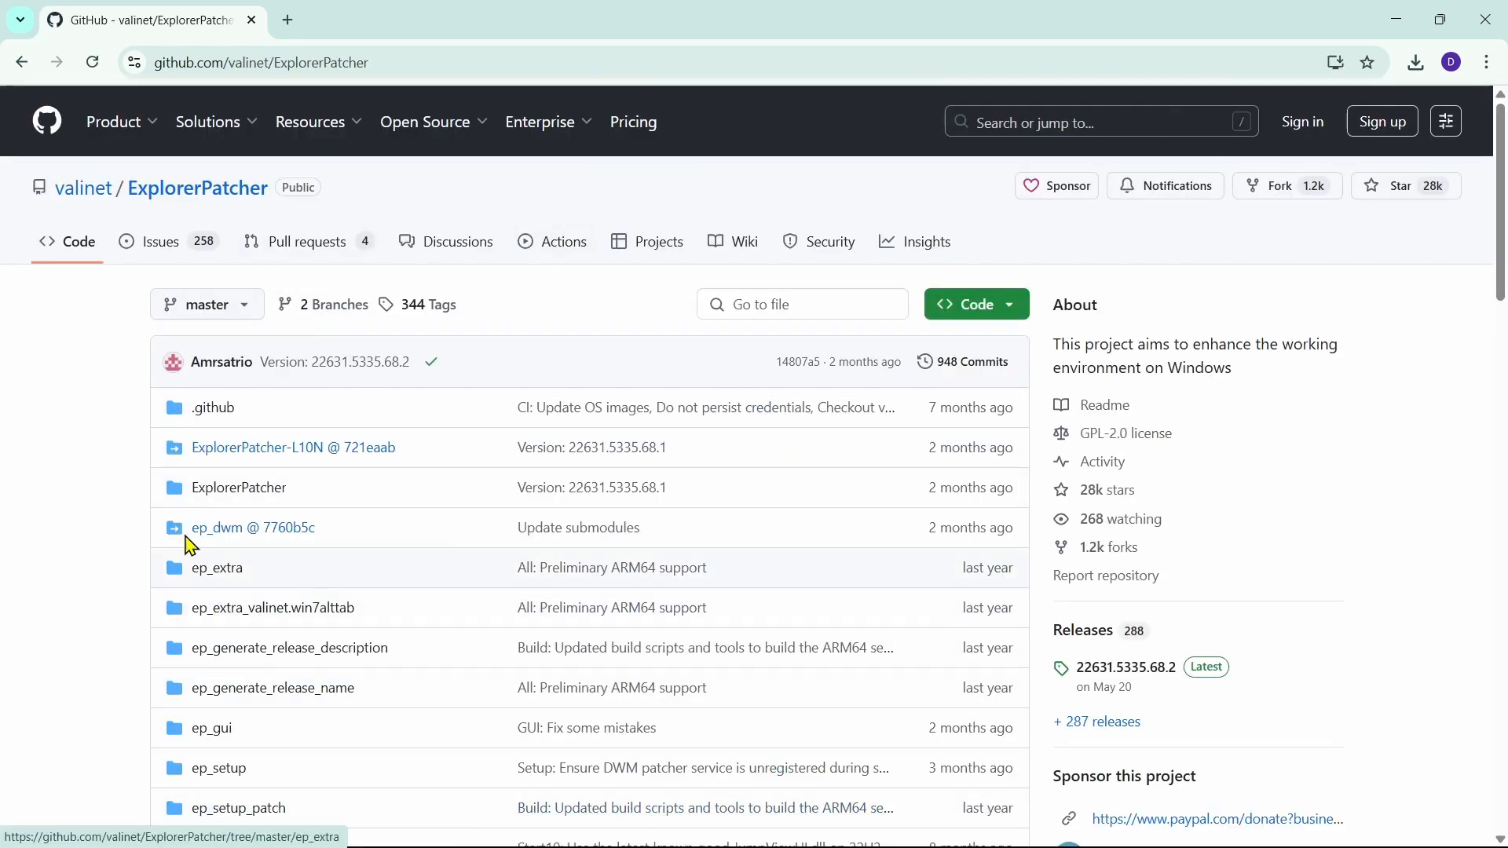
{"action": "mouse_move", "coordinate": [572, 310]}
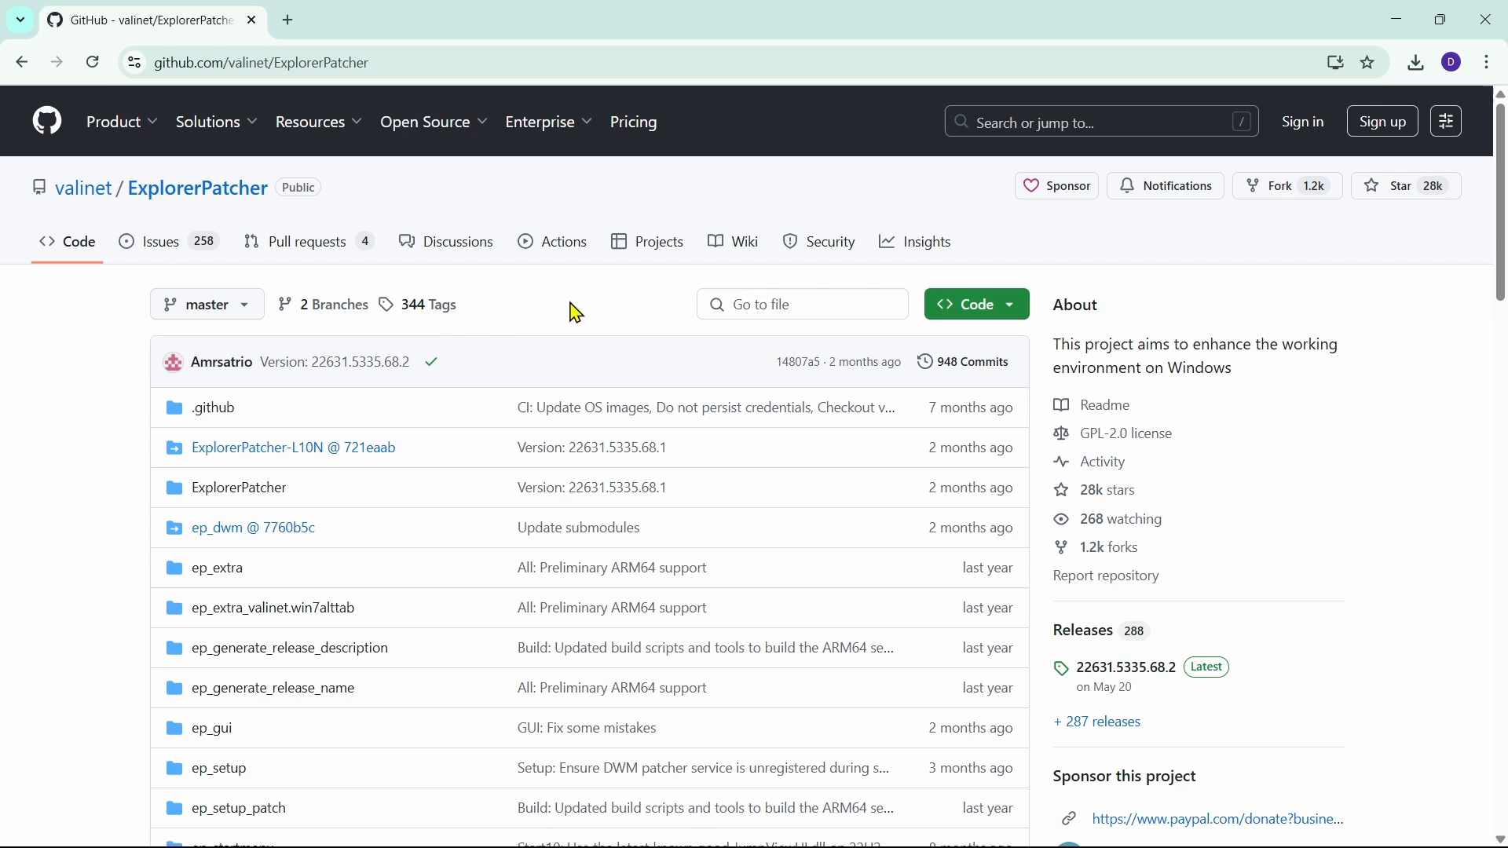
{"action": "mouse_move", "coordinate": [1055, 646]}
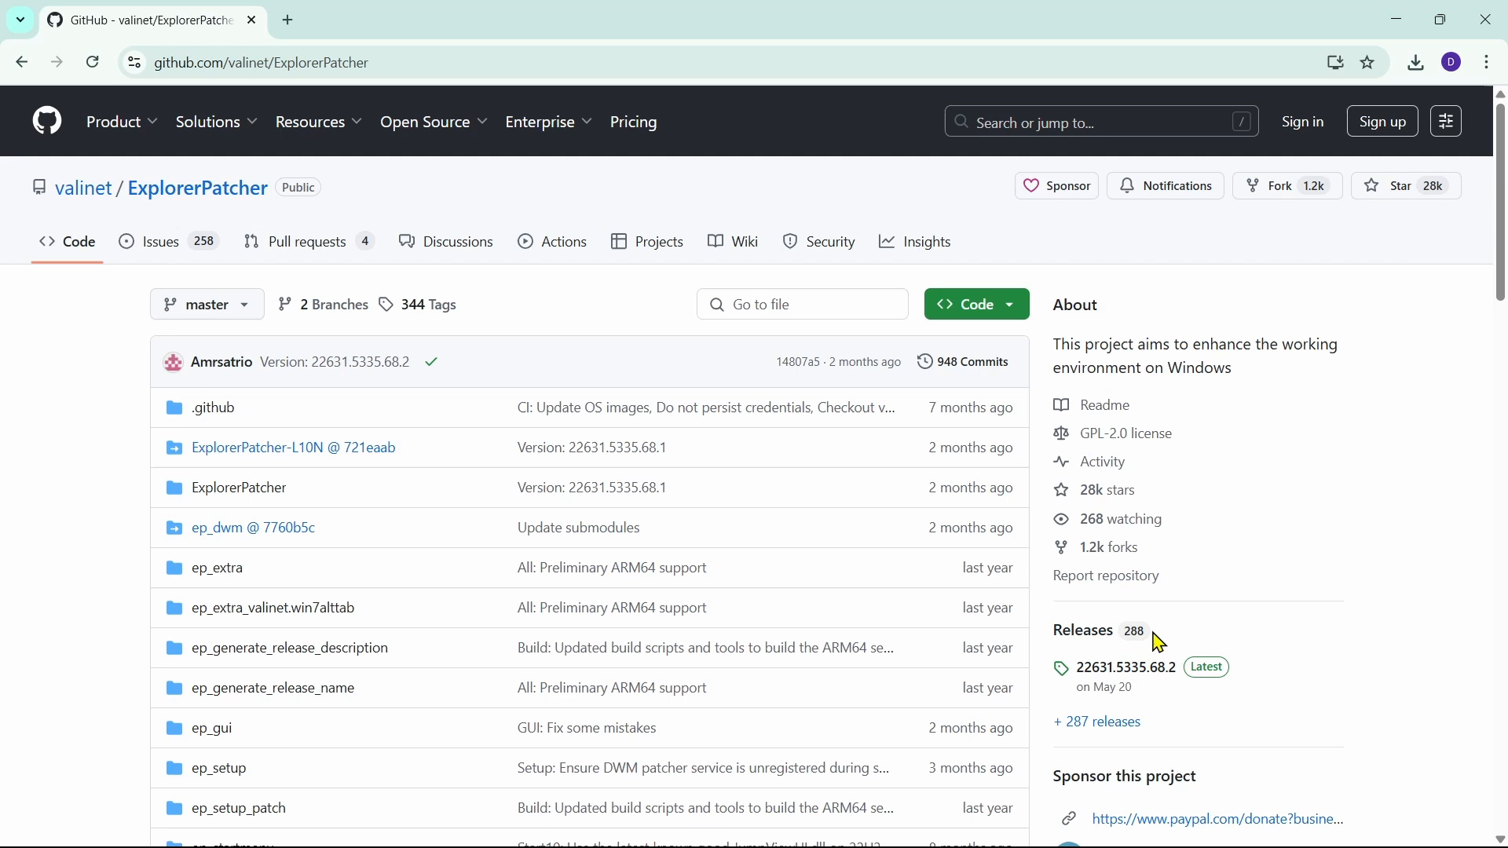
{"action": "mouse_move", "coordinate": [1192, 642]}
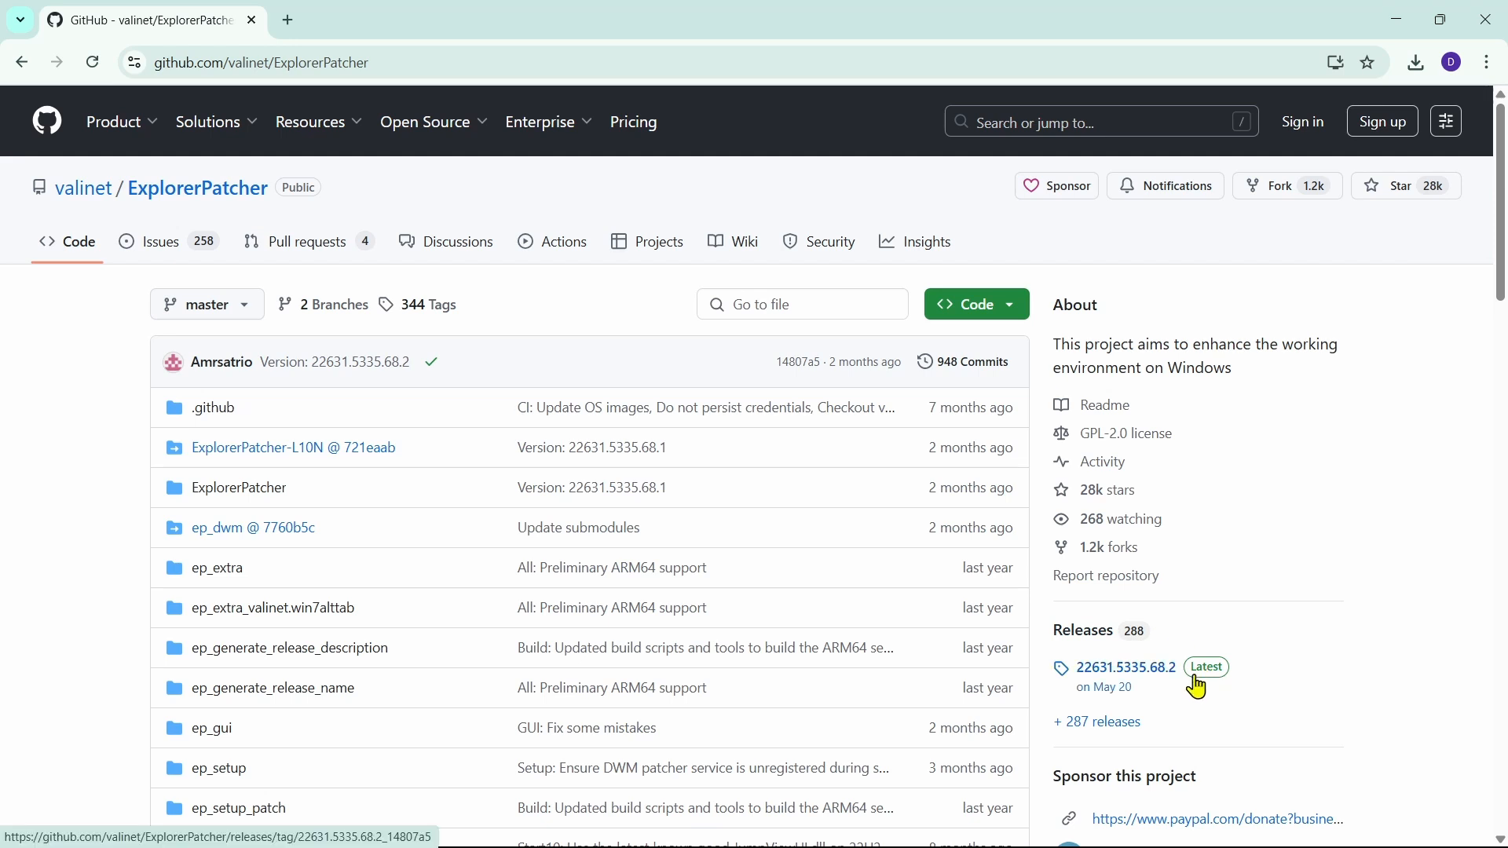
{"action": "mouse_move", "coordinate": [1209, 701]}
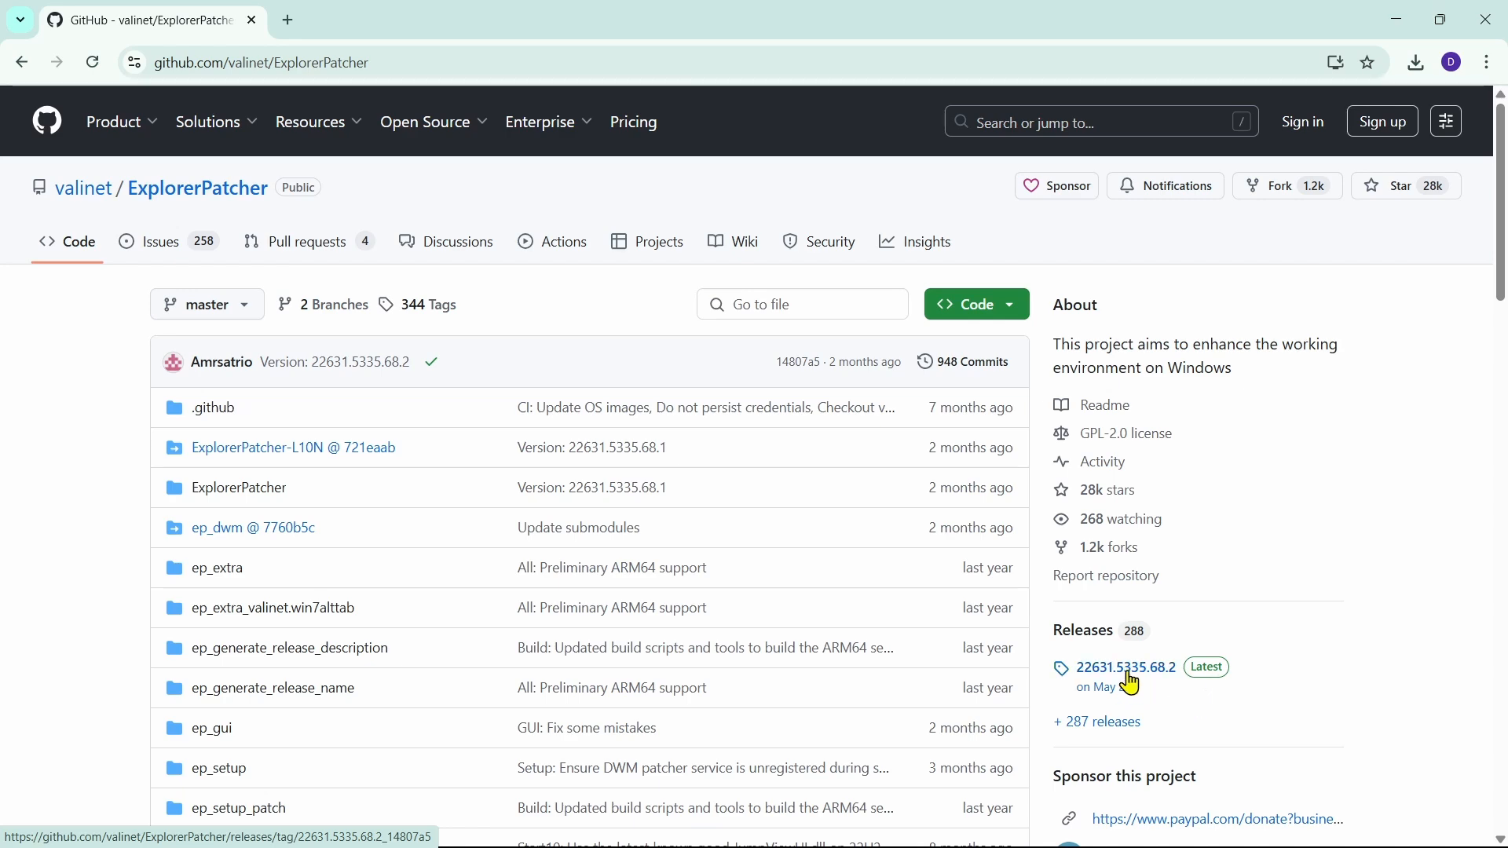
Step: View release 22631.5335.68.2 assets and check ep_setup (1).exe in recent downloads
{"action": "left_click", "coordinate": [1125, 666]}
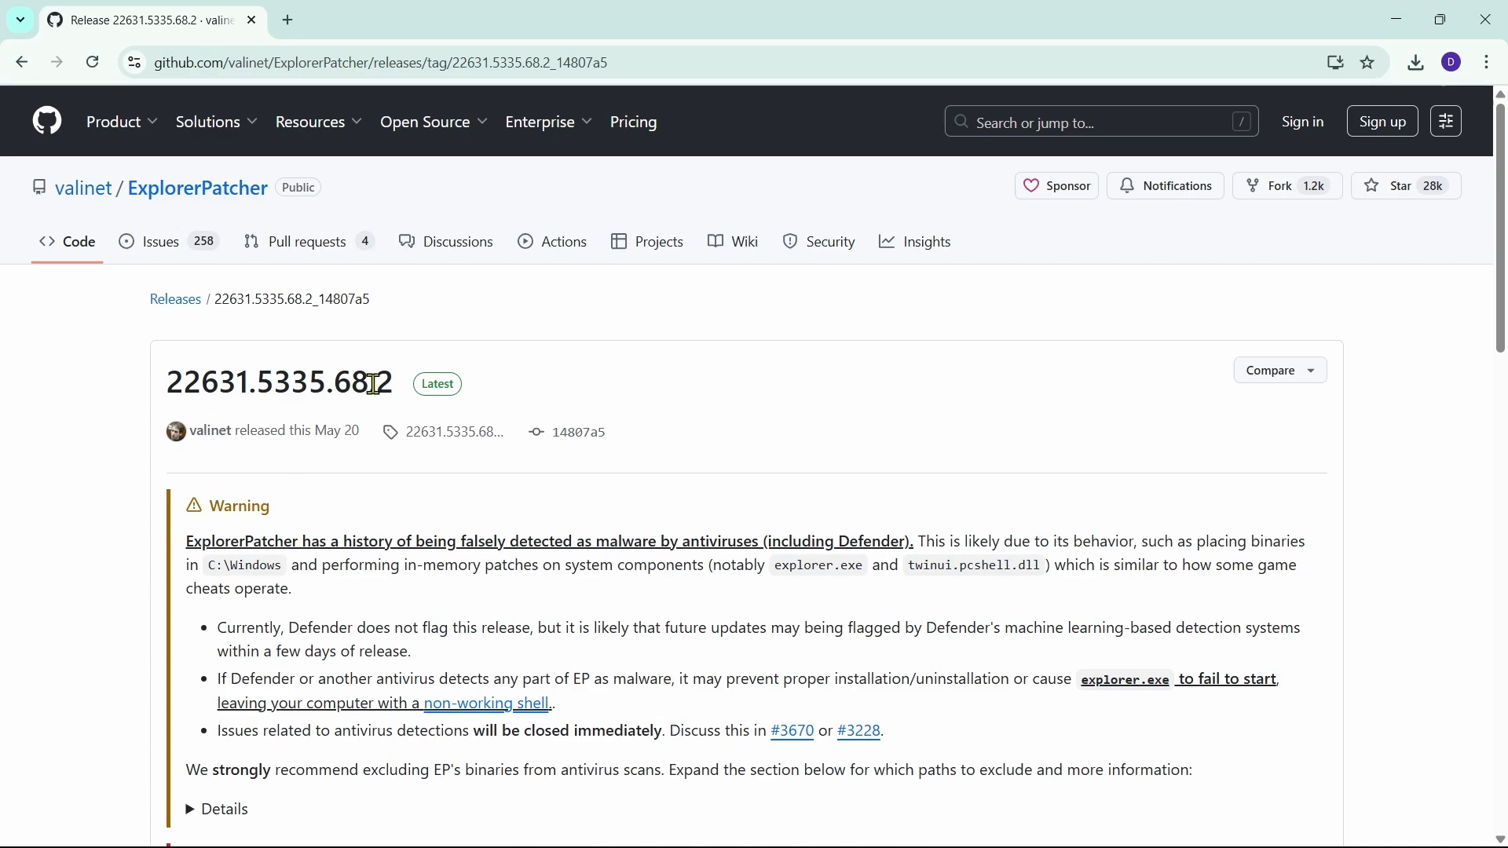
{"action": "mouse_move", "coordinate": [785, 624]}
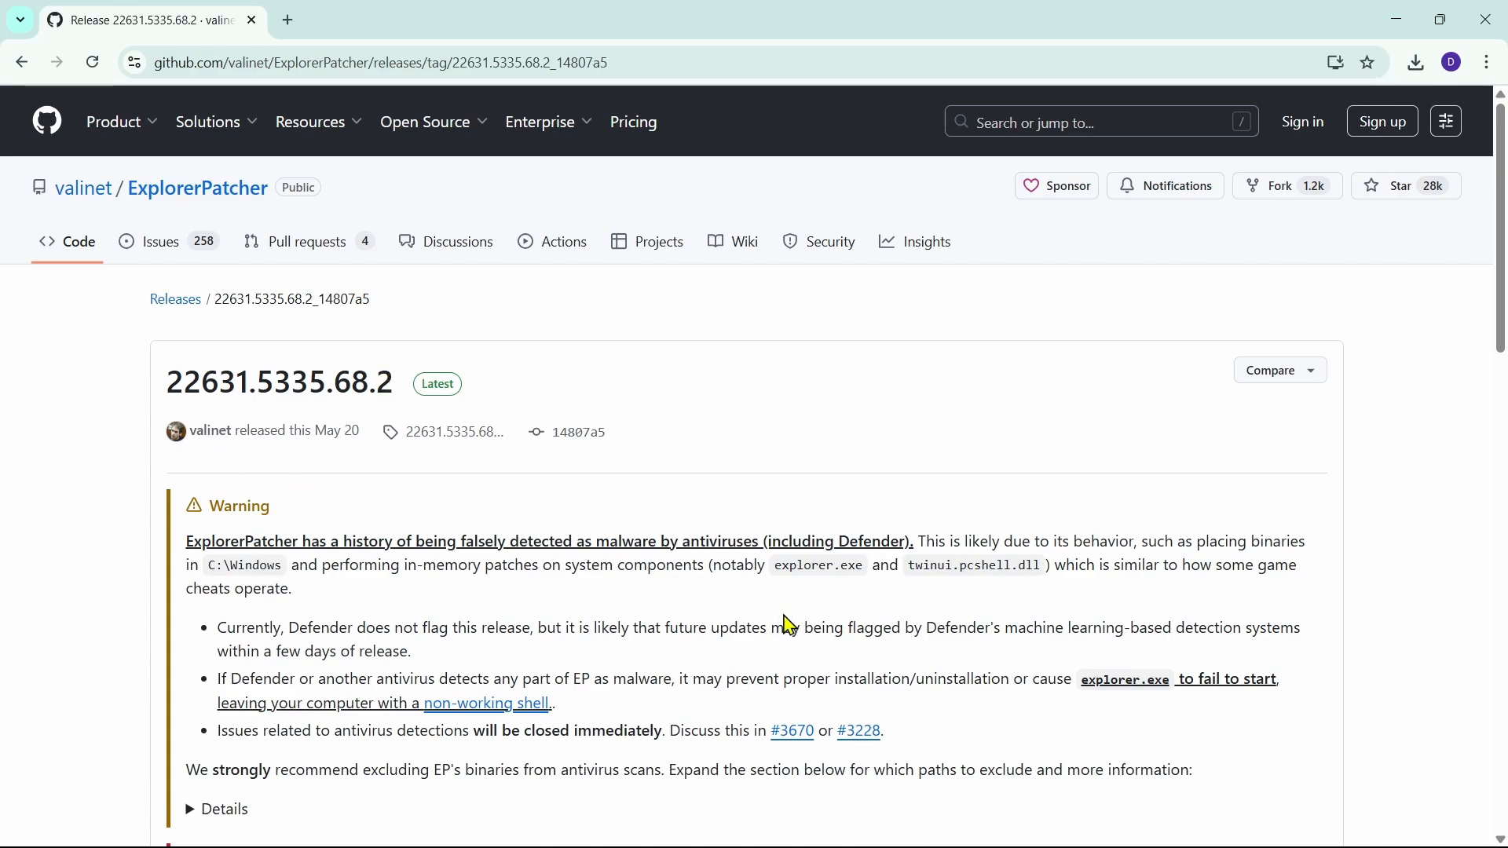
{"action": "scroll", "scroll_direction": "down", "scroll_amount": 3}
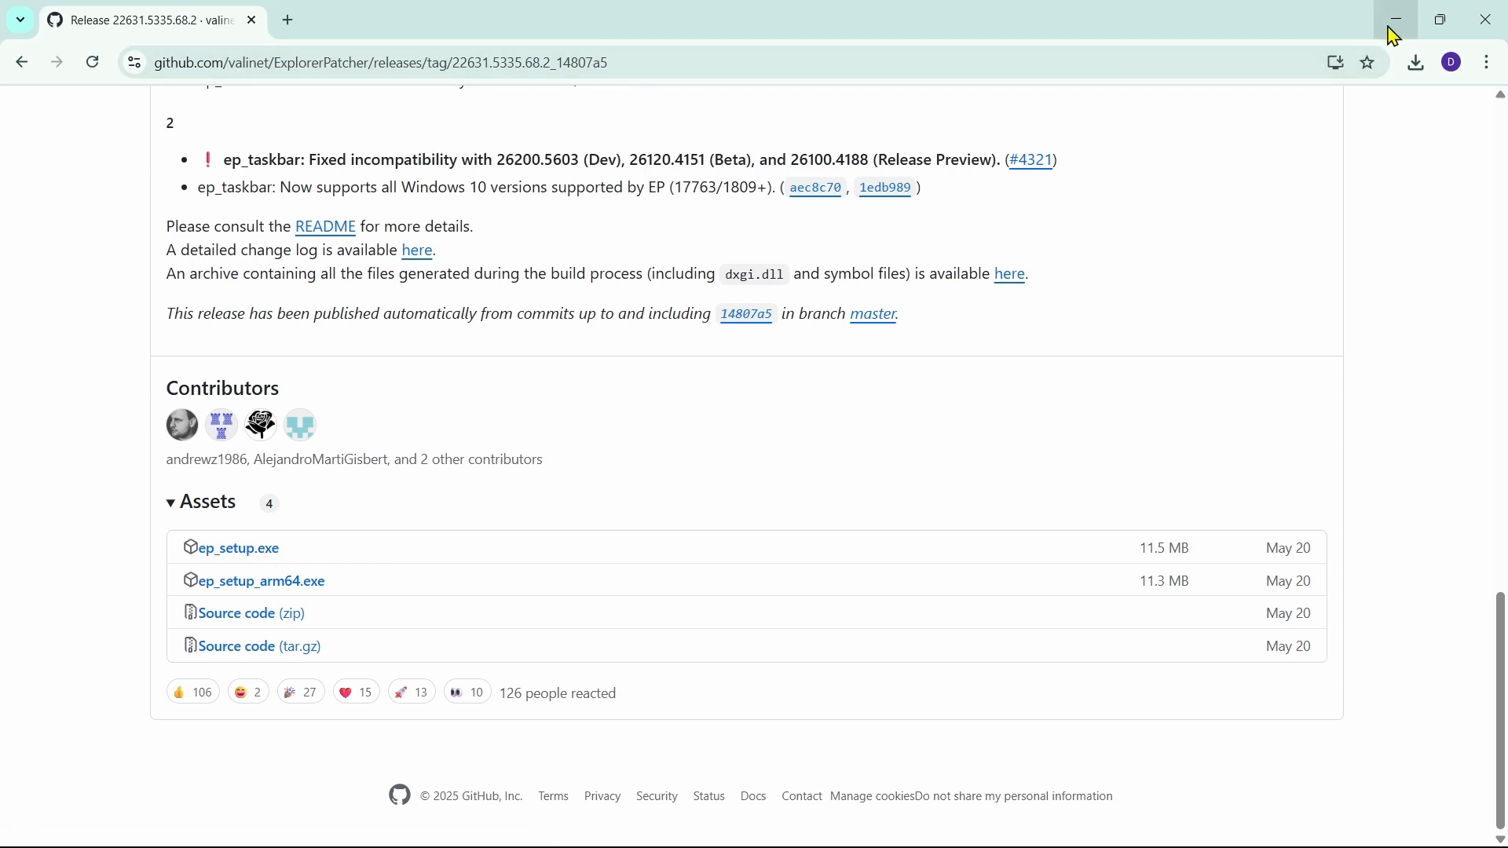
{"action": "left_click", "coordinate": [1414, 62]}
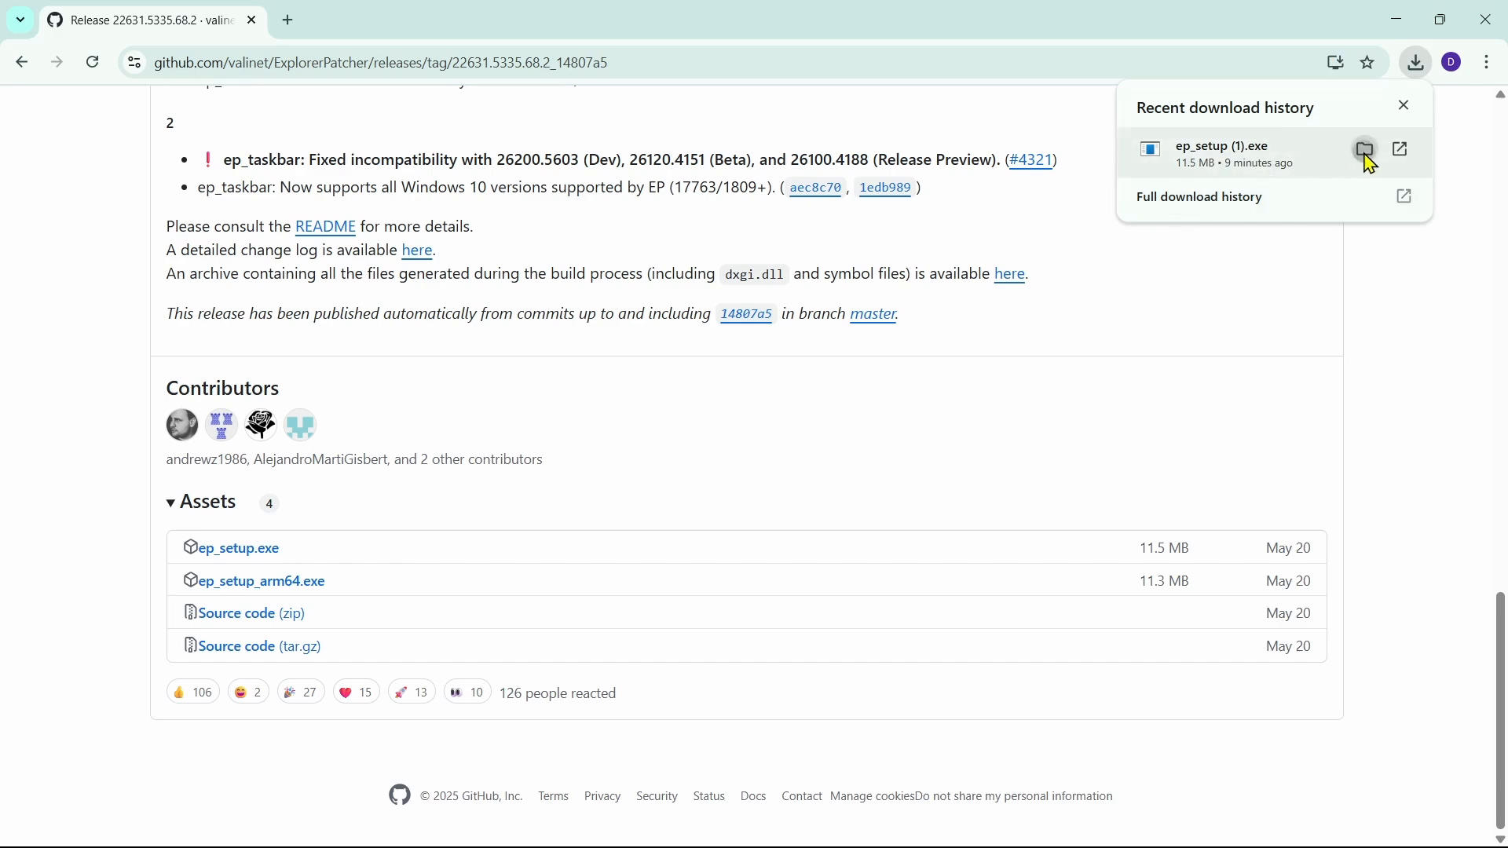
Step: Reveal the downloaded ep_setup (1).exe in the Downloads folder
{"action": "left_click", "coordinate": [1364, 151]}
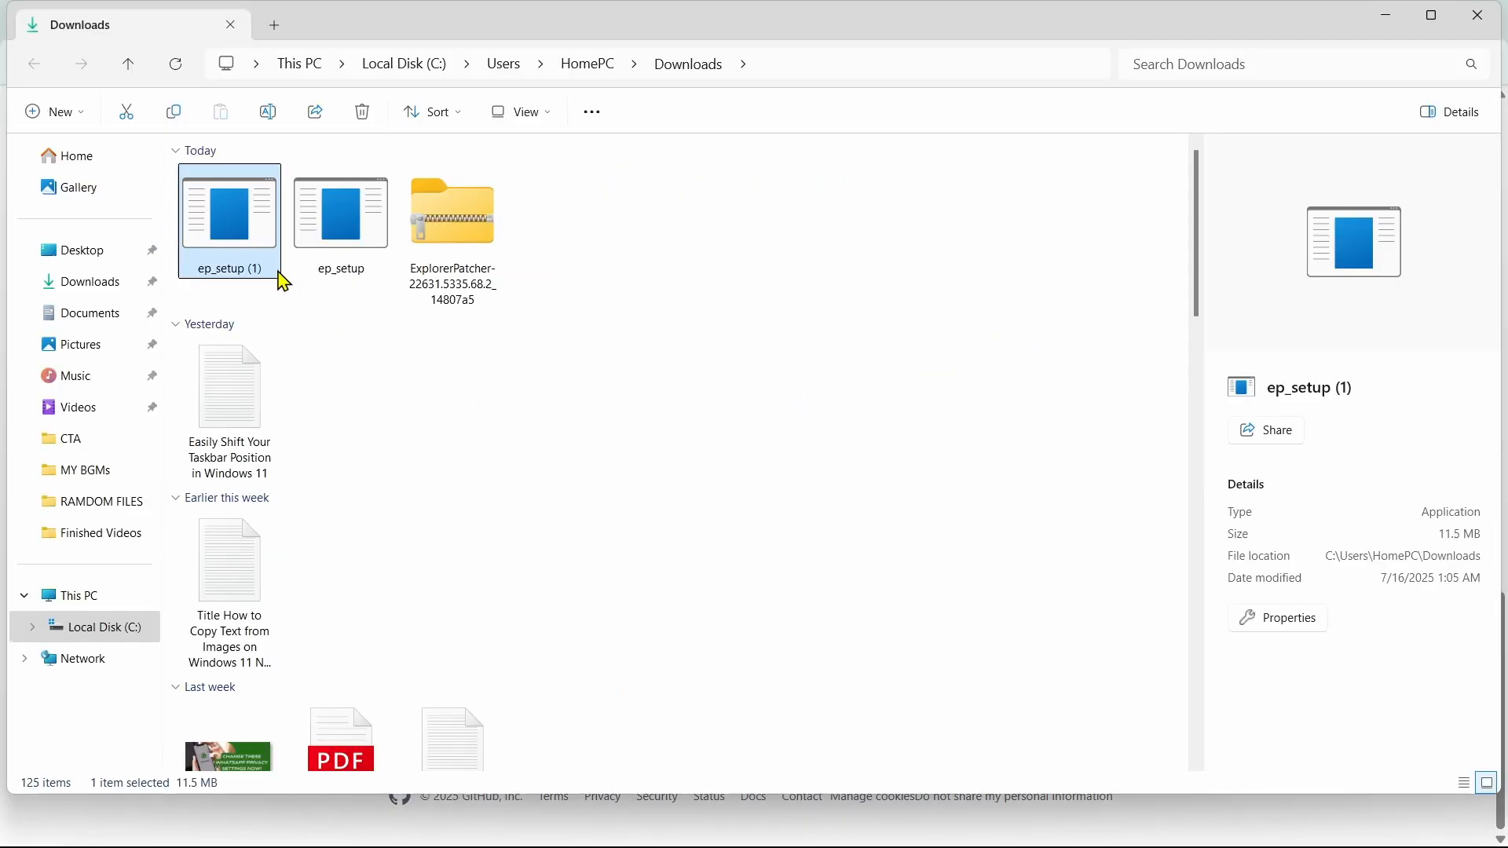
{"action": "mouse_move", "coordinate": [280, 226]}
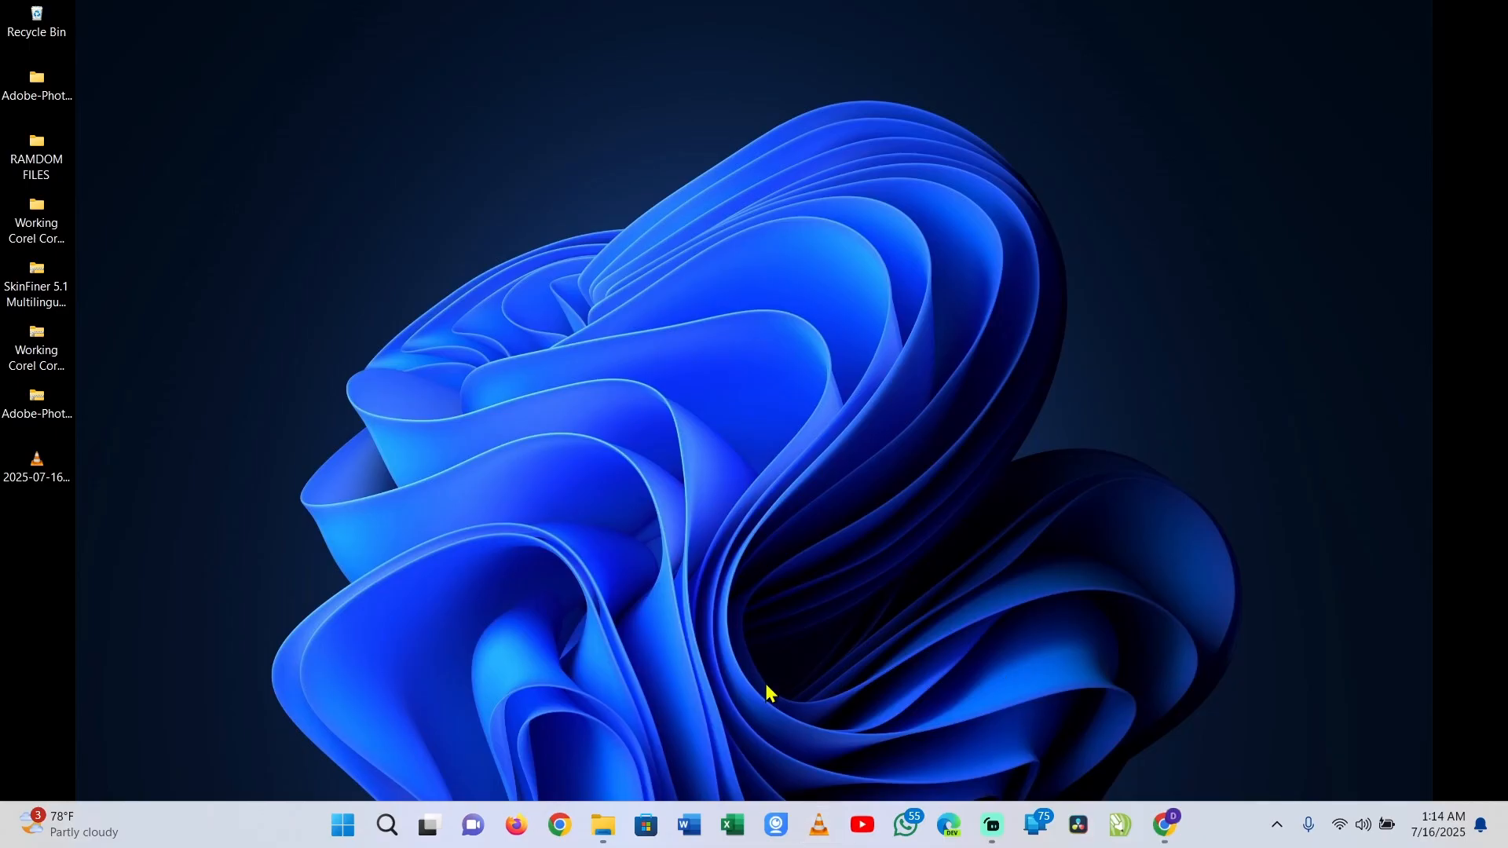
{"action": "mouse_move", "coordinate": [386, 825]}
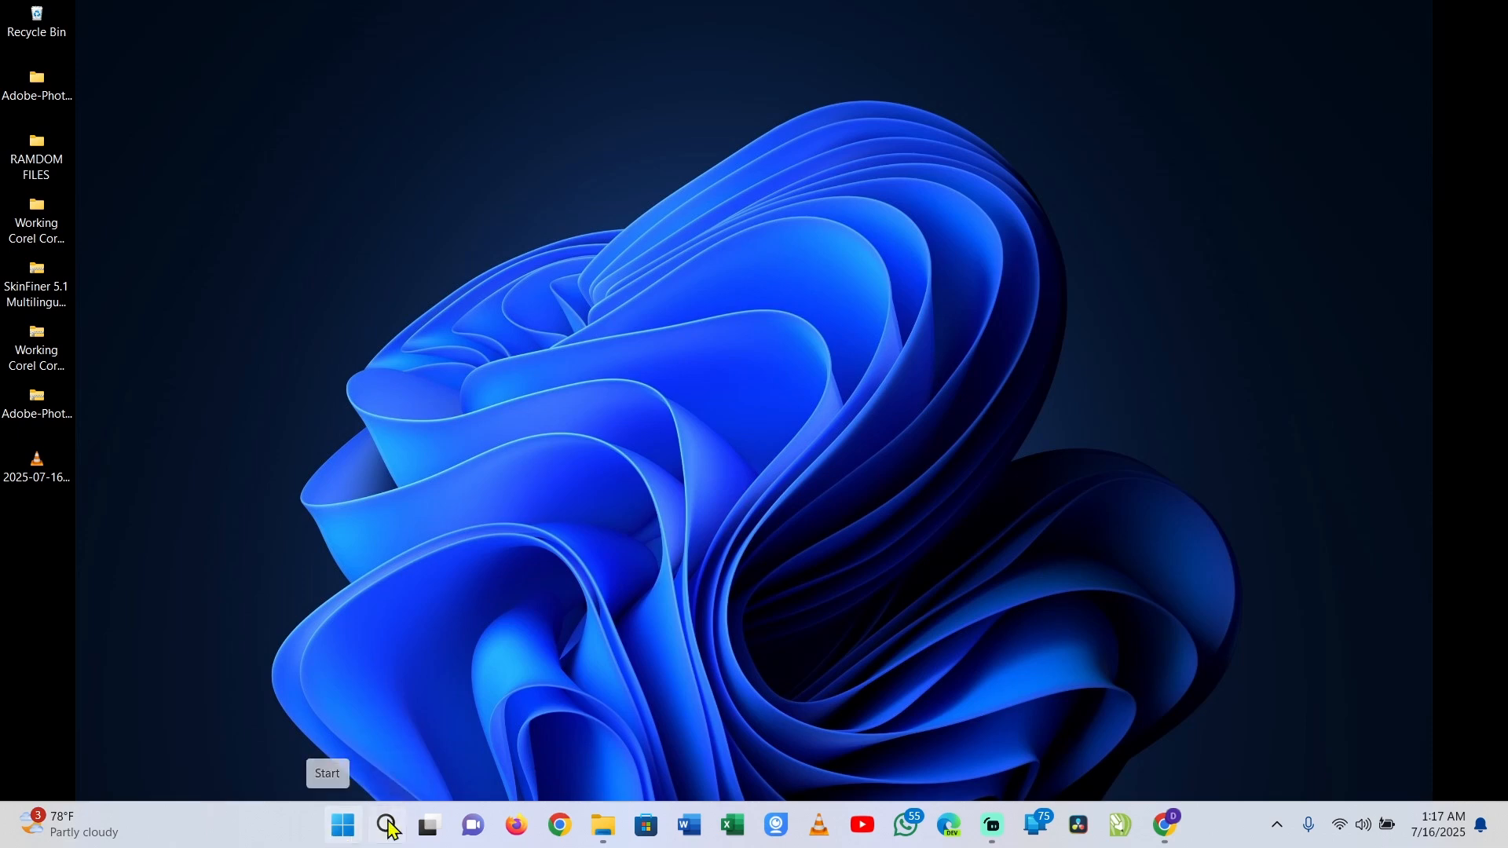
Step: Open 'Create a restore point' from Windows Search recent items
{"action": "left_click", "coordinate": [386, 825]}
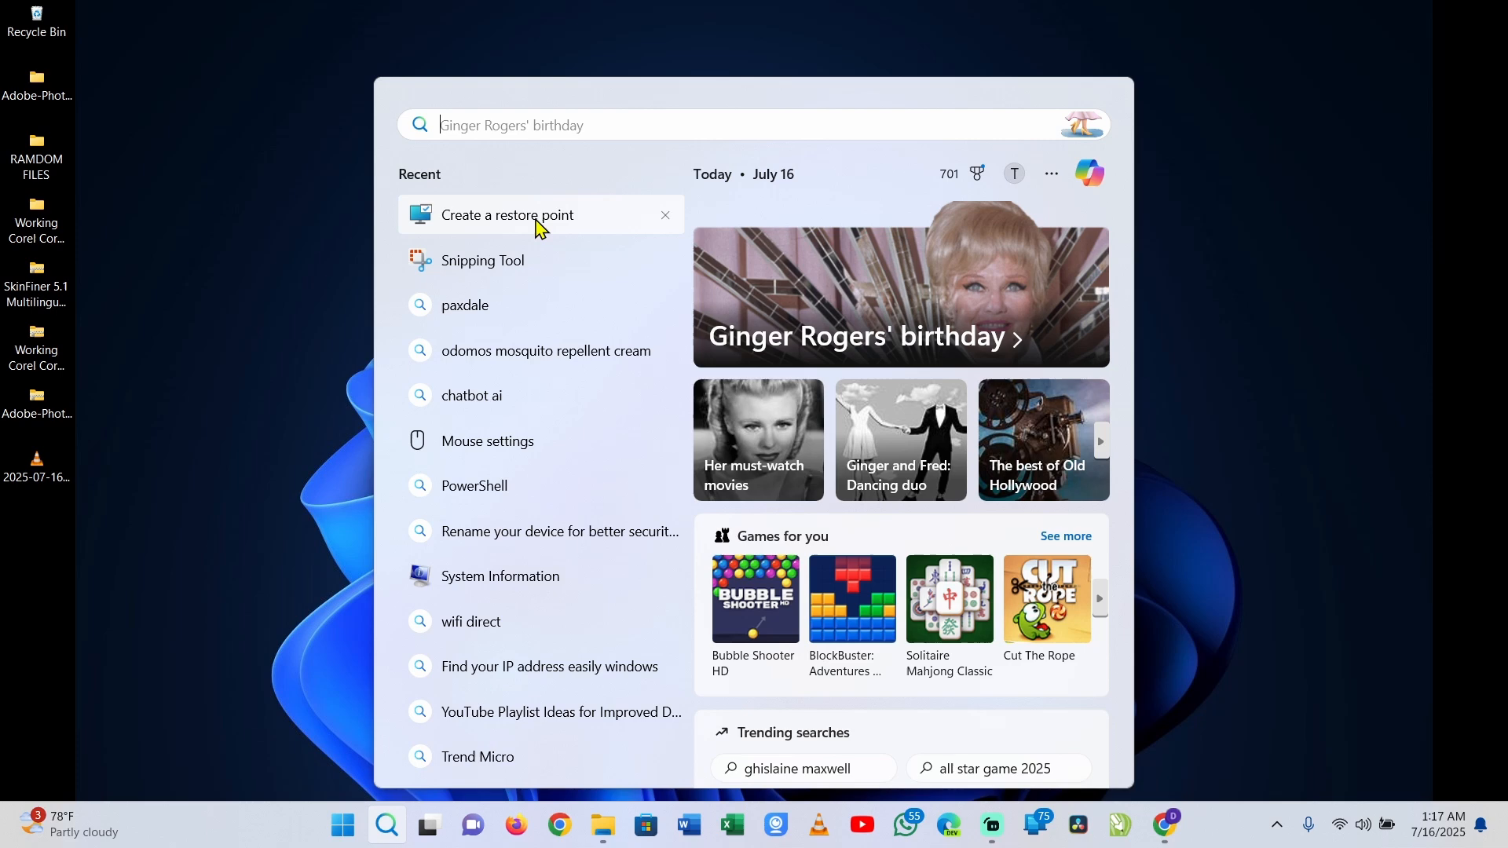
{"action": "mouse_move", "coordinate": [519, 226]}
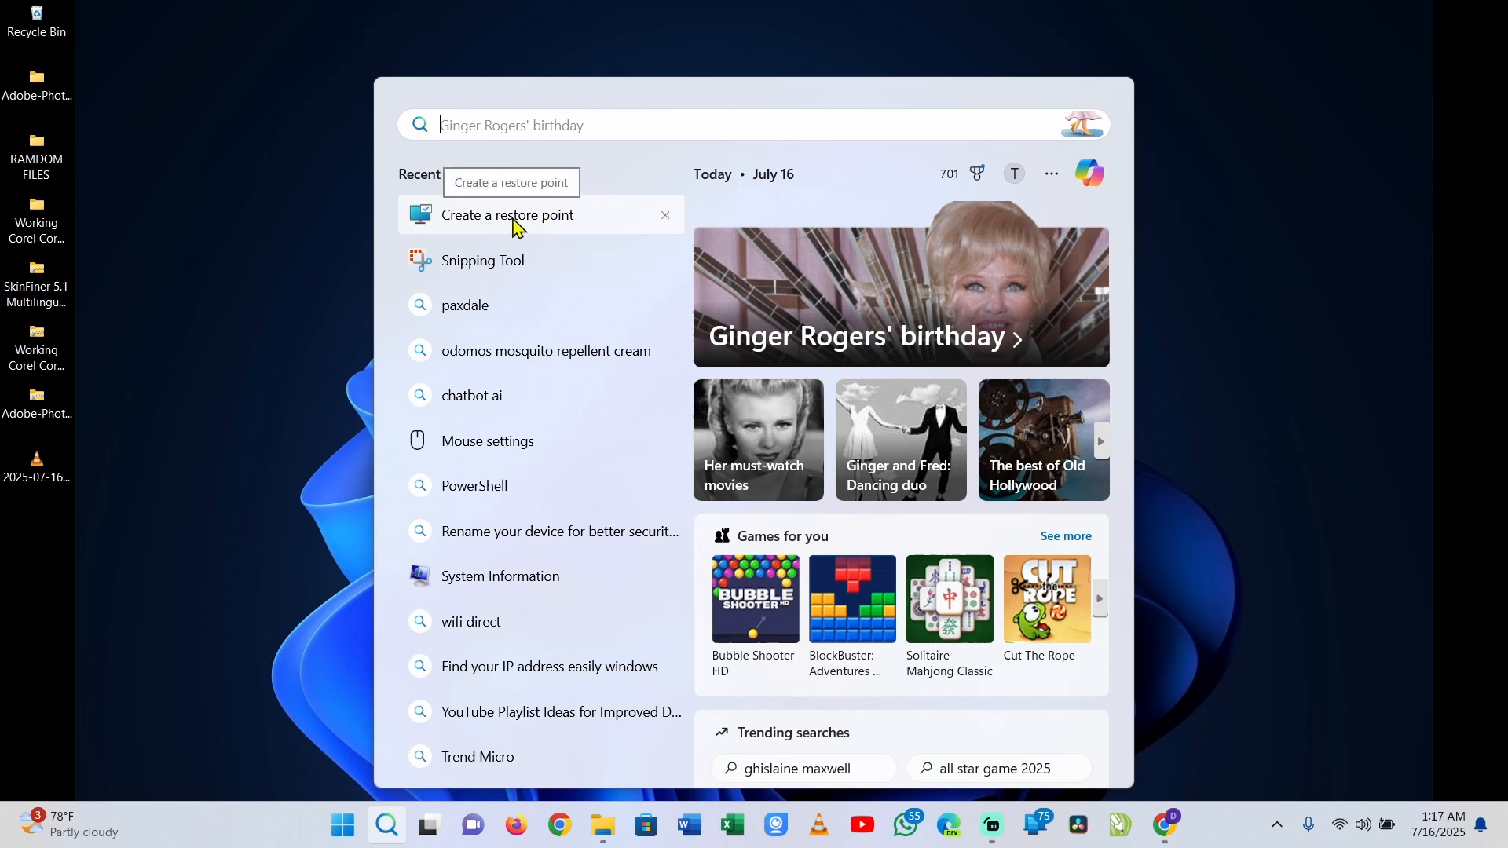
{"action": "left_click", "coordinate": [508, 215]}
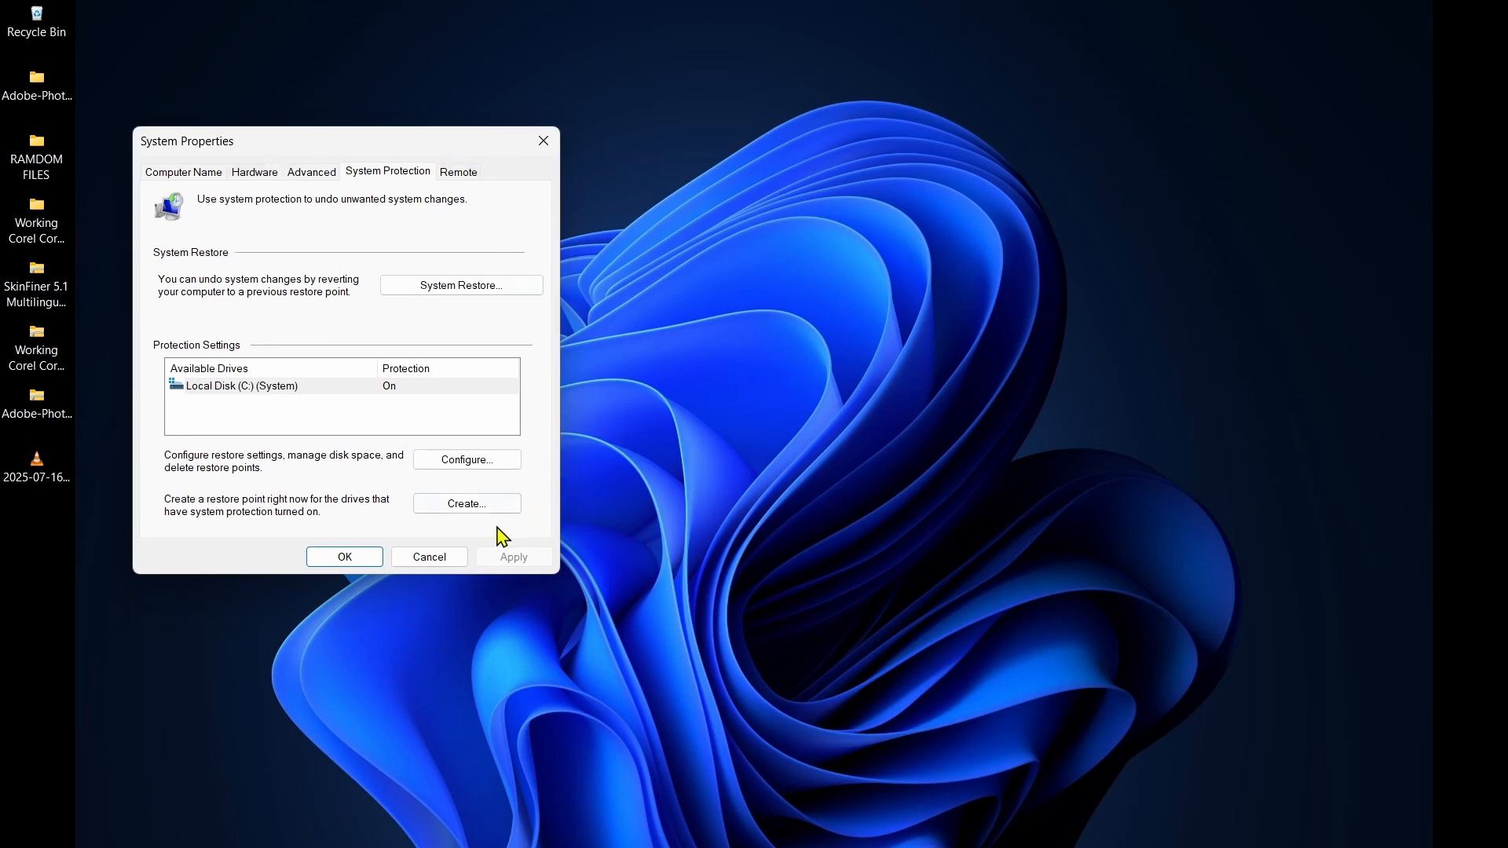
{"action": "mouse_move", "coordinate": [308, 144]}
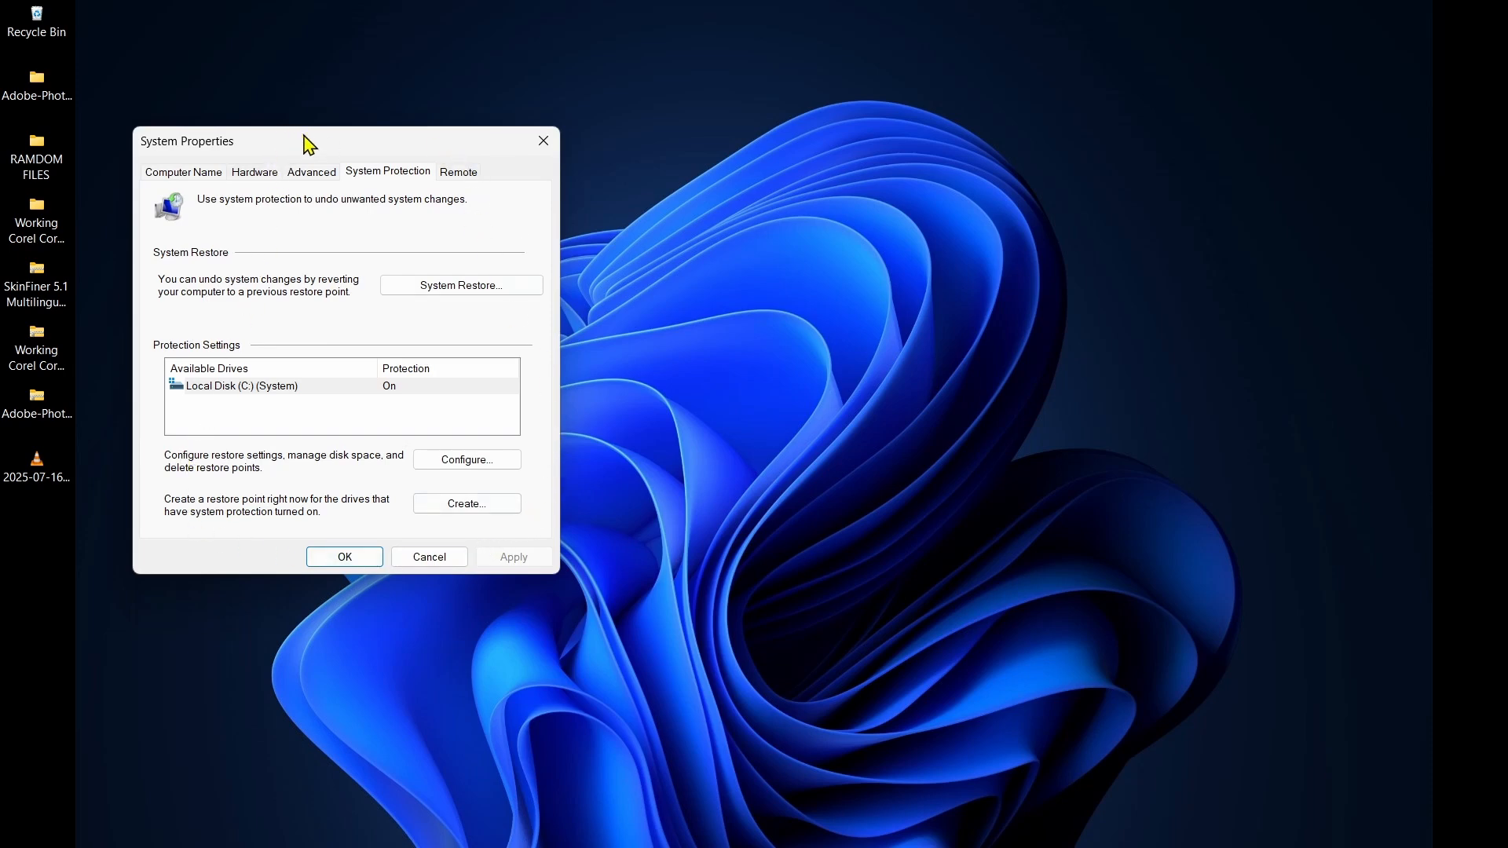
{"action": "mouse_move", "coordinate": [214, 398]}
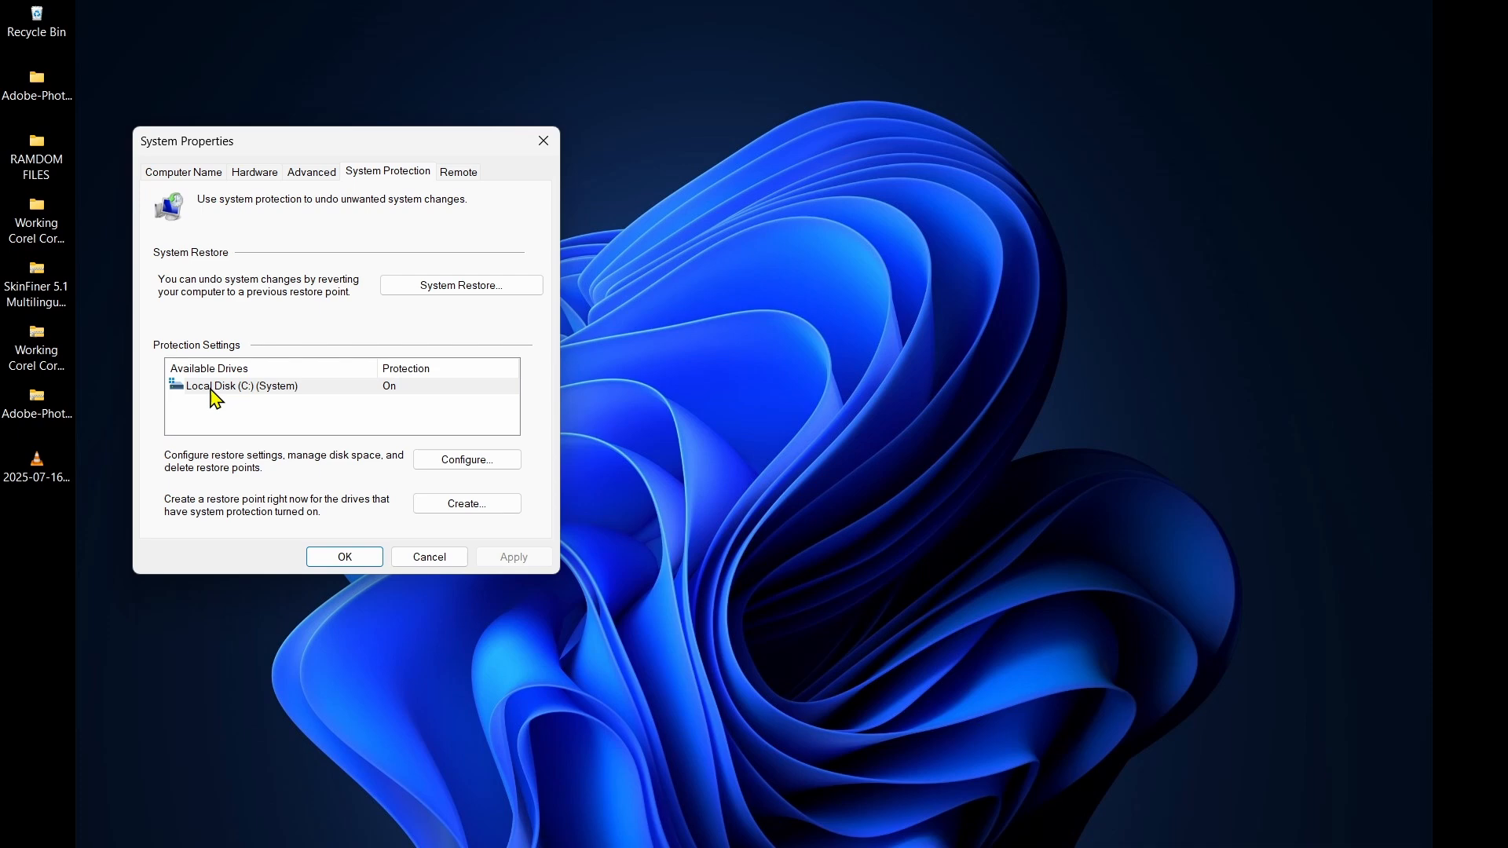
{"action": "mouse_move", "coordinate": [361, 393]}
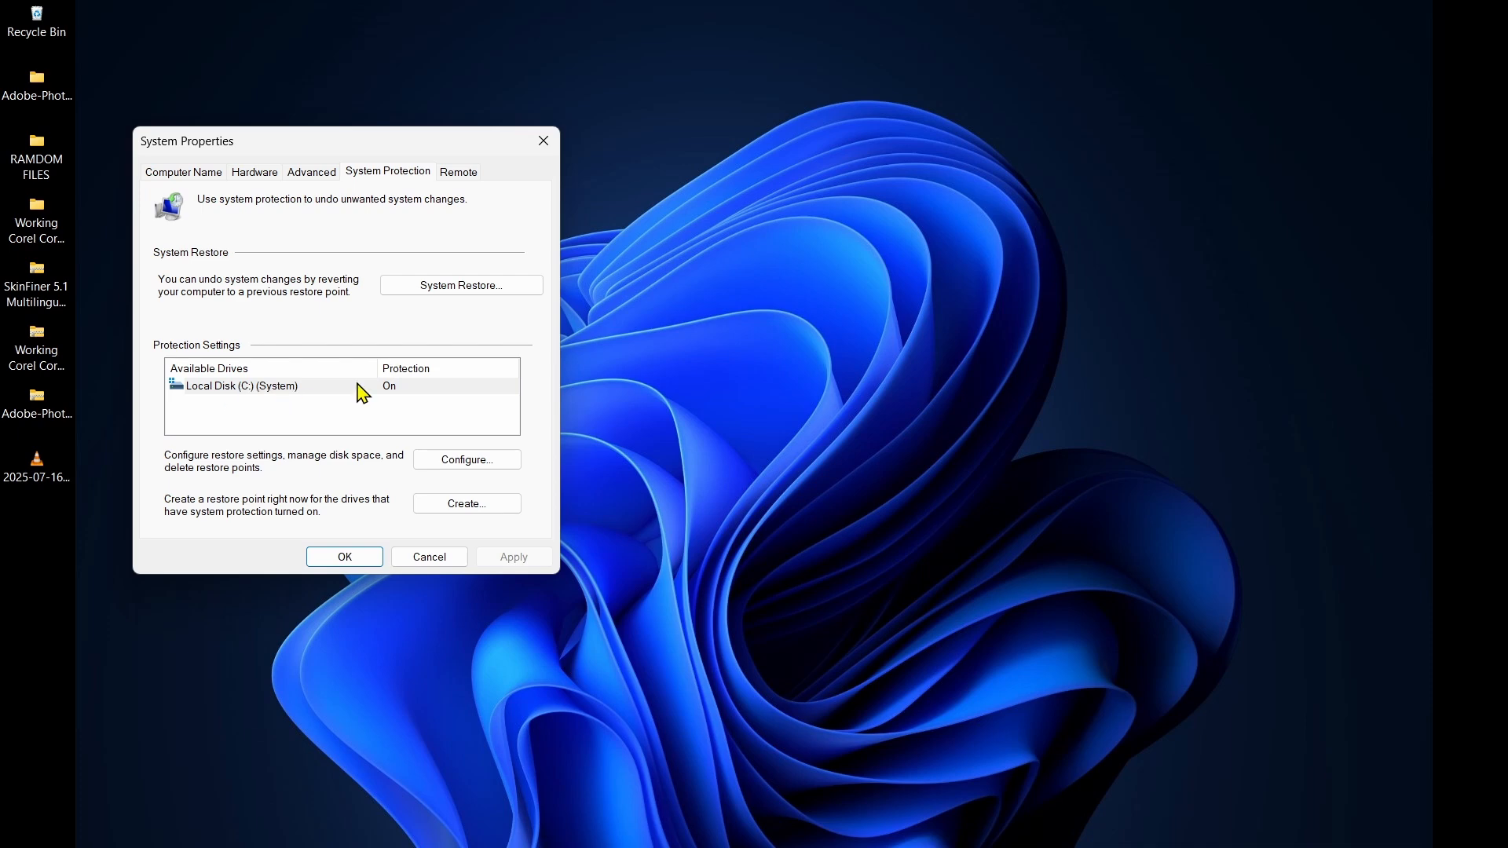
Step: Create a restore point for Local Disk (C:) named 'restore point 25' and confirm it
{"action": "left_click", "coordinate": [240, 385]}
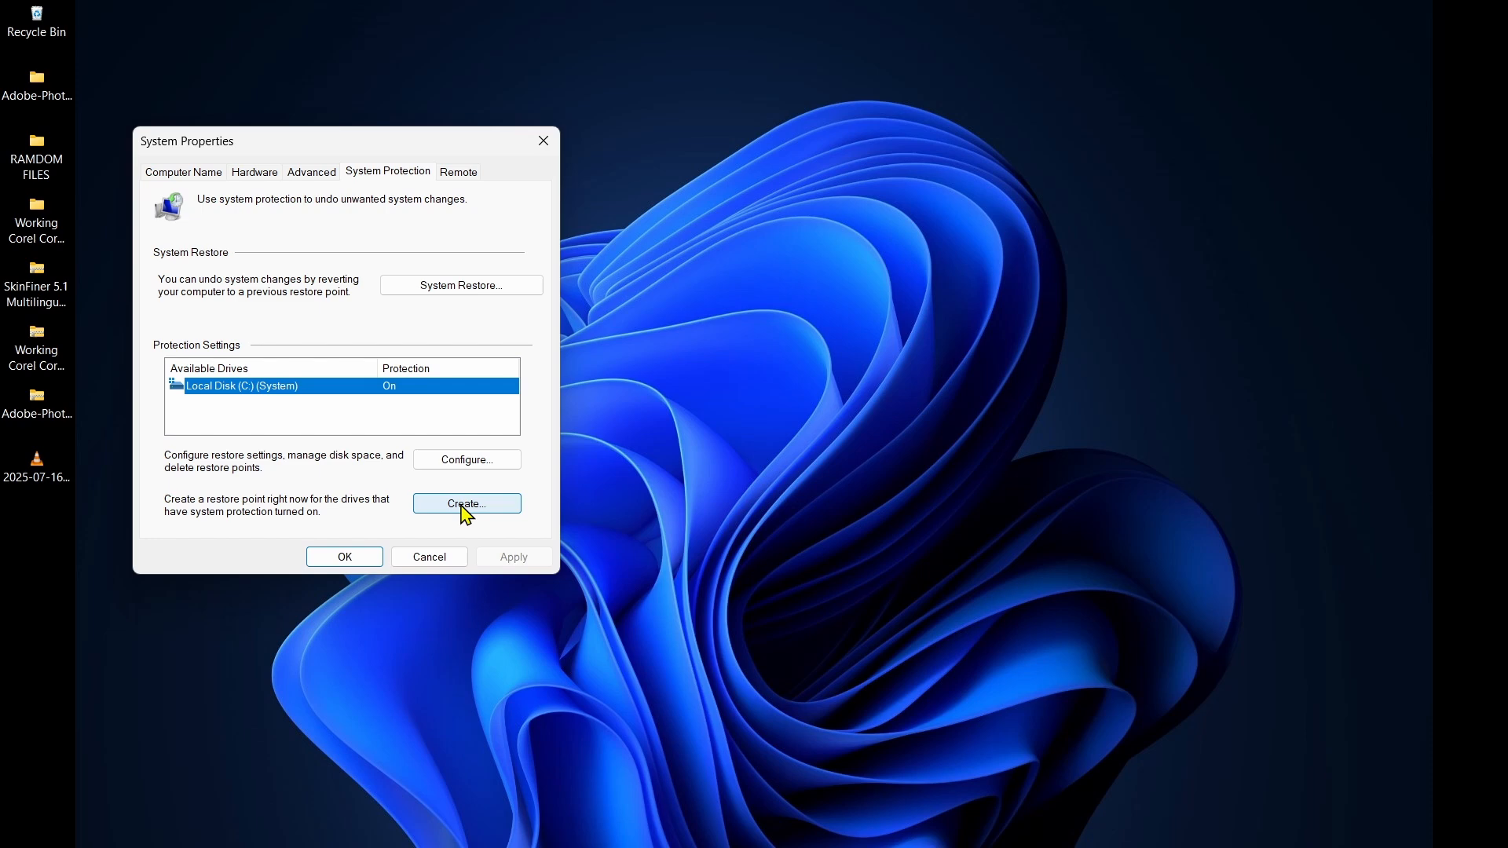
{"action": "left_click", "coordinate": [467, 503]}
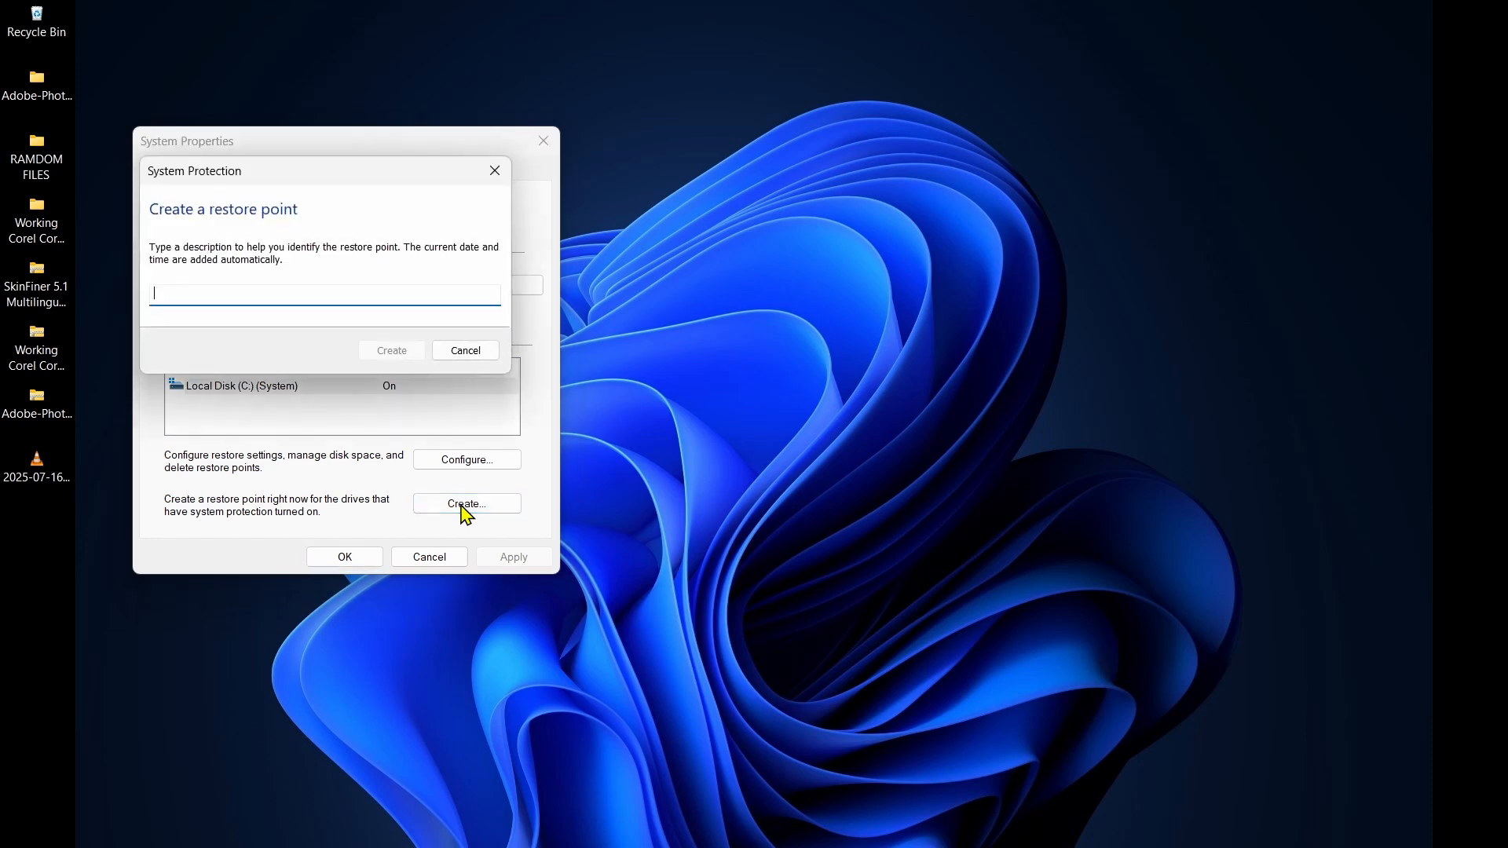
{"action": "type", "text": "restore point 2"}
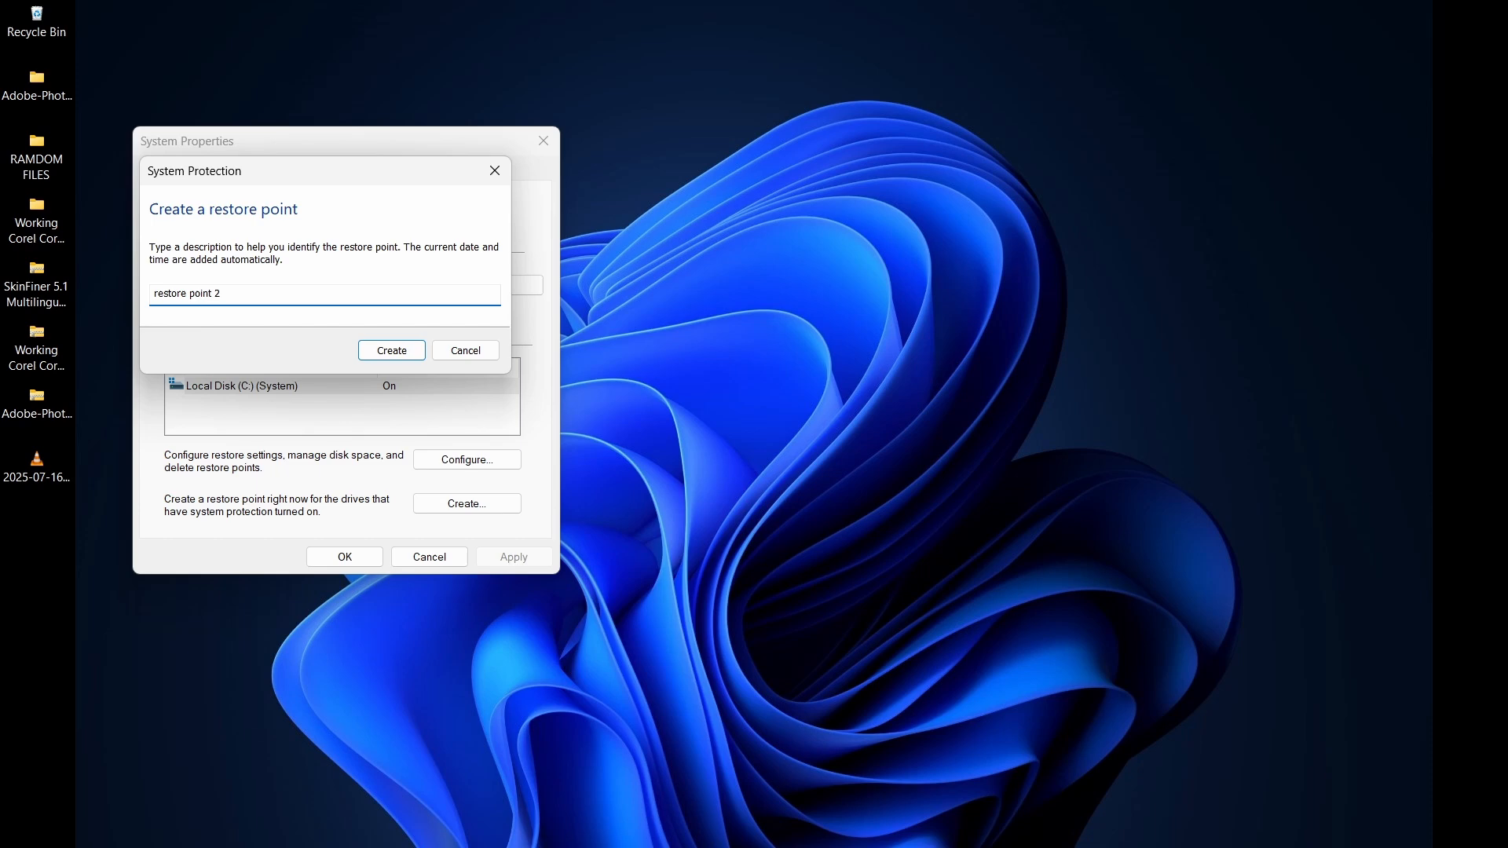
{"action": "type", "text": "5"}
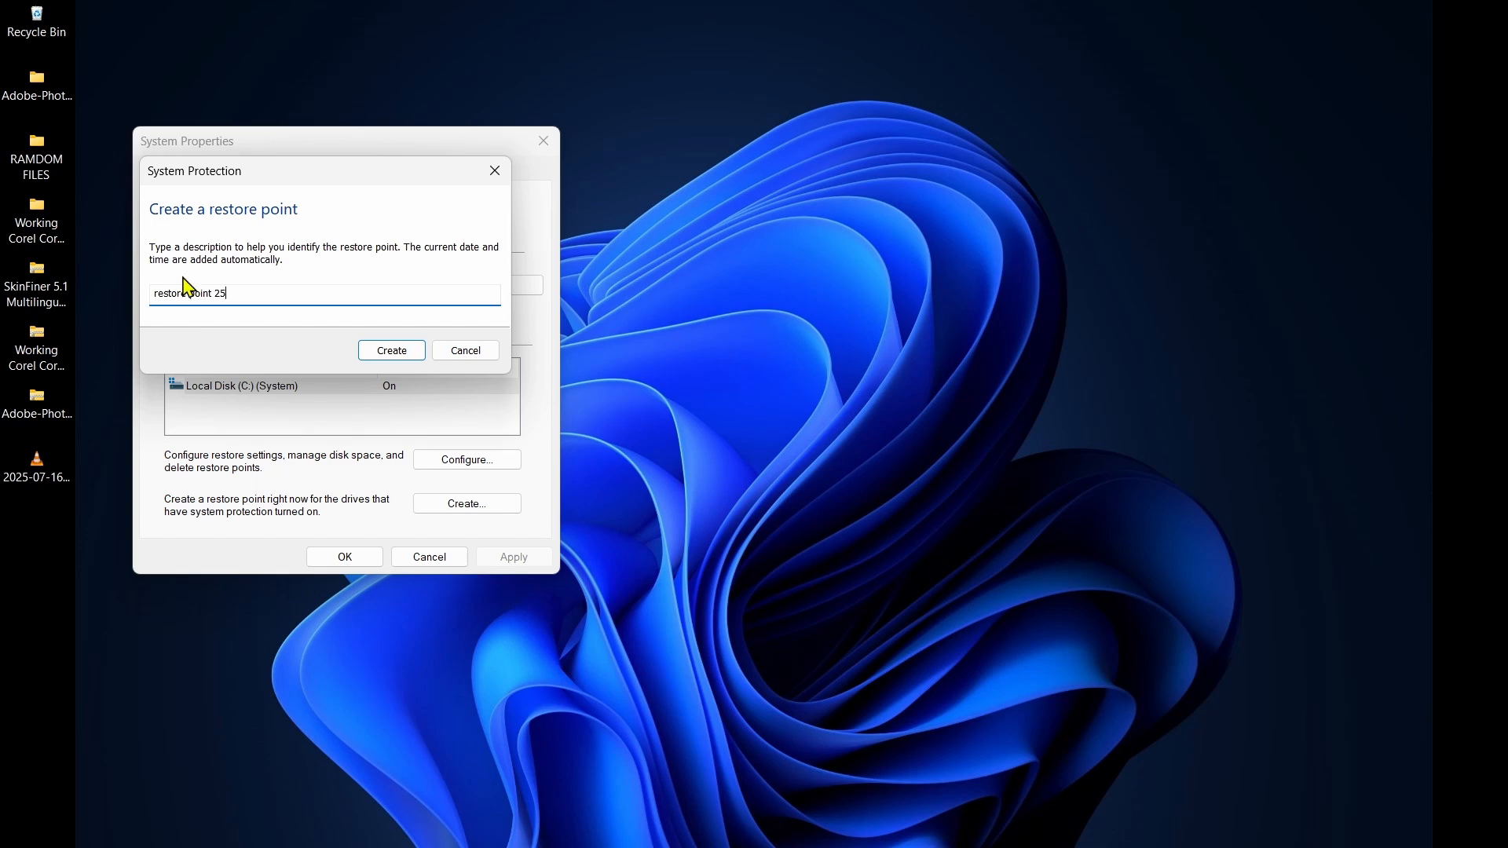
{"action": "left_click", "coordinate": [391, 348]}
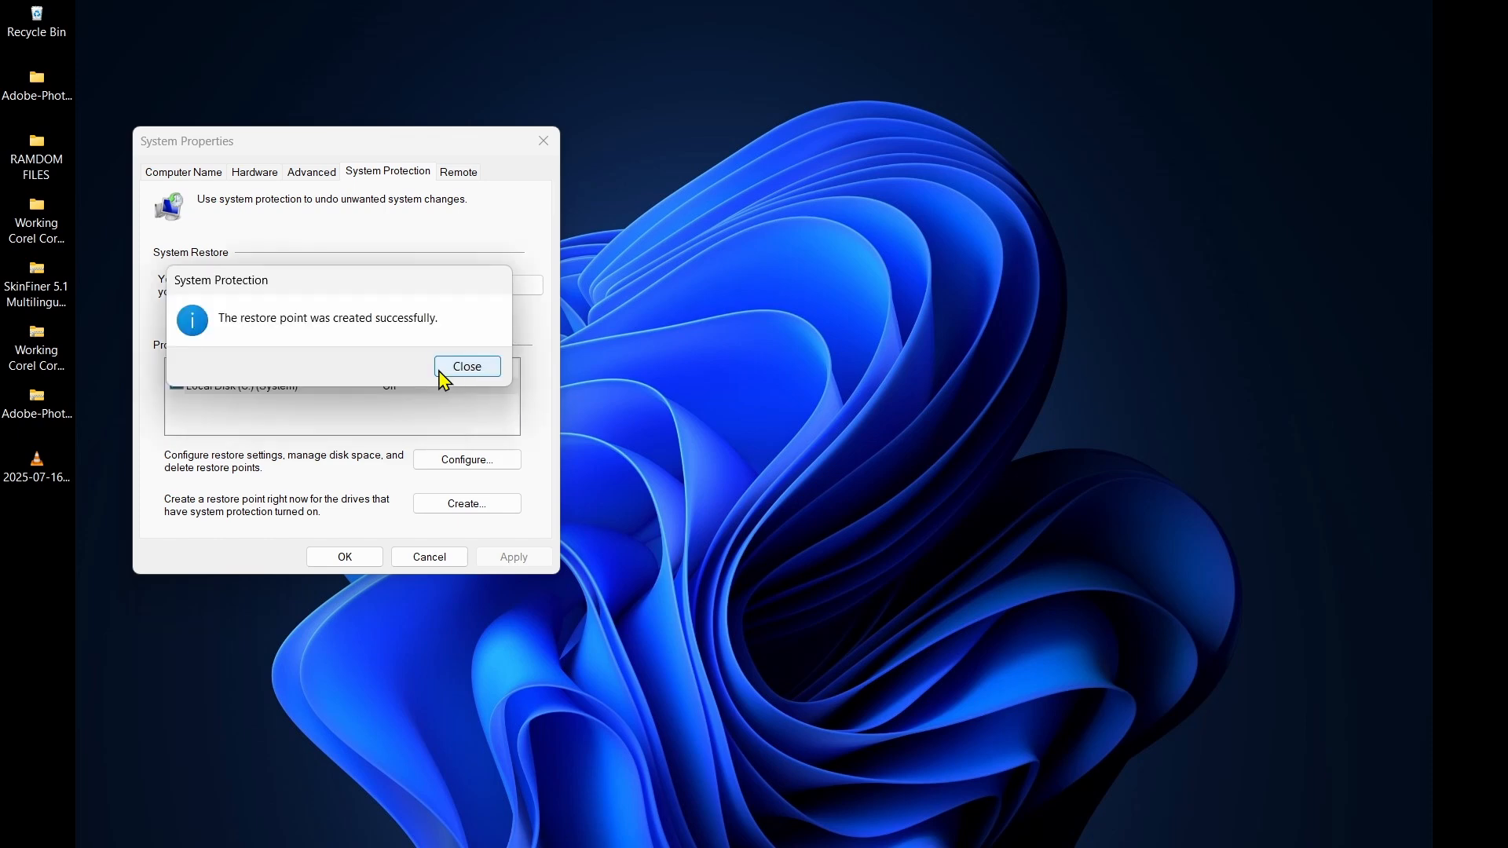
{"action": "mouse_move", "coordinate": [240, 332]}
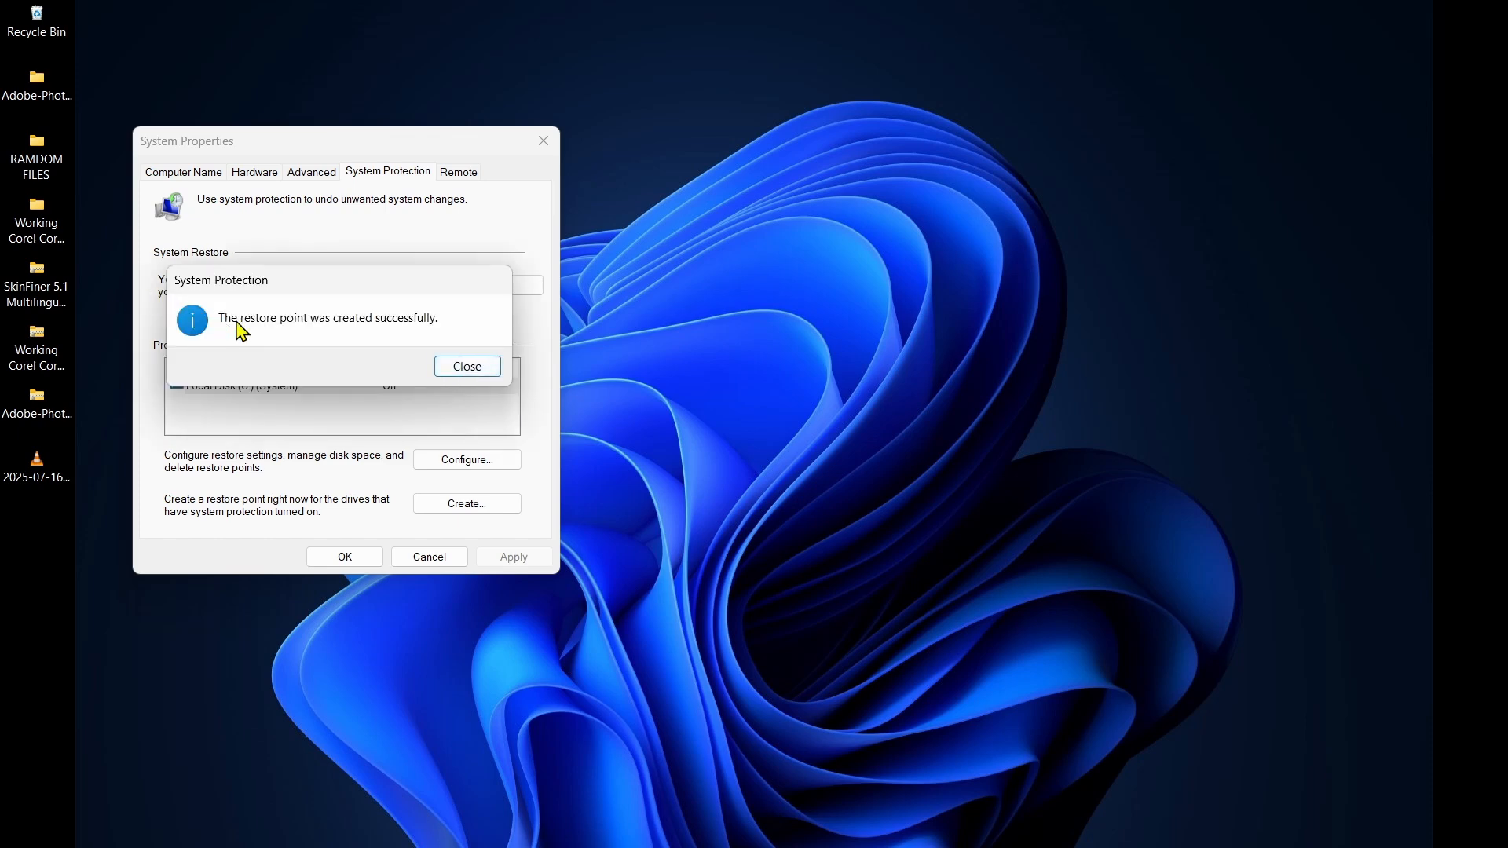
{"action": "mouse_move", "coordinate": [421, 342]}
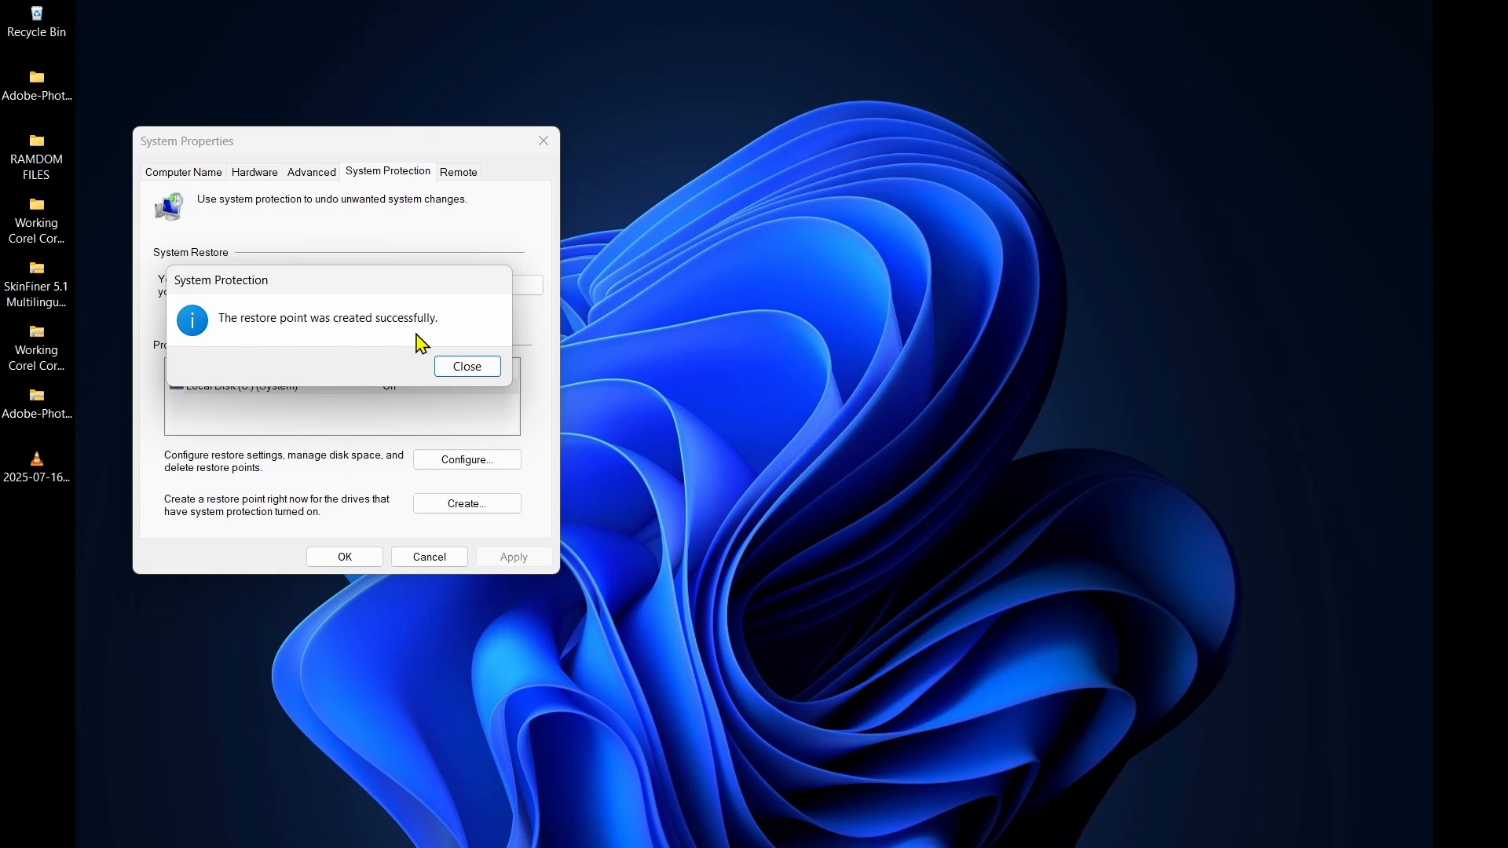
{"action": "left_click", "coordinate": [465, 366]}
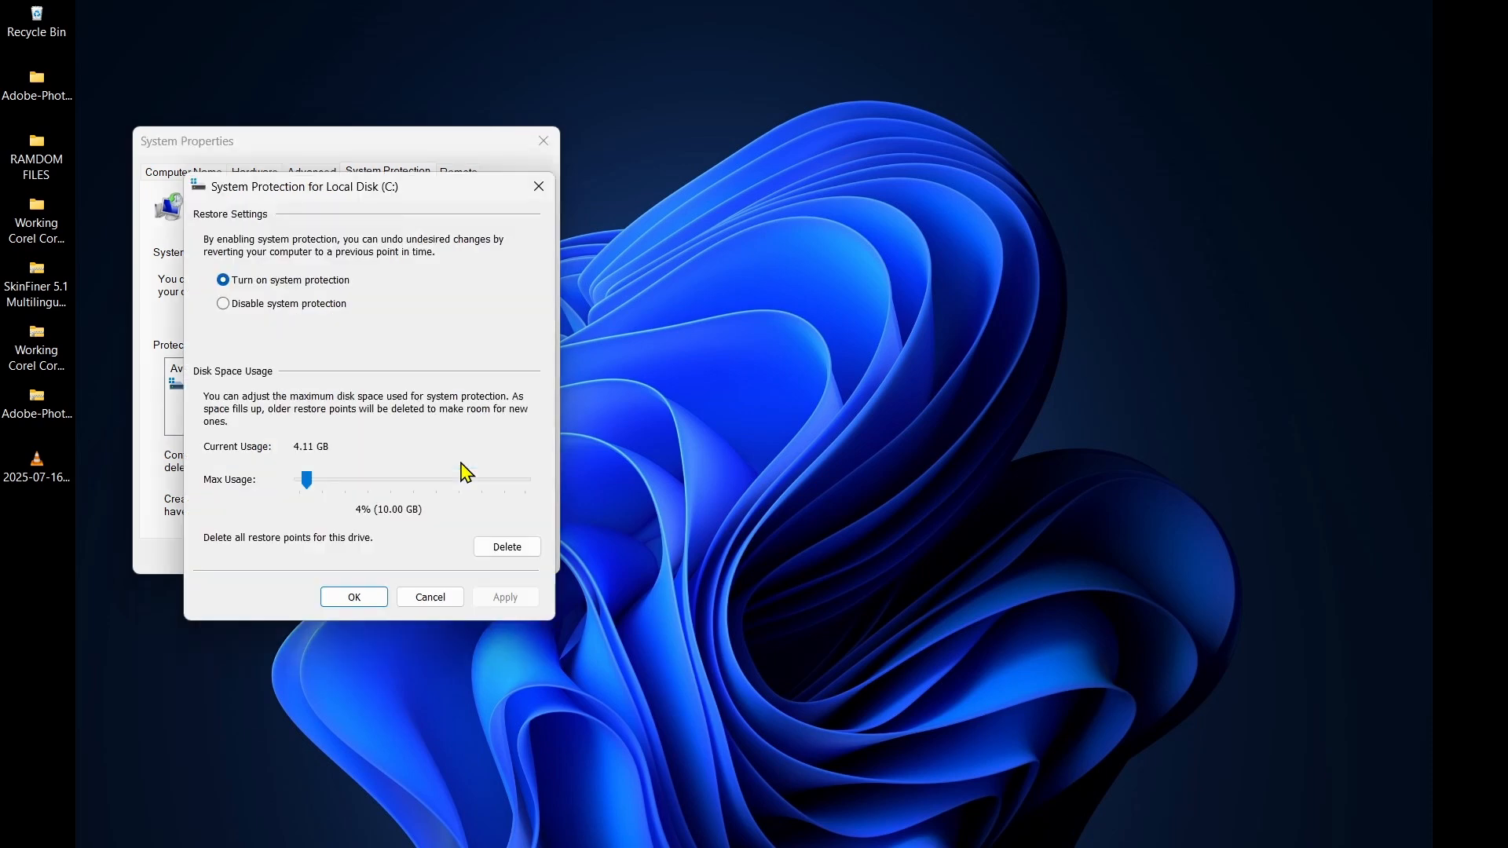
{"action": "mouse_move", "coordinate": [317, 380]}
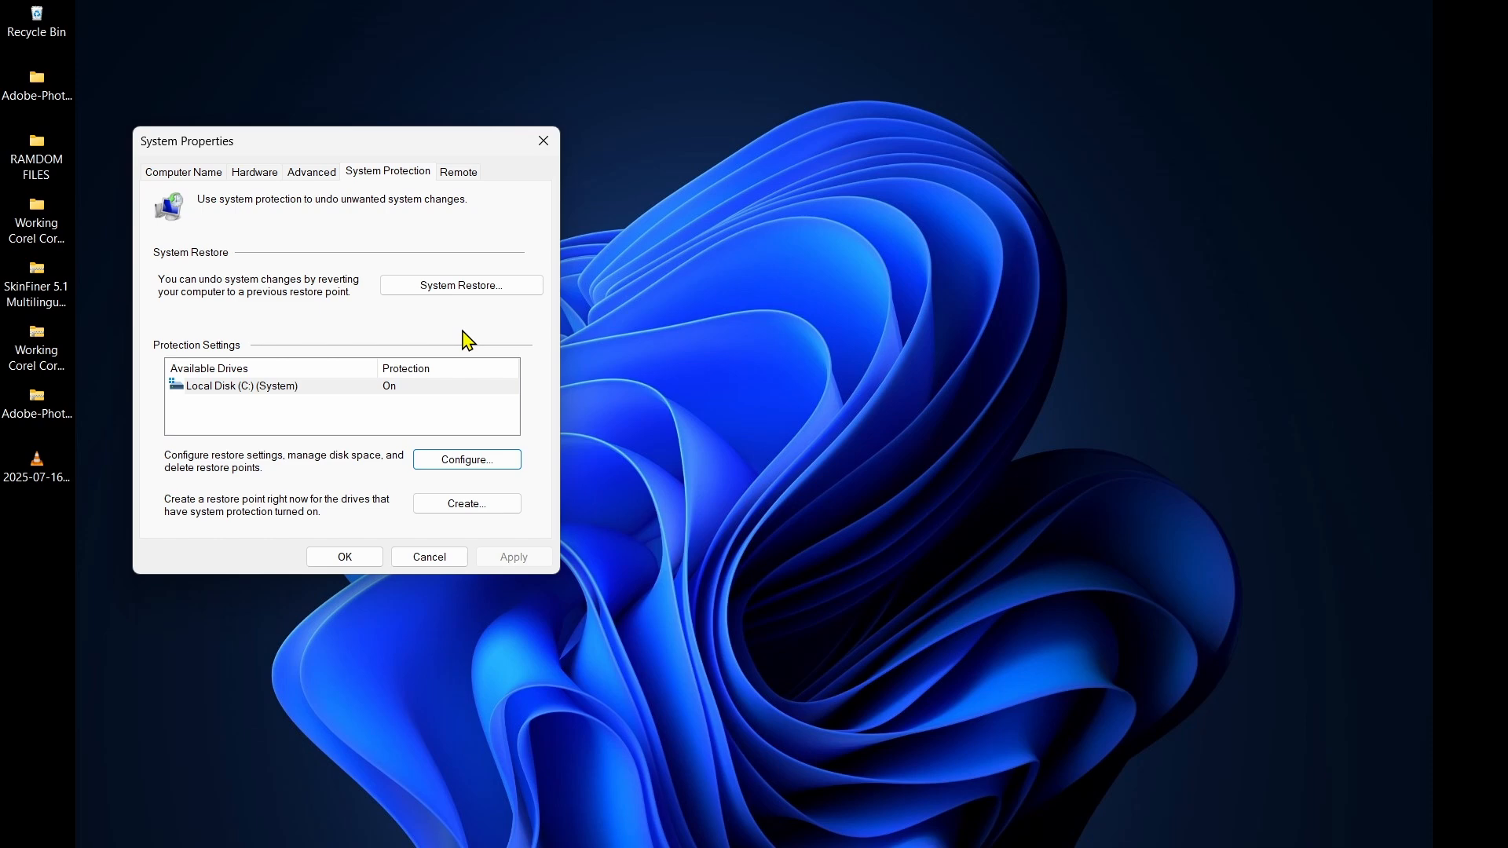
{"action": "mouse_move", "coordinate": [449, 321]}
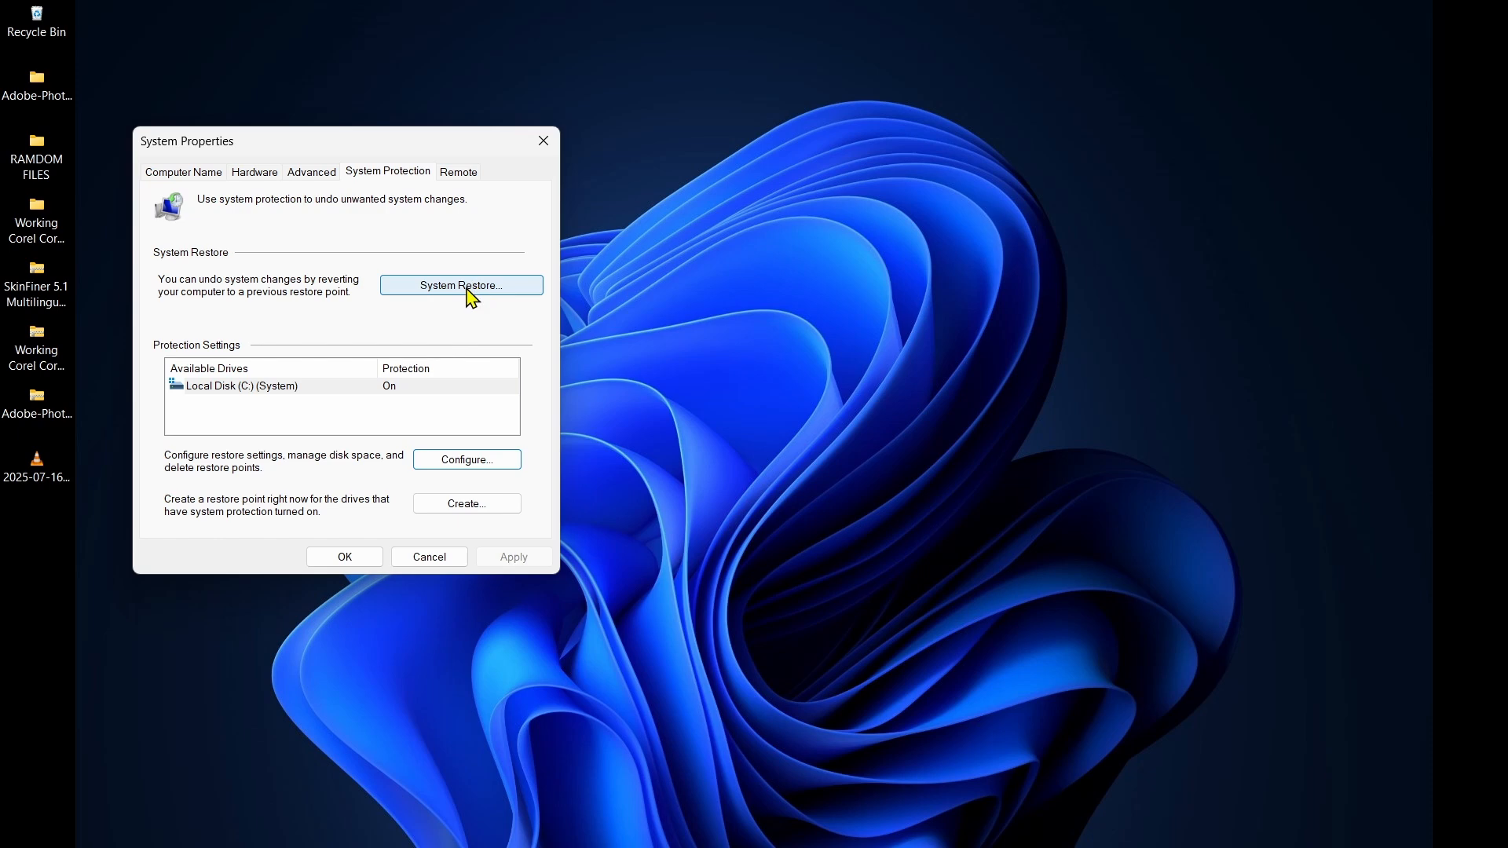
Step: Verify restore point 25 appears in System Restore's list, then close without restoring
{"action": "left_click", "coordinate": [462, 285]}
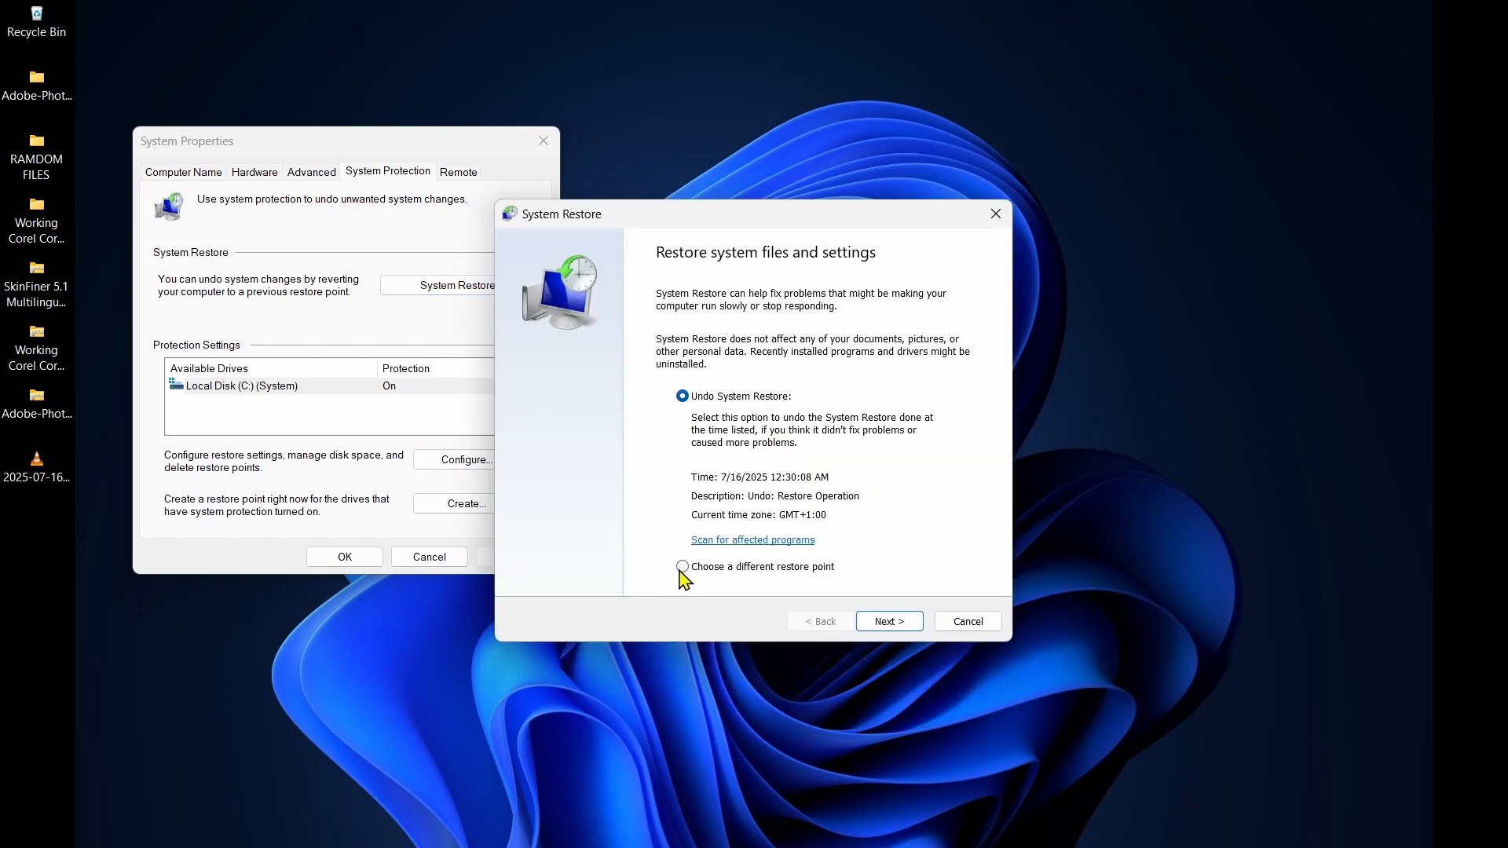
{"action": "left_click", "coordinate": [681, 567]}
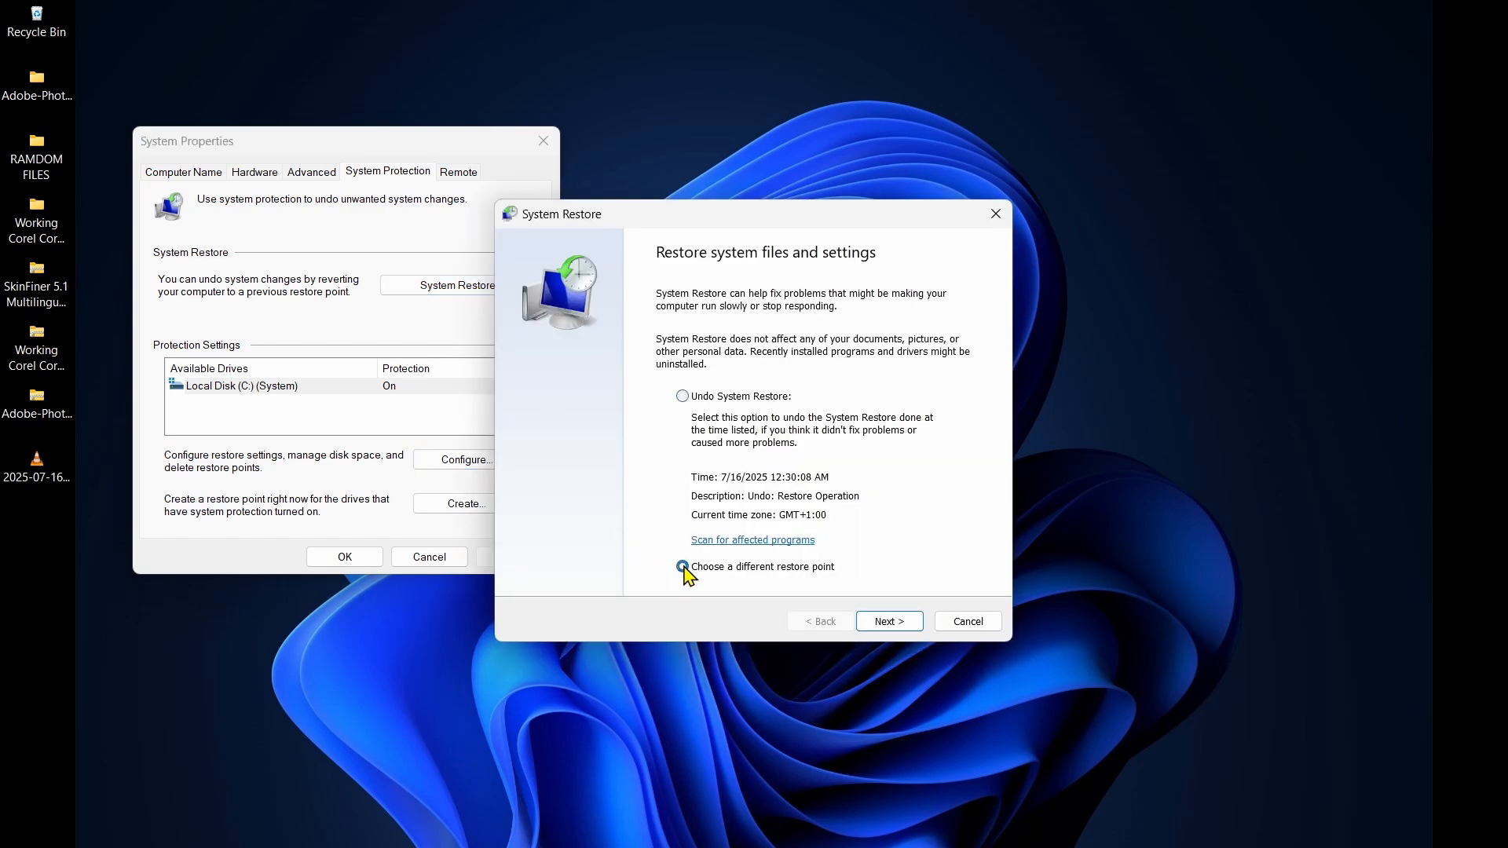
{"action": "left_click", "coordinate": [884, 620]}
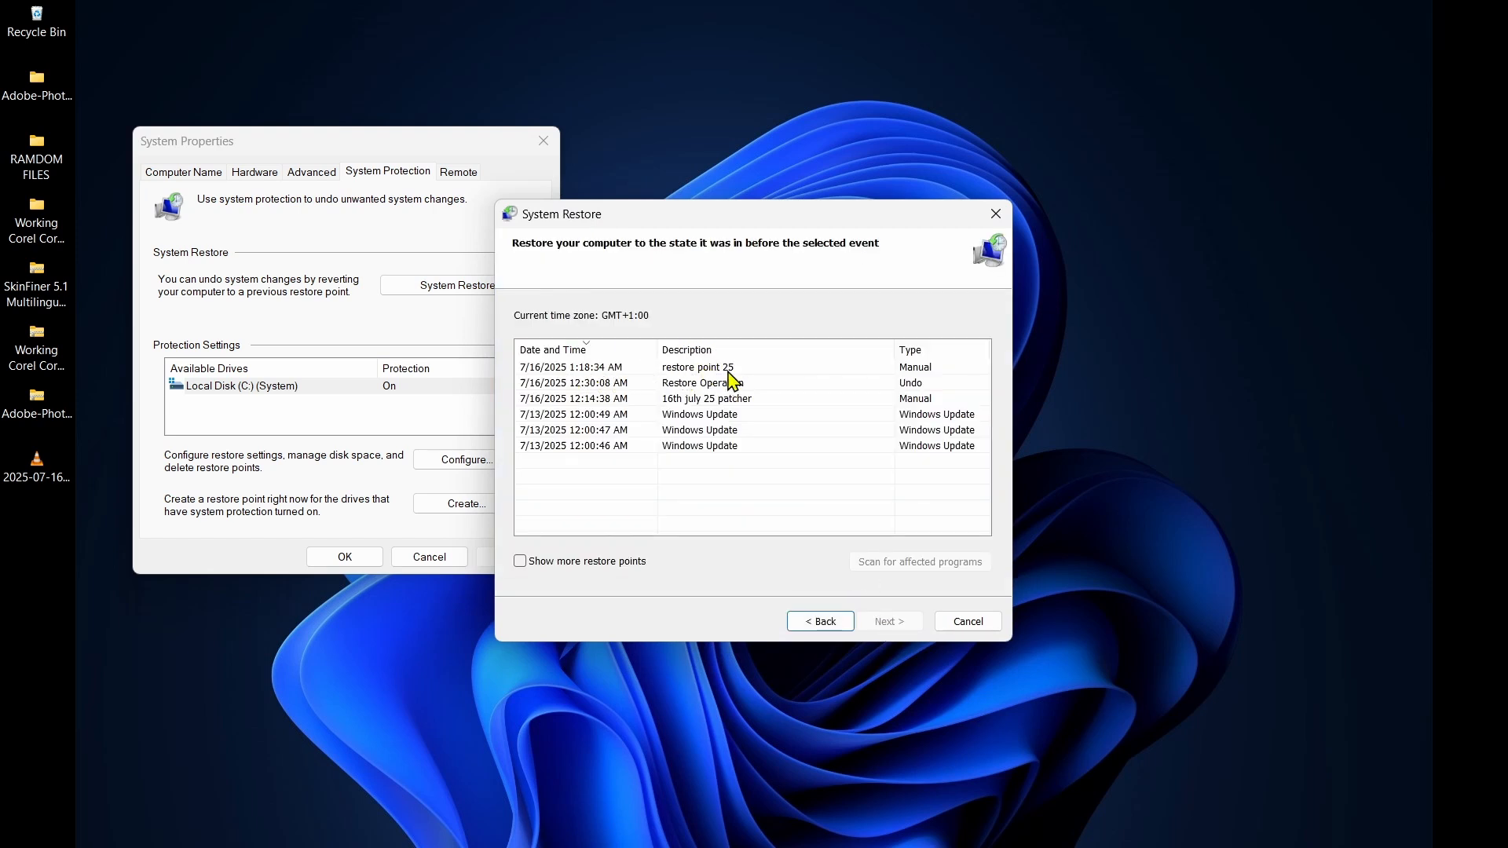
{"action": "left_click", "coordinate": [698, 366]}
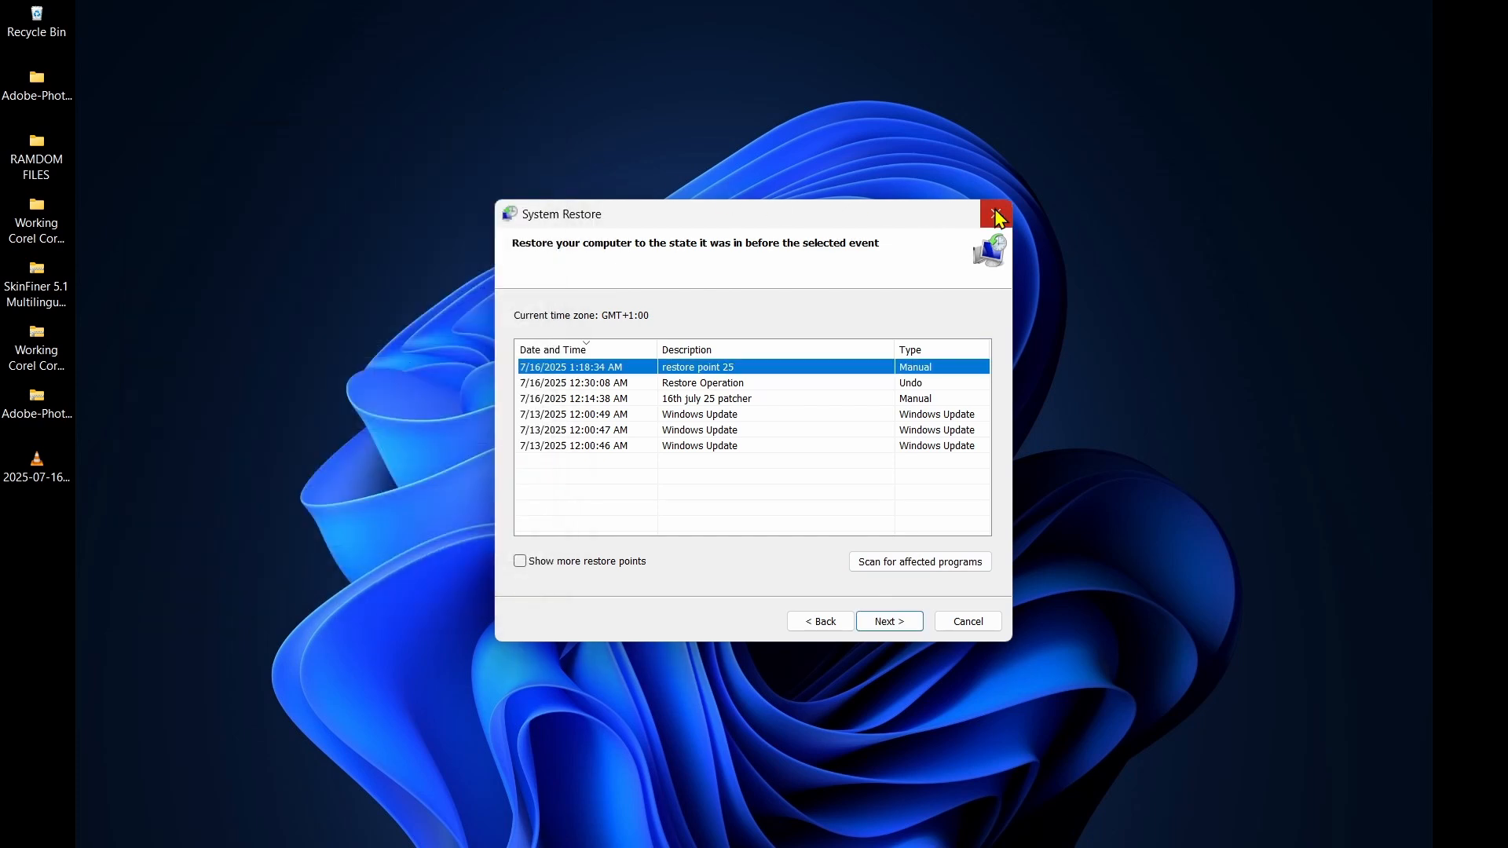
{"action": "left_click", "coordinate": [996, 213]}
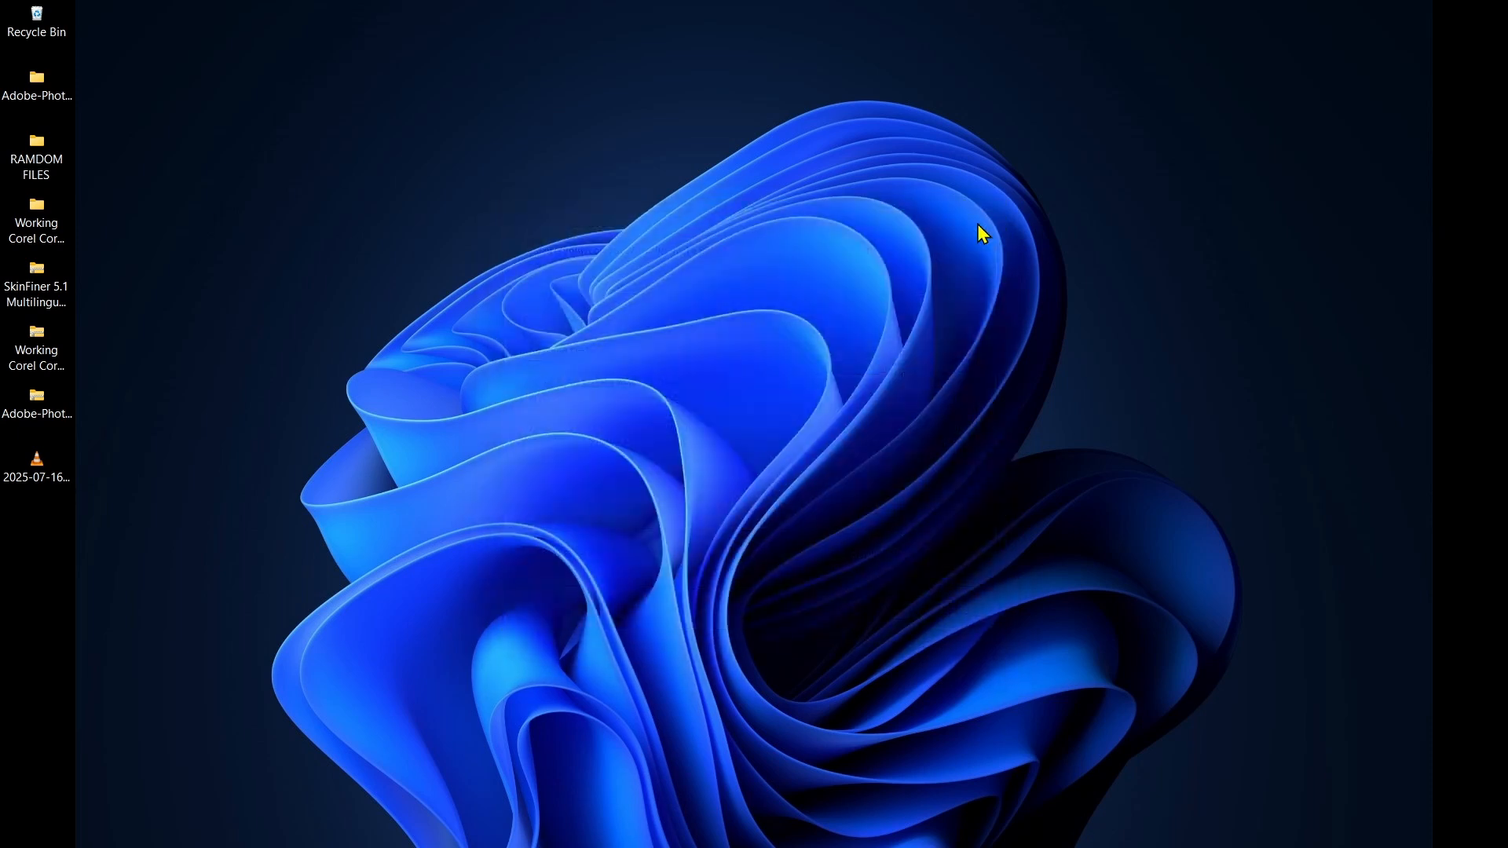
{"action": "mouse_move", "coordinate": [1001, 544]}
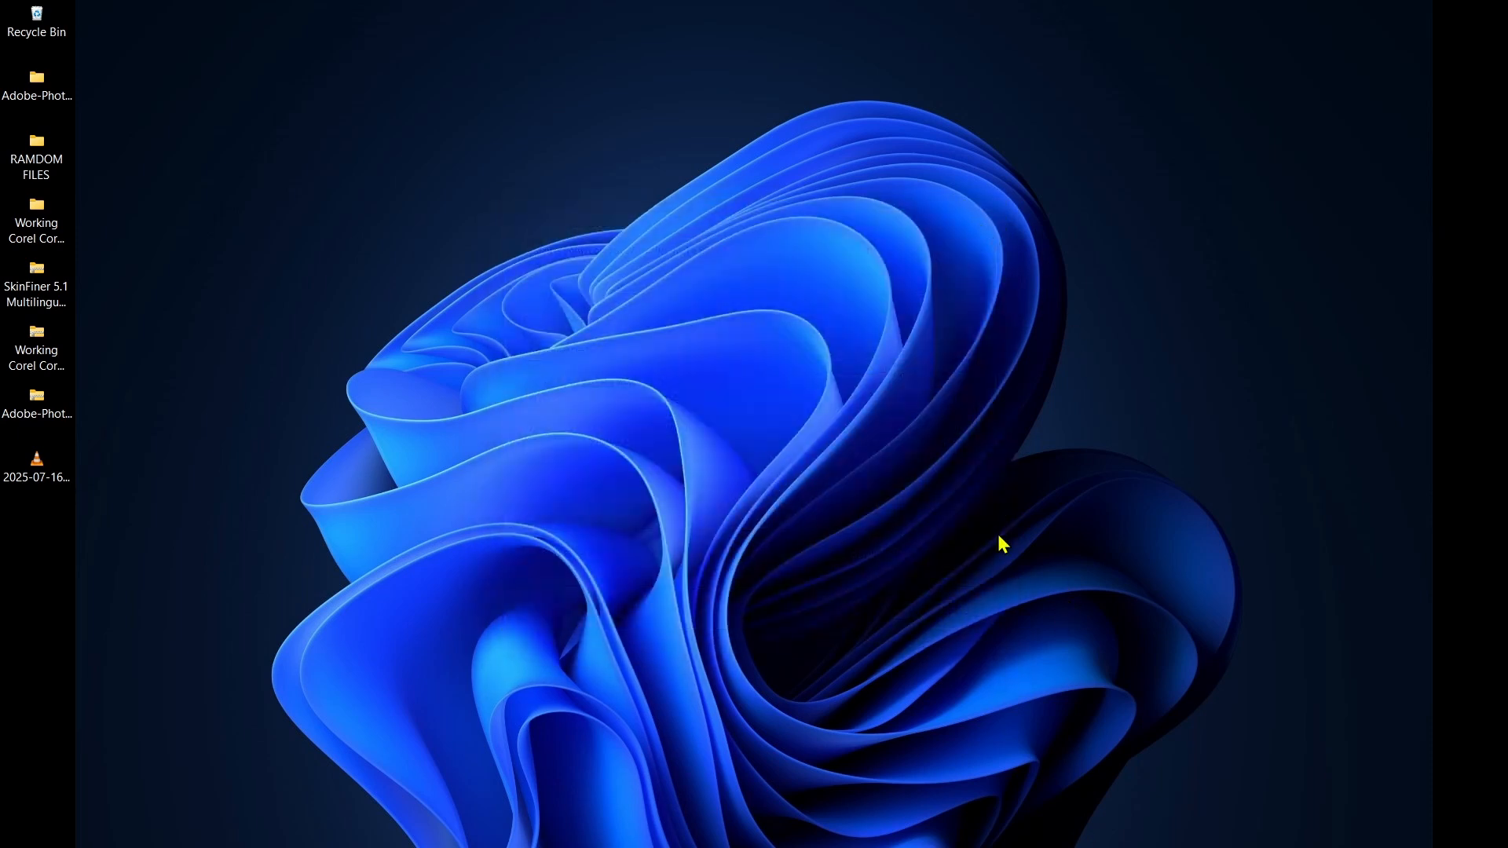
{"action": "mouse_move", "coordinate": [884, 481]}
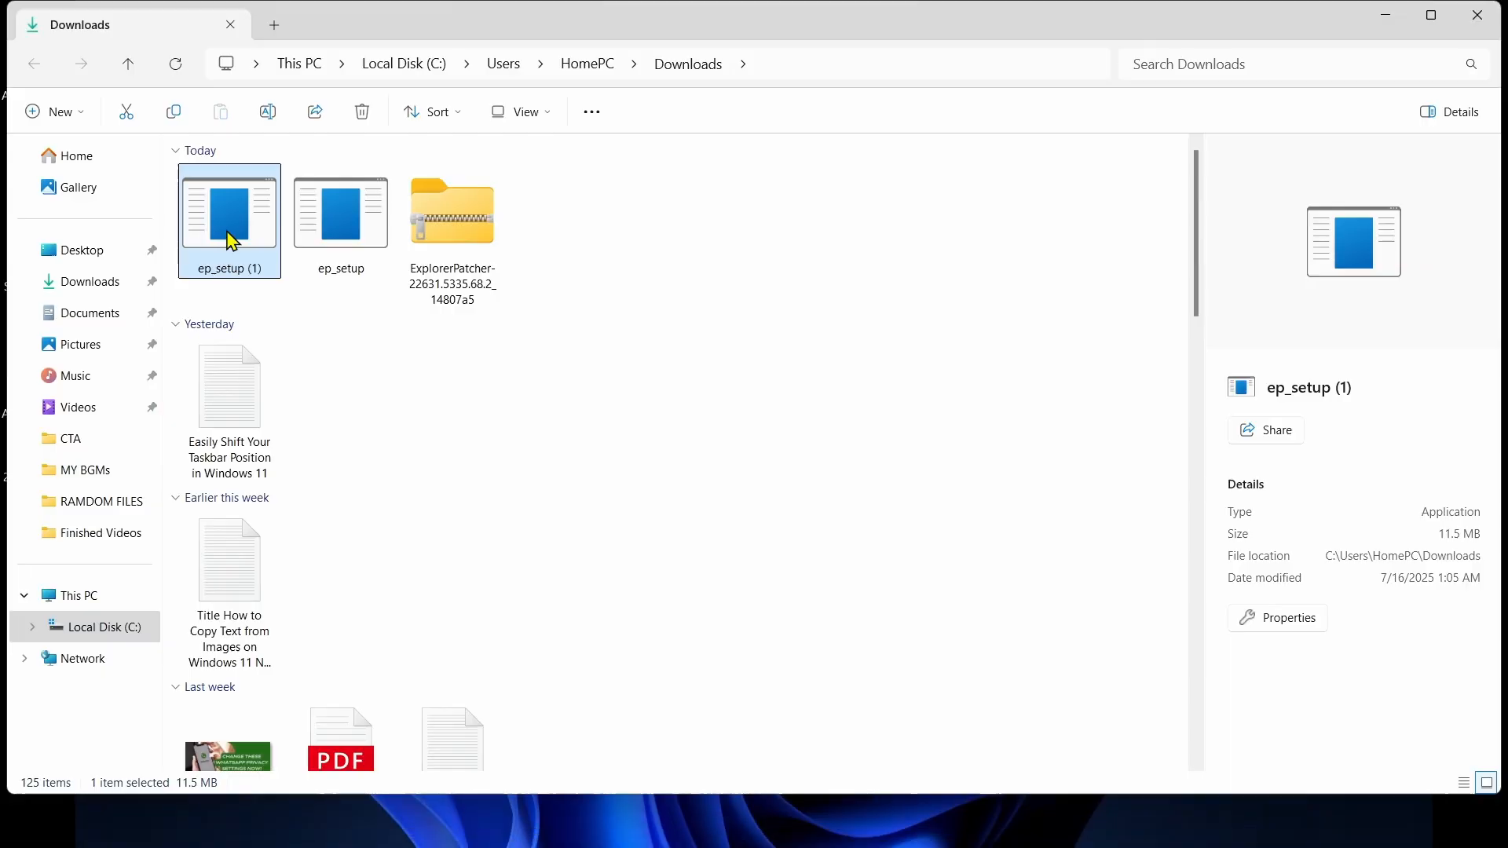
Step: Launch ep_setup (1).exe from Downloads and override SmartScreen via More info → Run anyway
{"action": "right_click", "coordinate": [229, 221]}
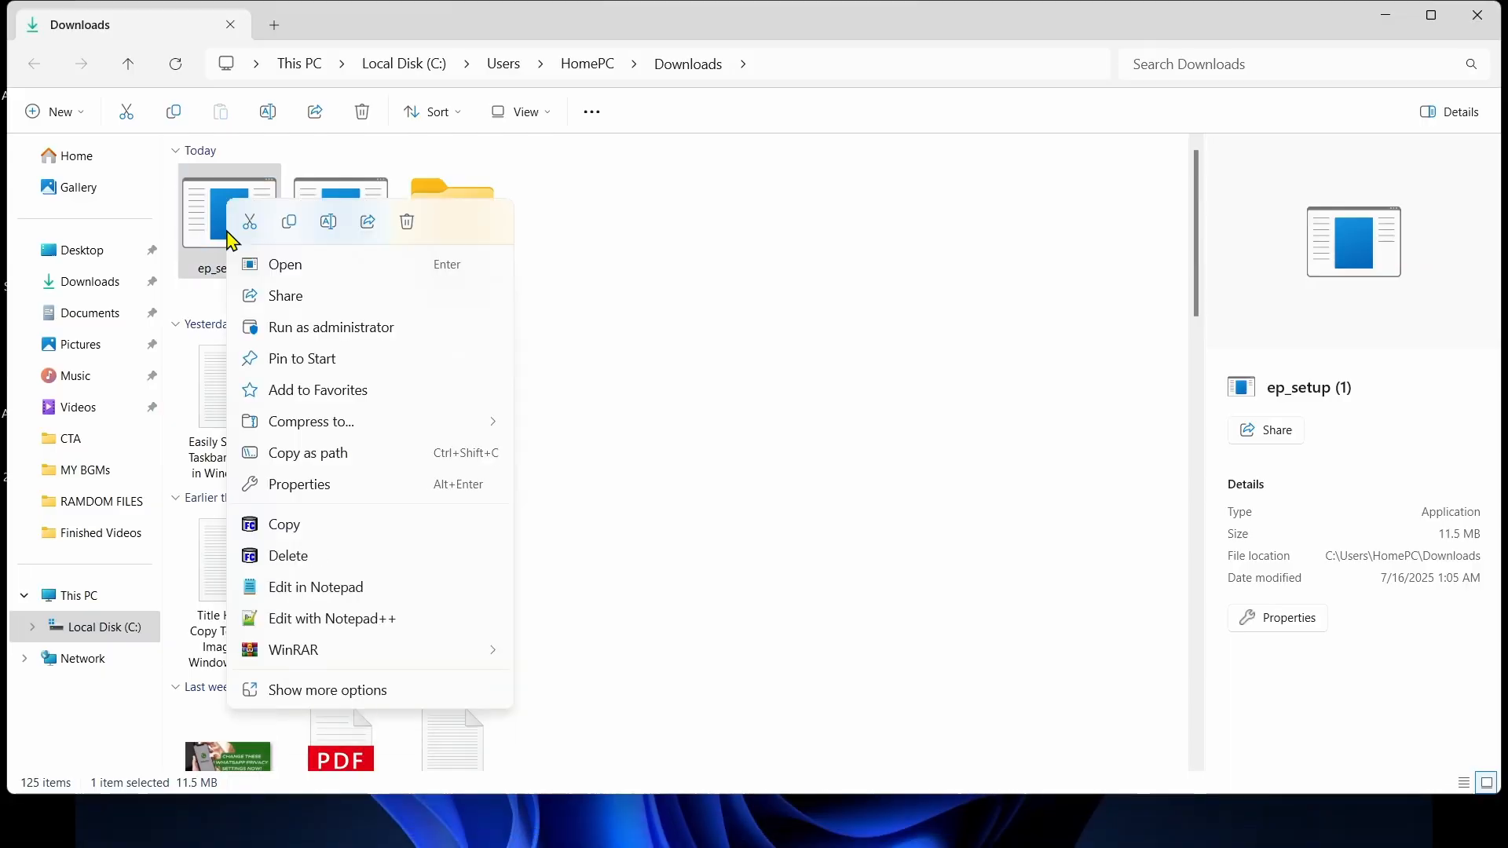
{"action": "left_click", "coordinate": [284, 264]}
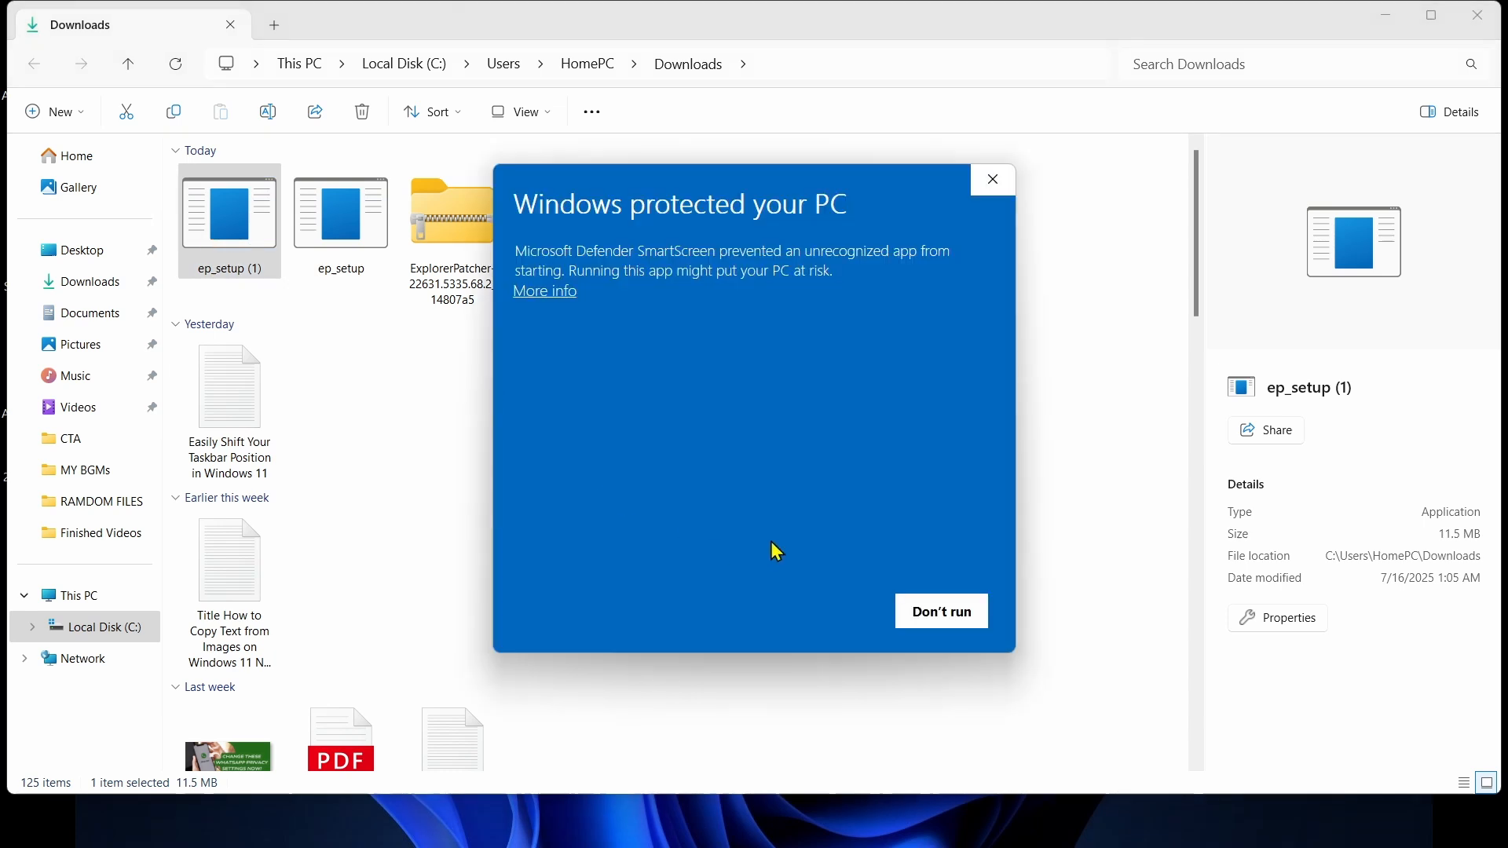
{"action": "mouse_move", "coordinate": [731, 259]}
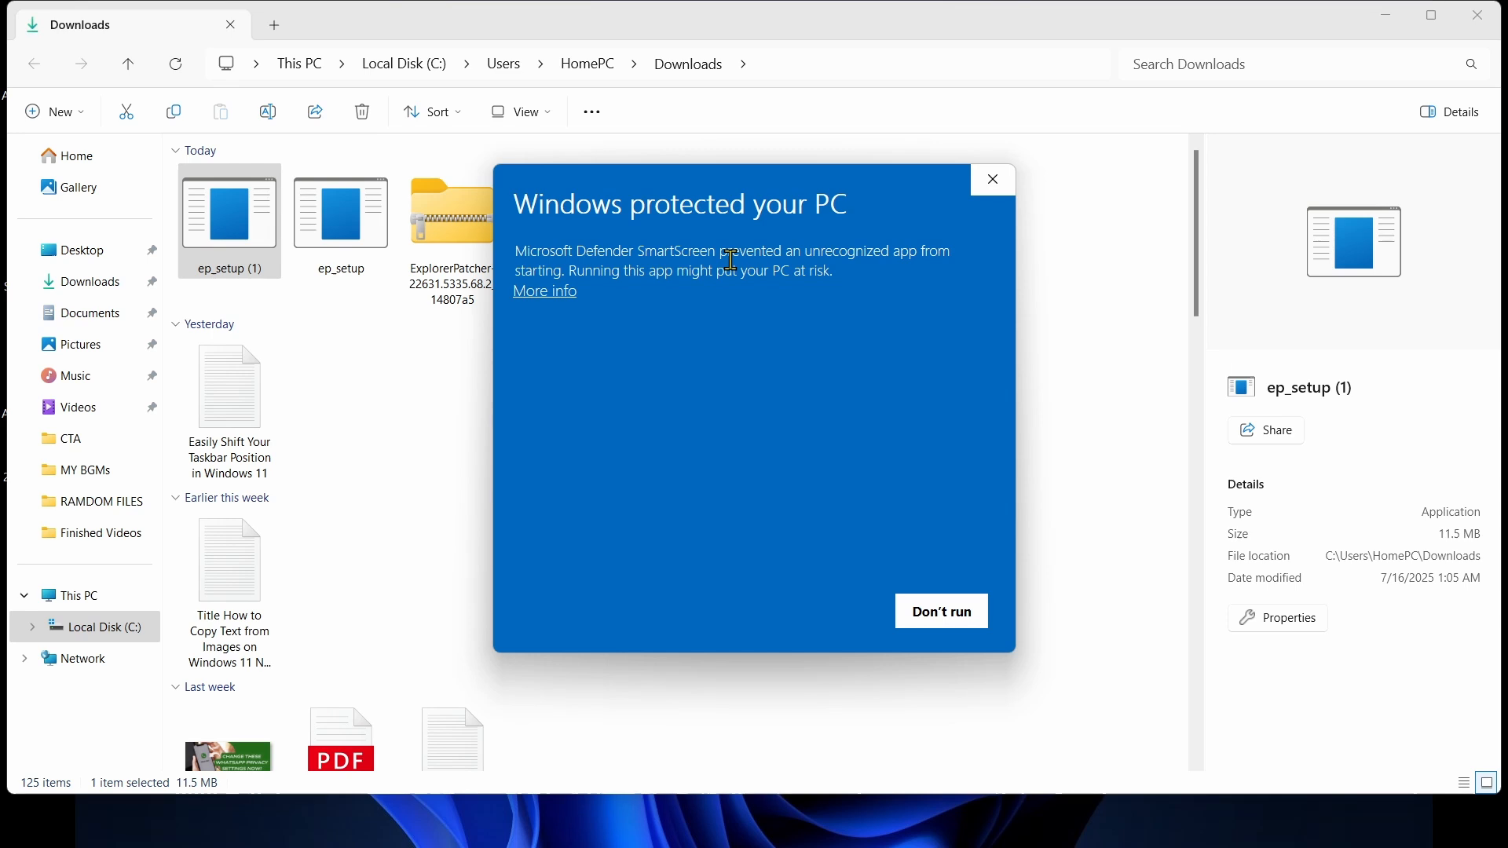
{"action": "mouse_move", "coordinate": [748, 319]}
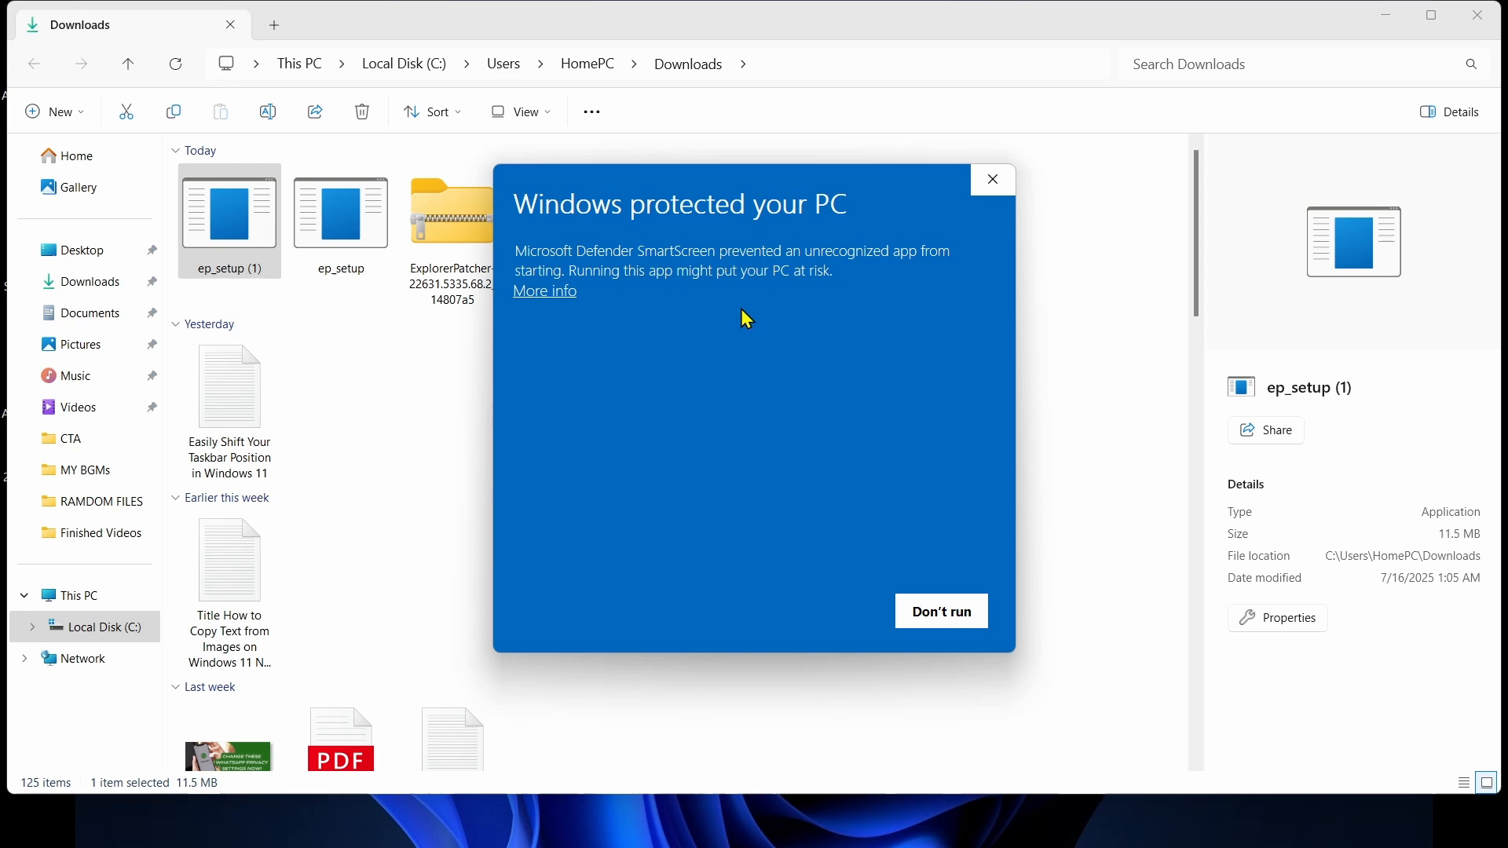
{"action": "mouse_move", "coordinate": [746, 336]}
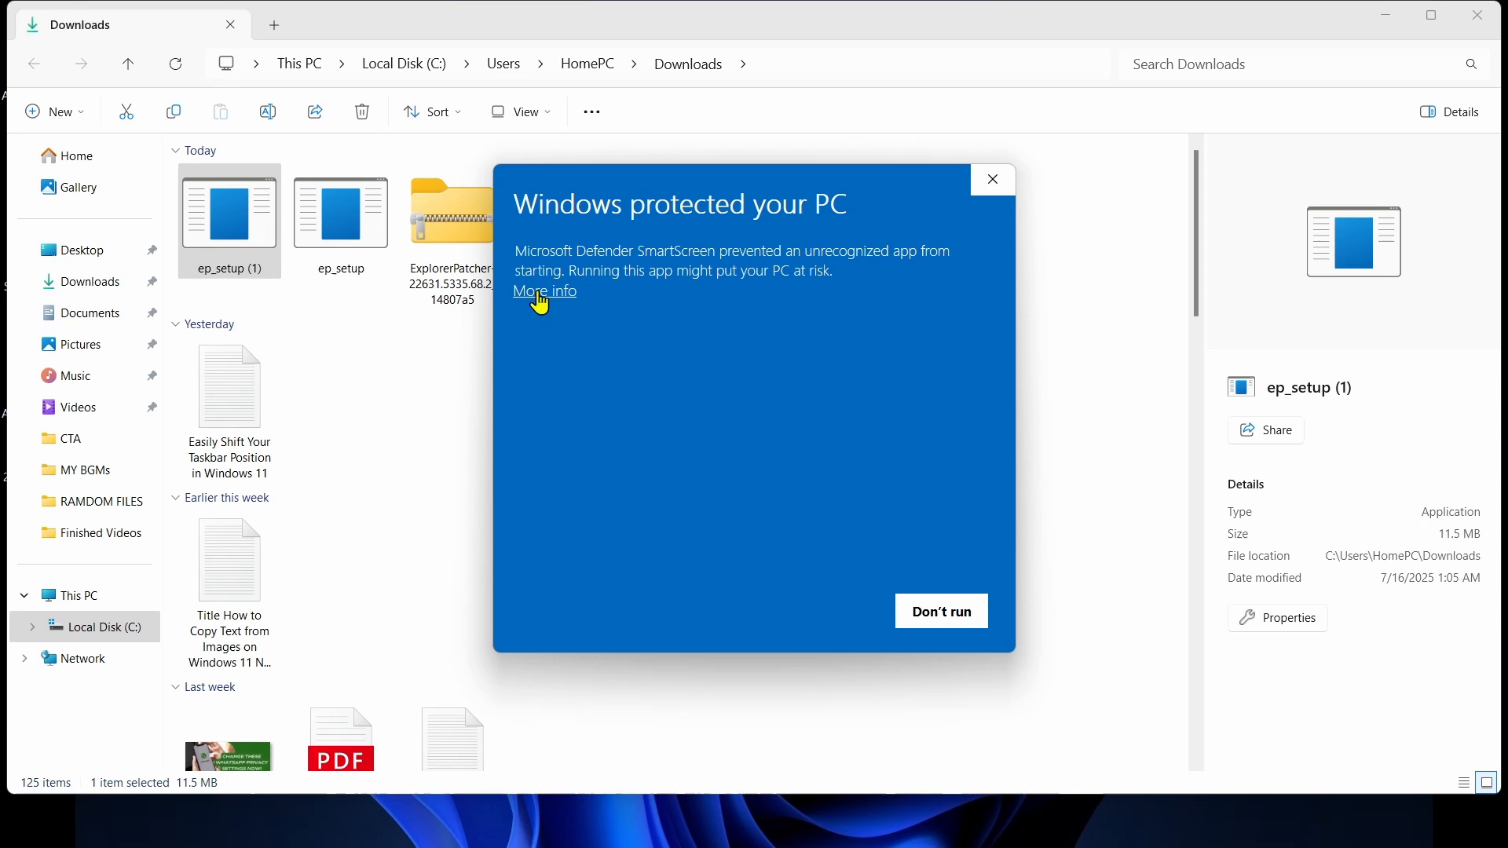
{"action": "left_click", "coordinate": [543, 293]}
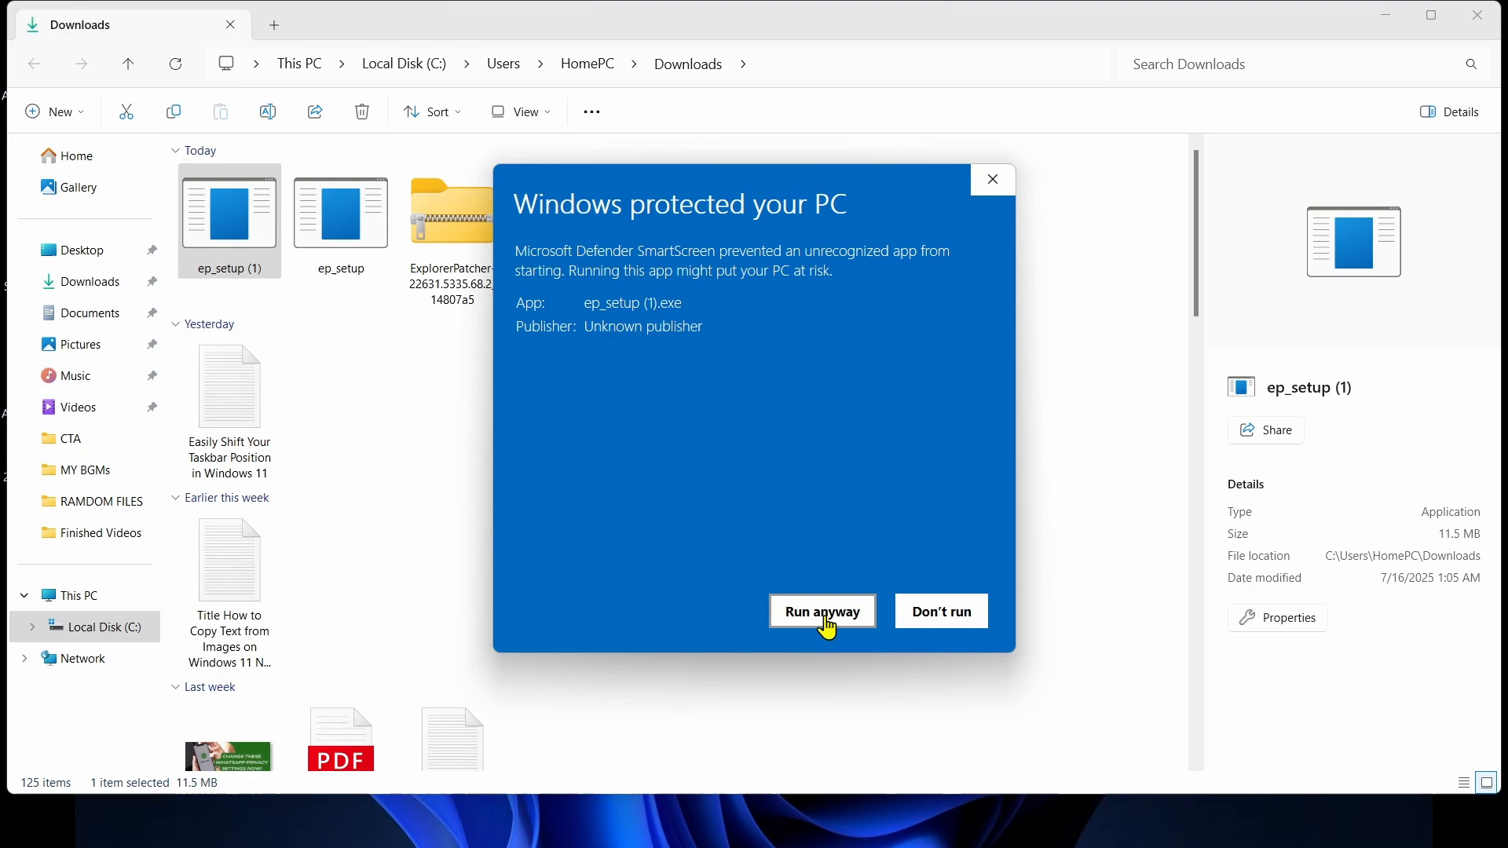
{"action": "left_click", "coordinate": [822, 611]}
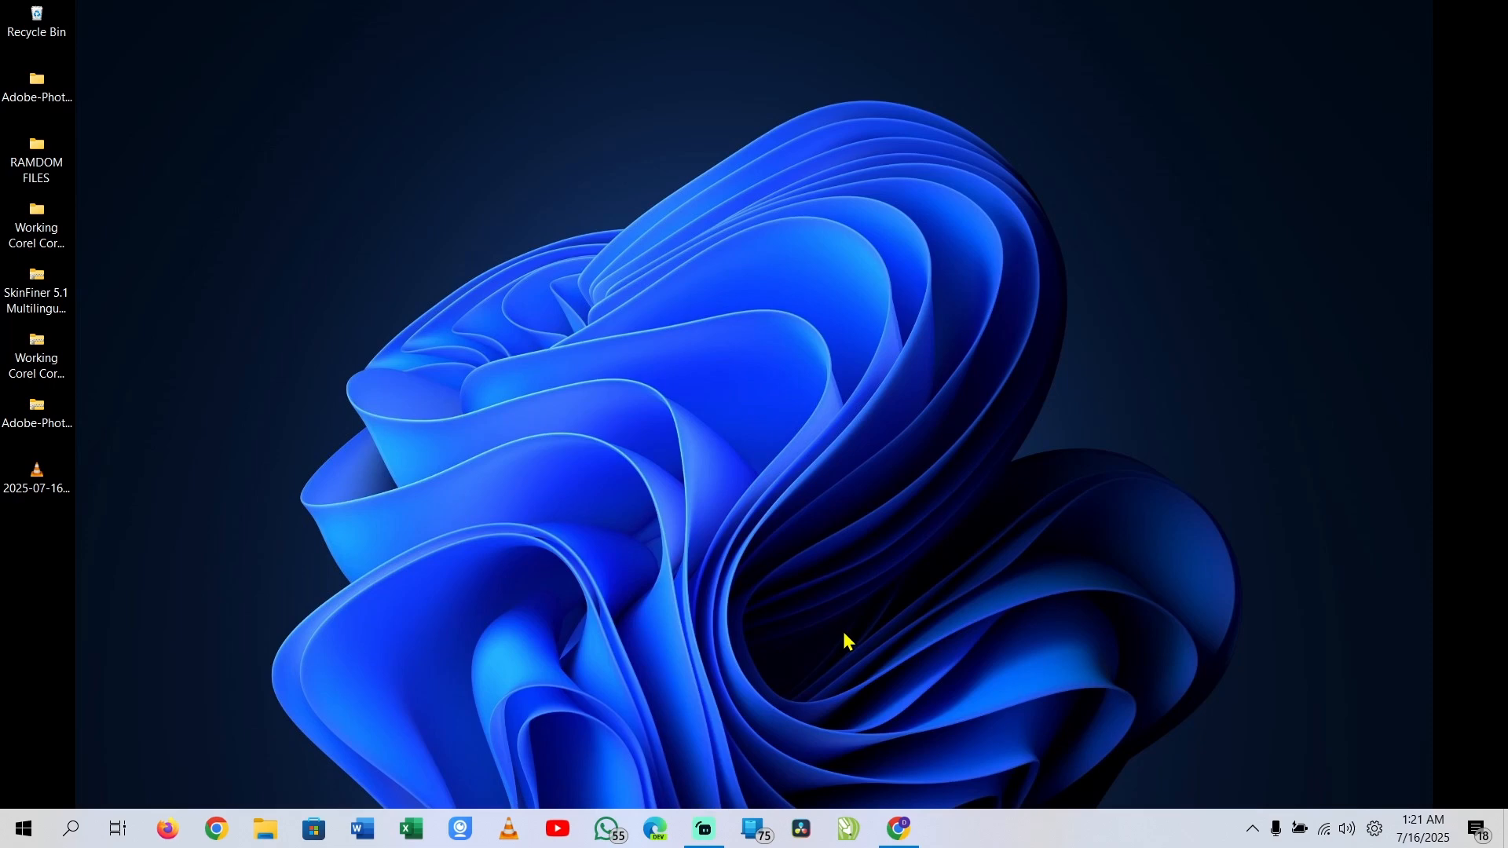
{"action": "mouse_move", "coordinate": [1051, 839]}
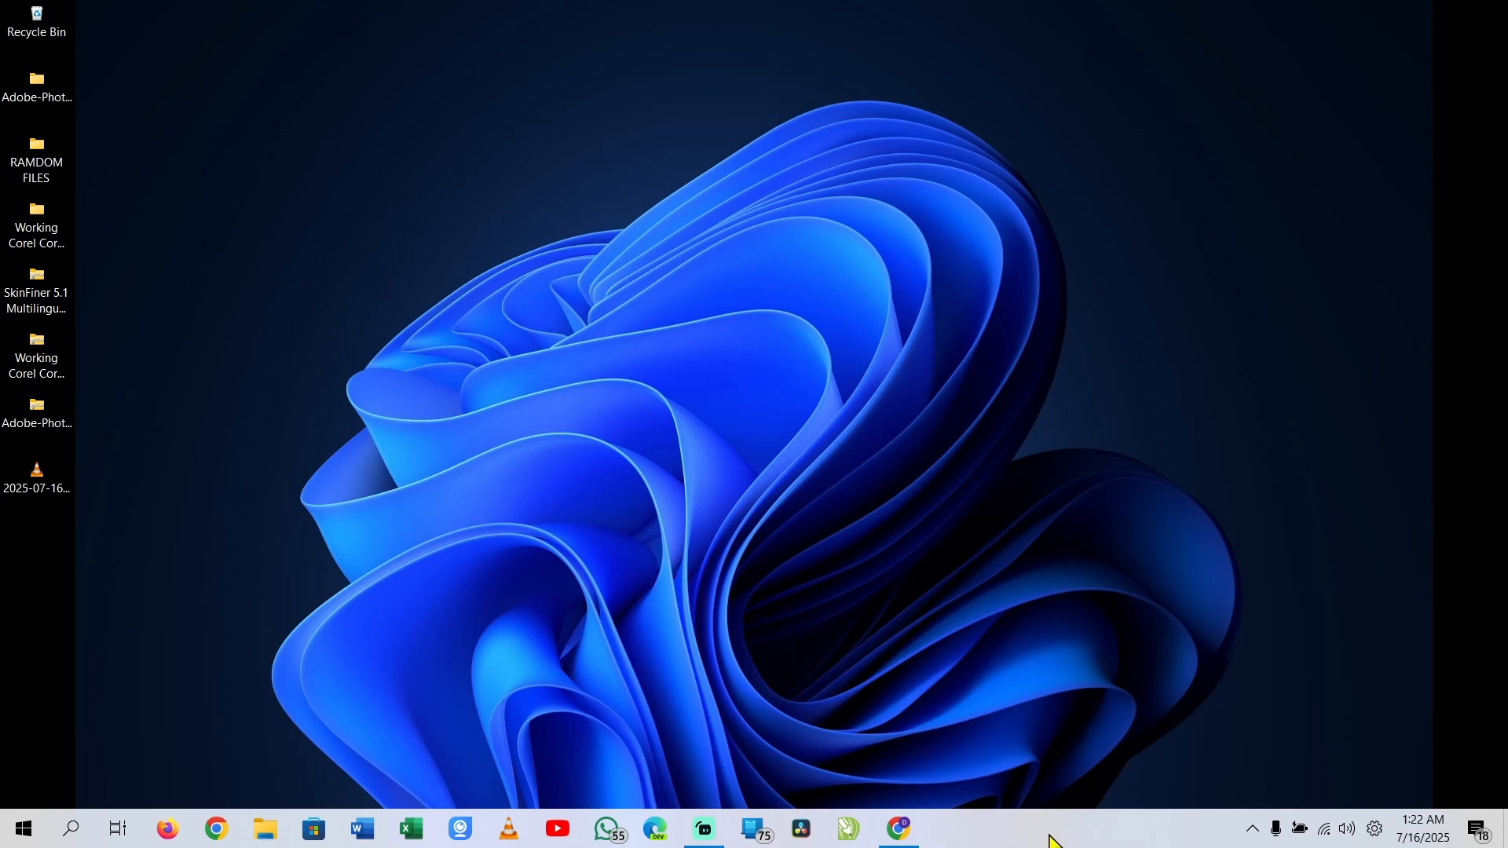
{"action": "mouse_move", "coordinate": [1001, 837]}
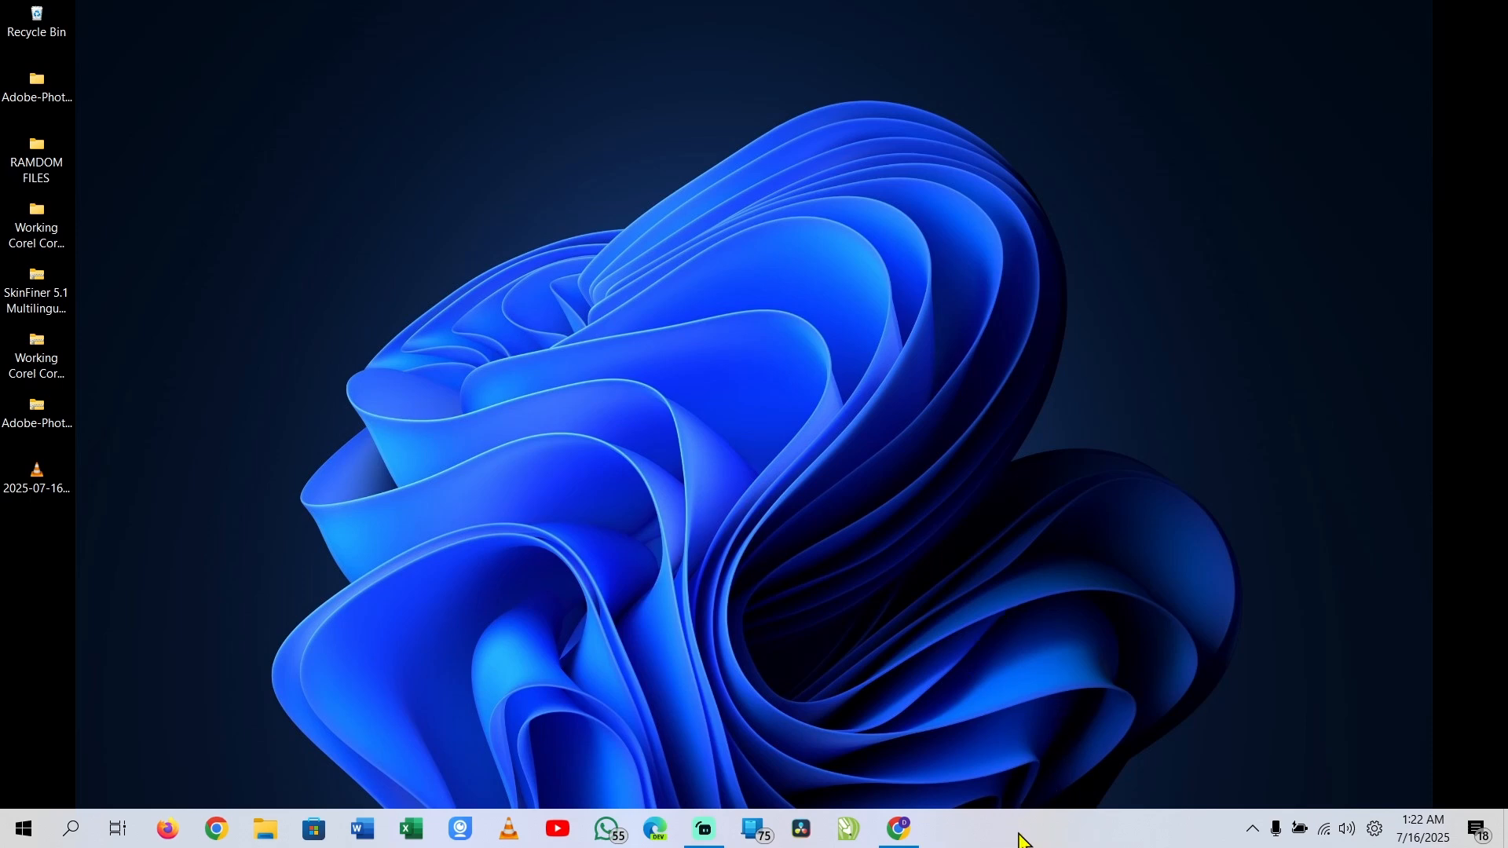
{"action": "mouse_move", "coordinate": [245, 803]}
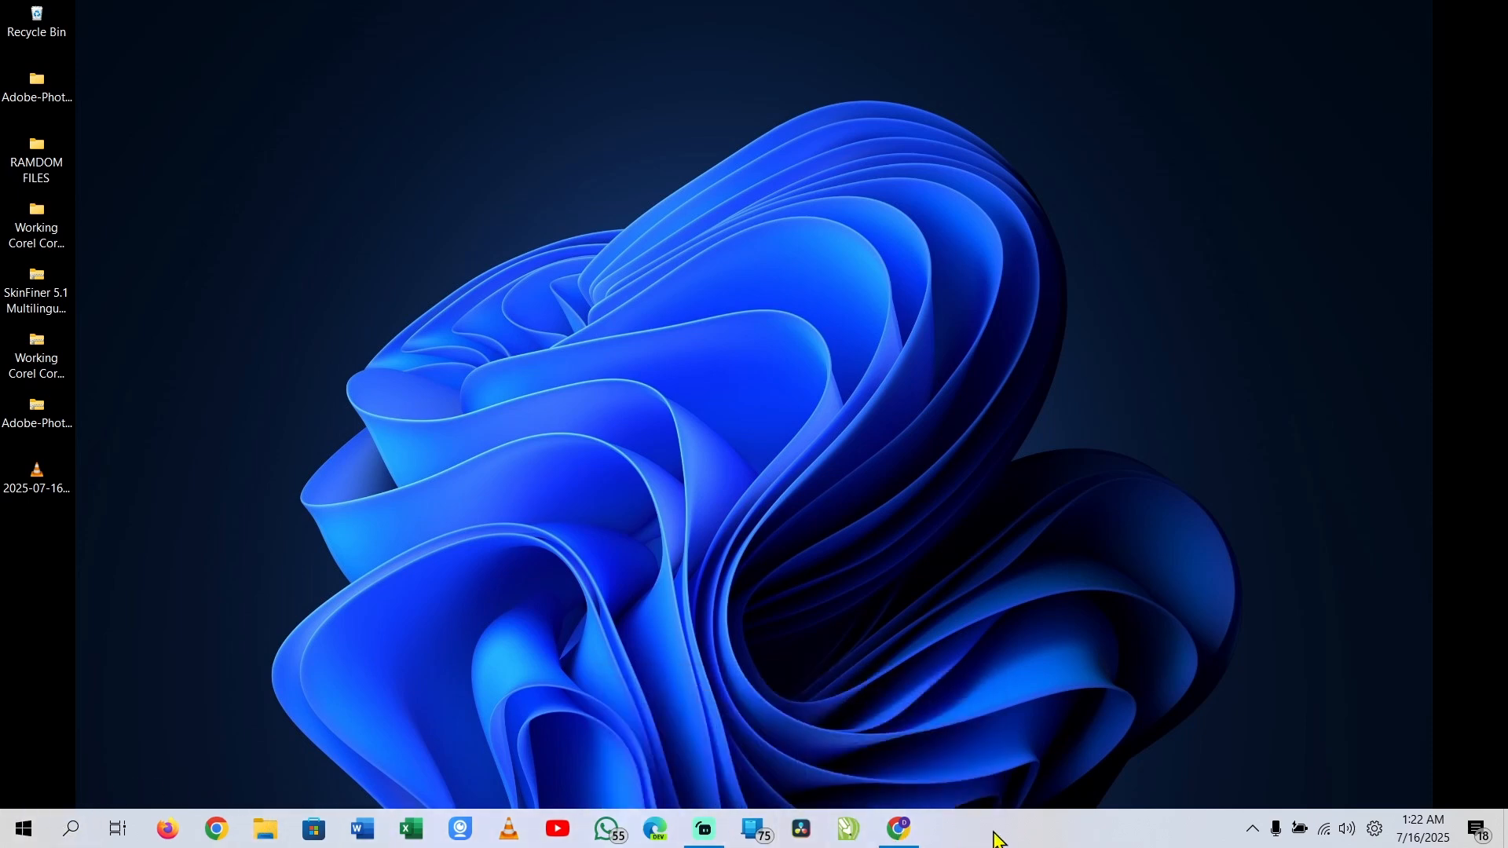
{"action": "mouse_move", "coordinate": [1010, 839]}
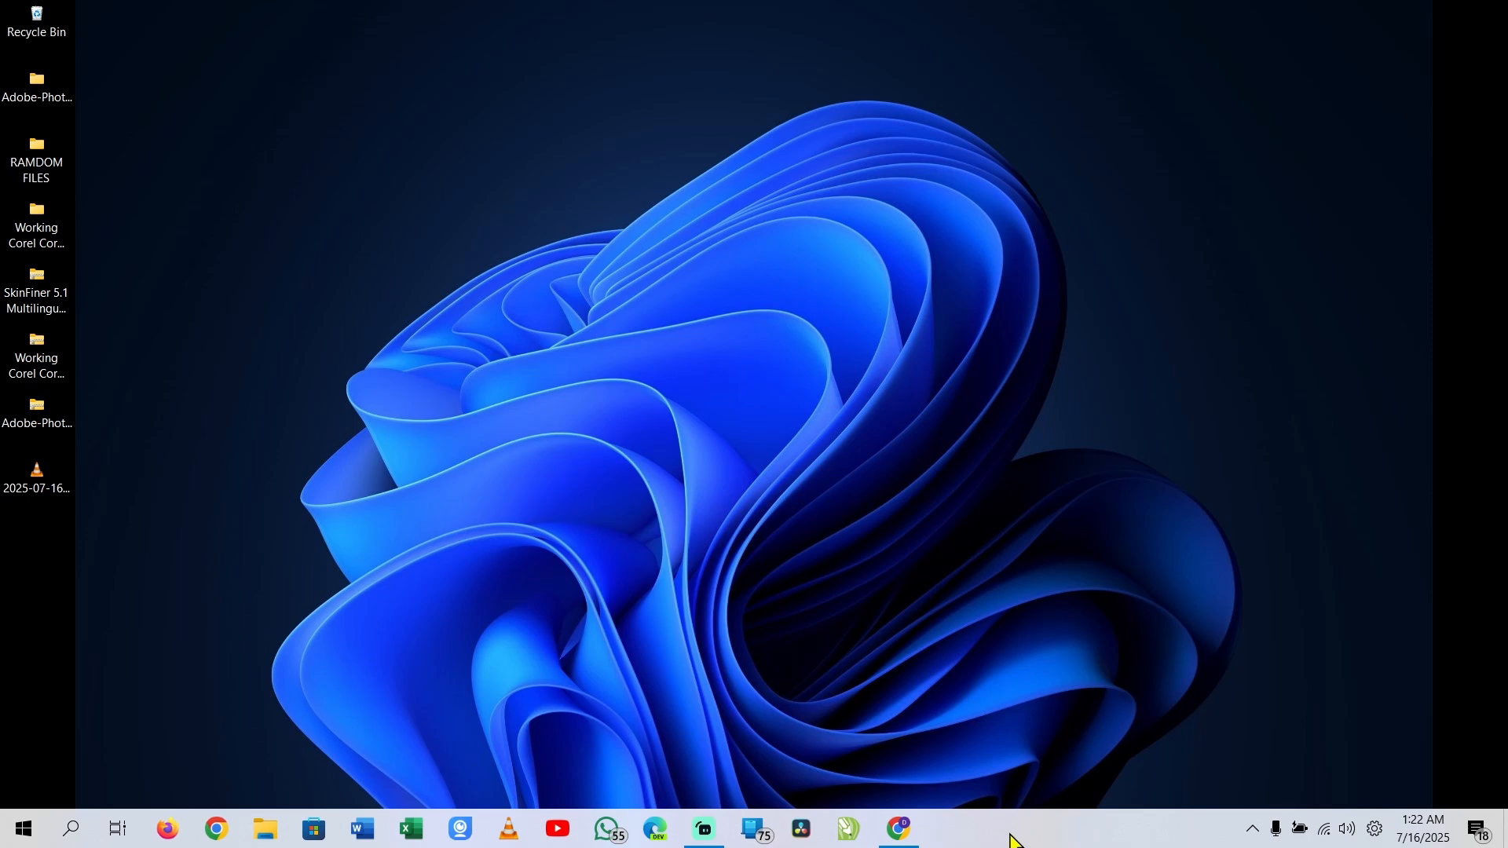
{"action": "mouse_move", "coordinate": [1048, 834]}
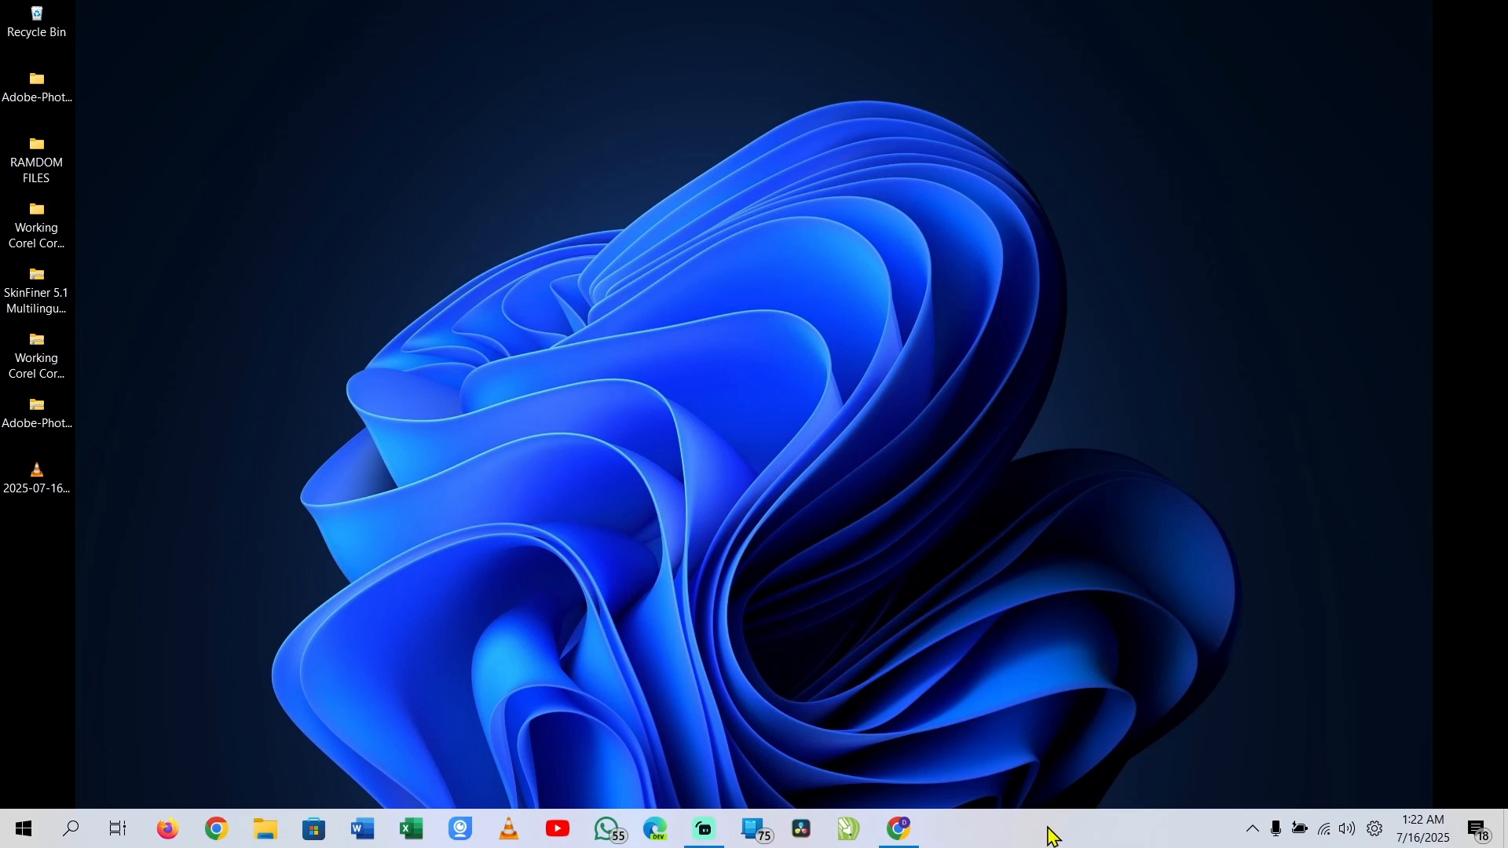
Step: From the taskbar's Properties, set 'Primary taskbar location on screen' to Right
{"action": "right_click", "coordinate": [1052, 829]}
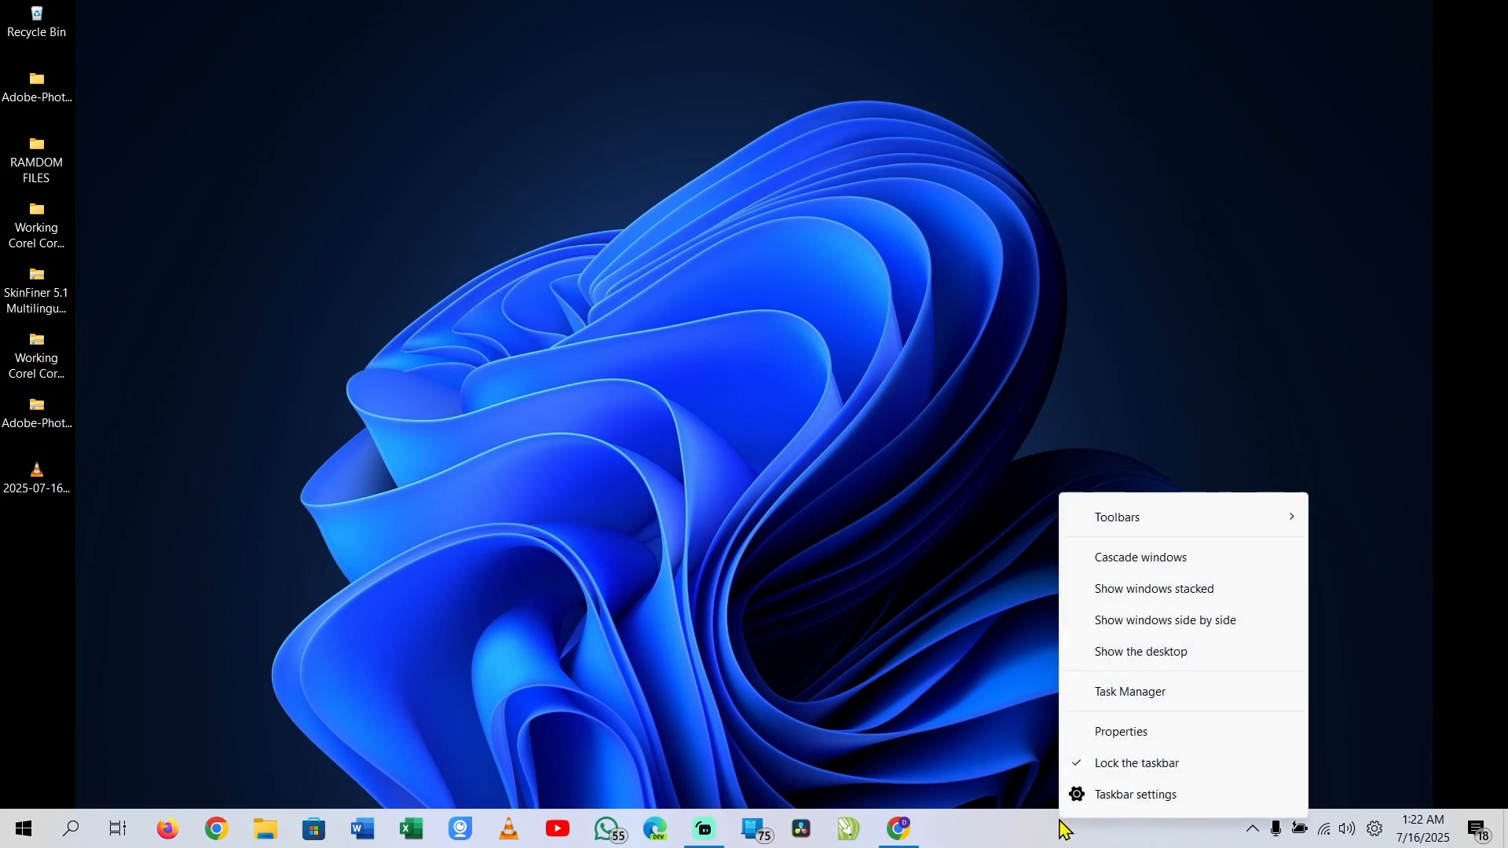
{"action": "mouse_move", "coordinate": [1120, 732]}
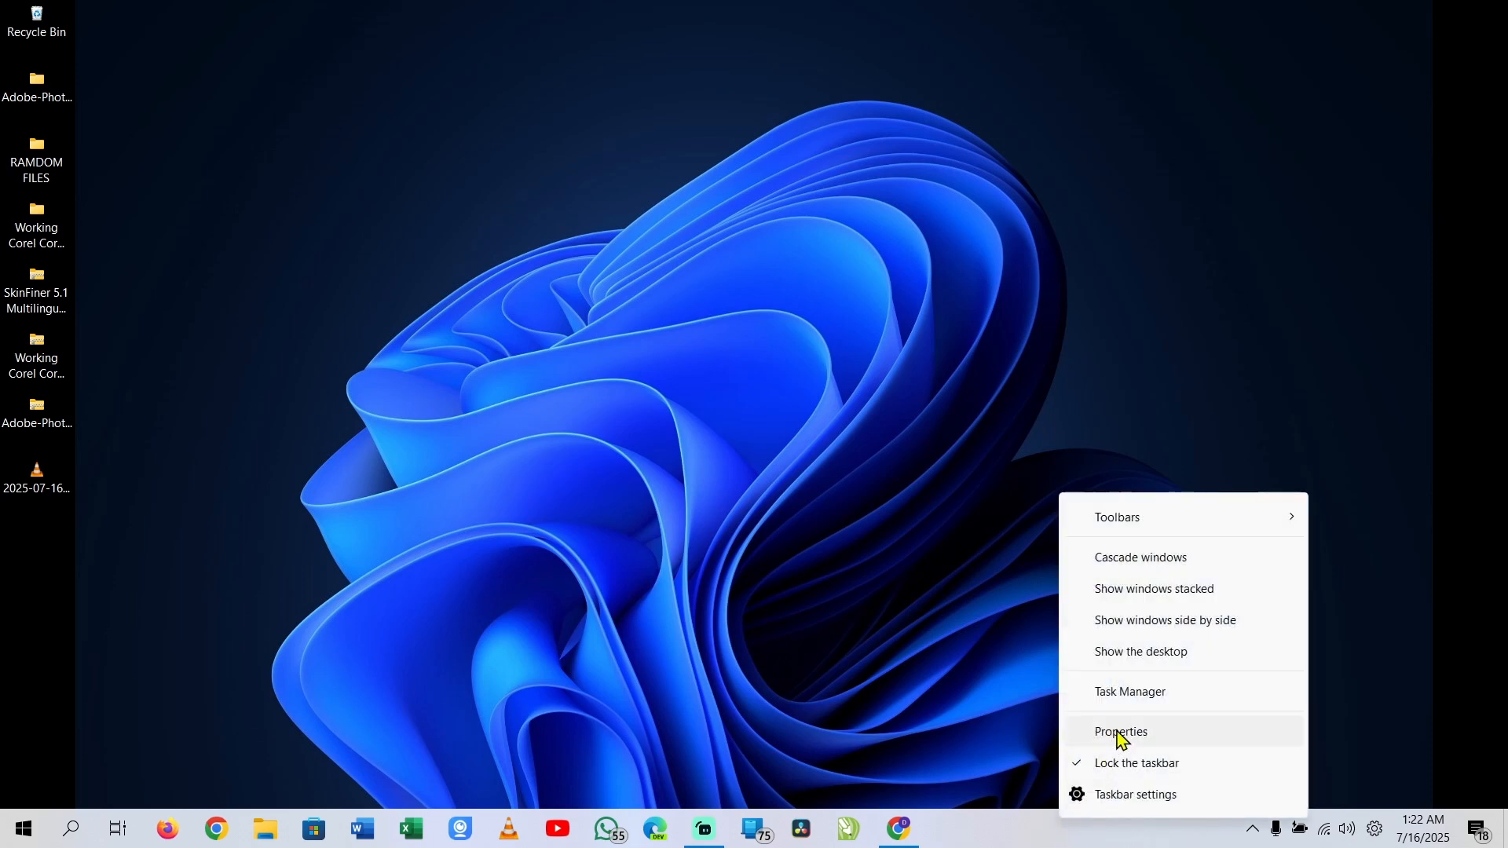
{"action": "left_click", "coordinate": [1120, 730]}
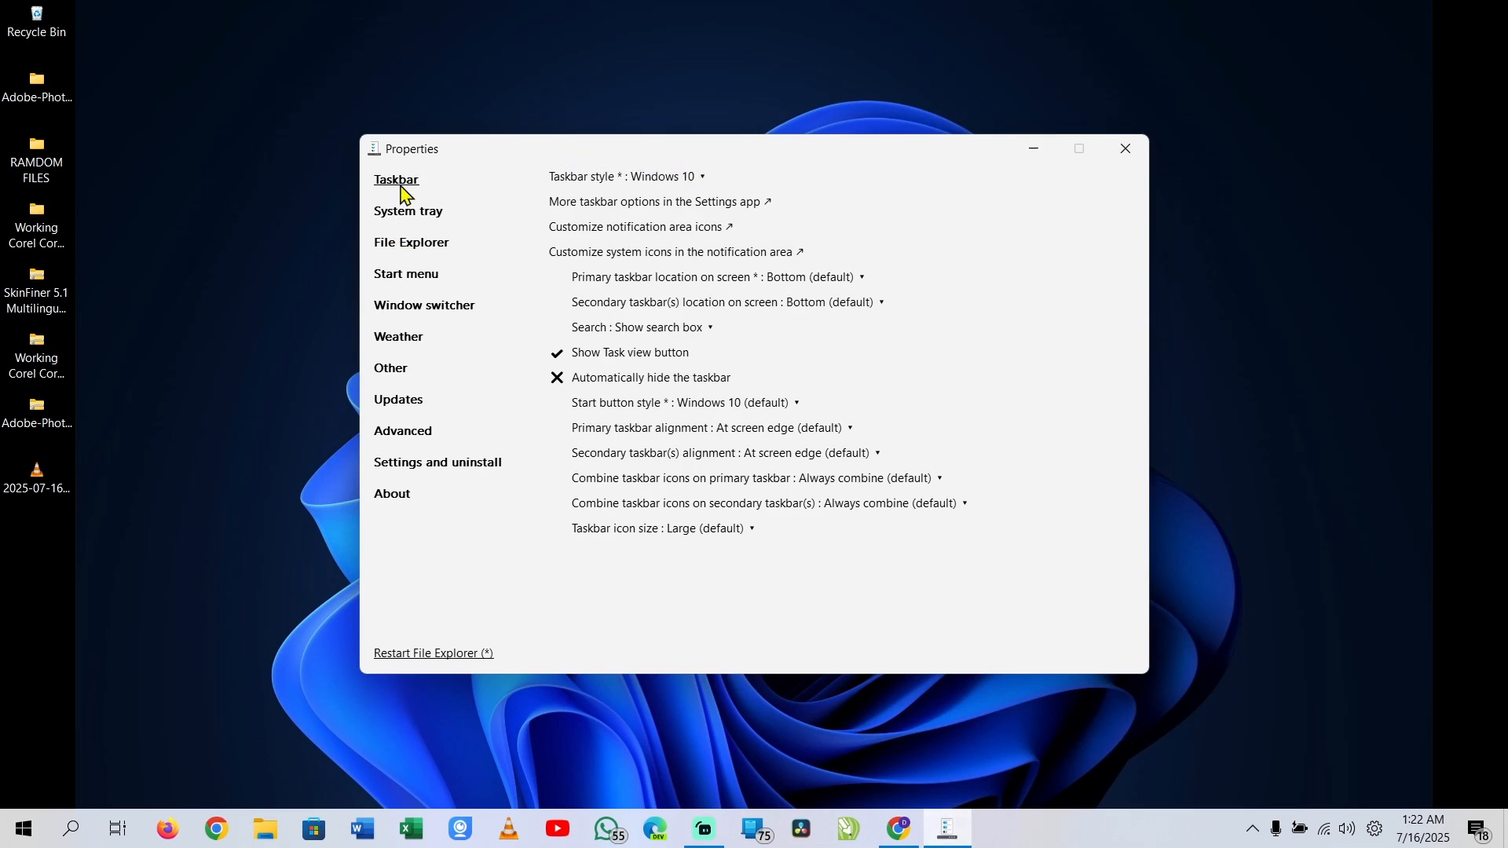
{"action": "mouse_move", "coordinate": [966, 536]}
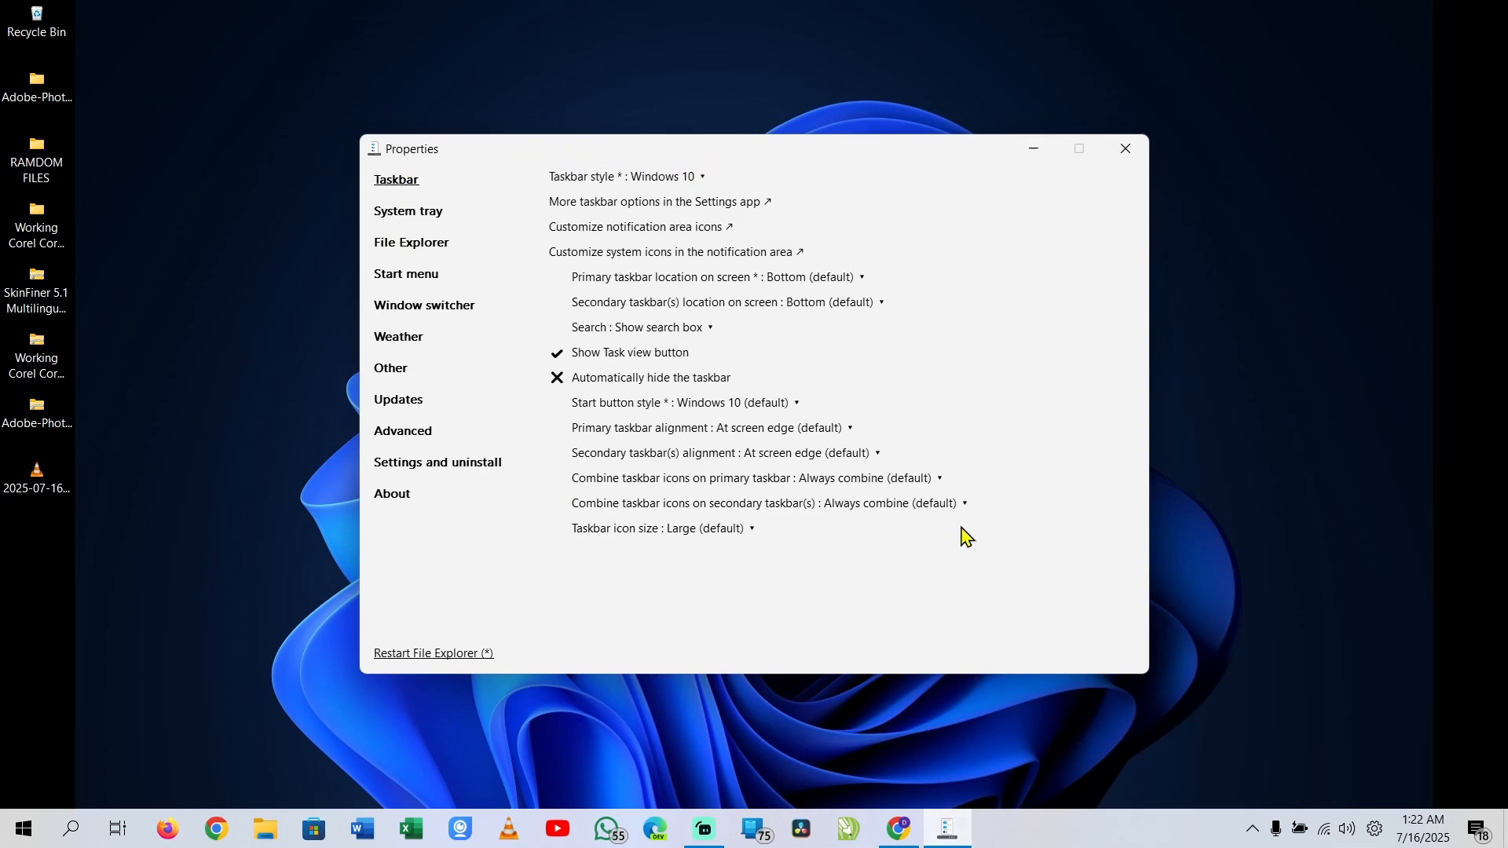
{"action": "mouse_move", "coordinate": [588, 295]}
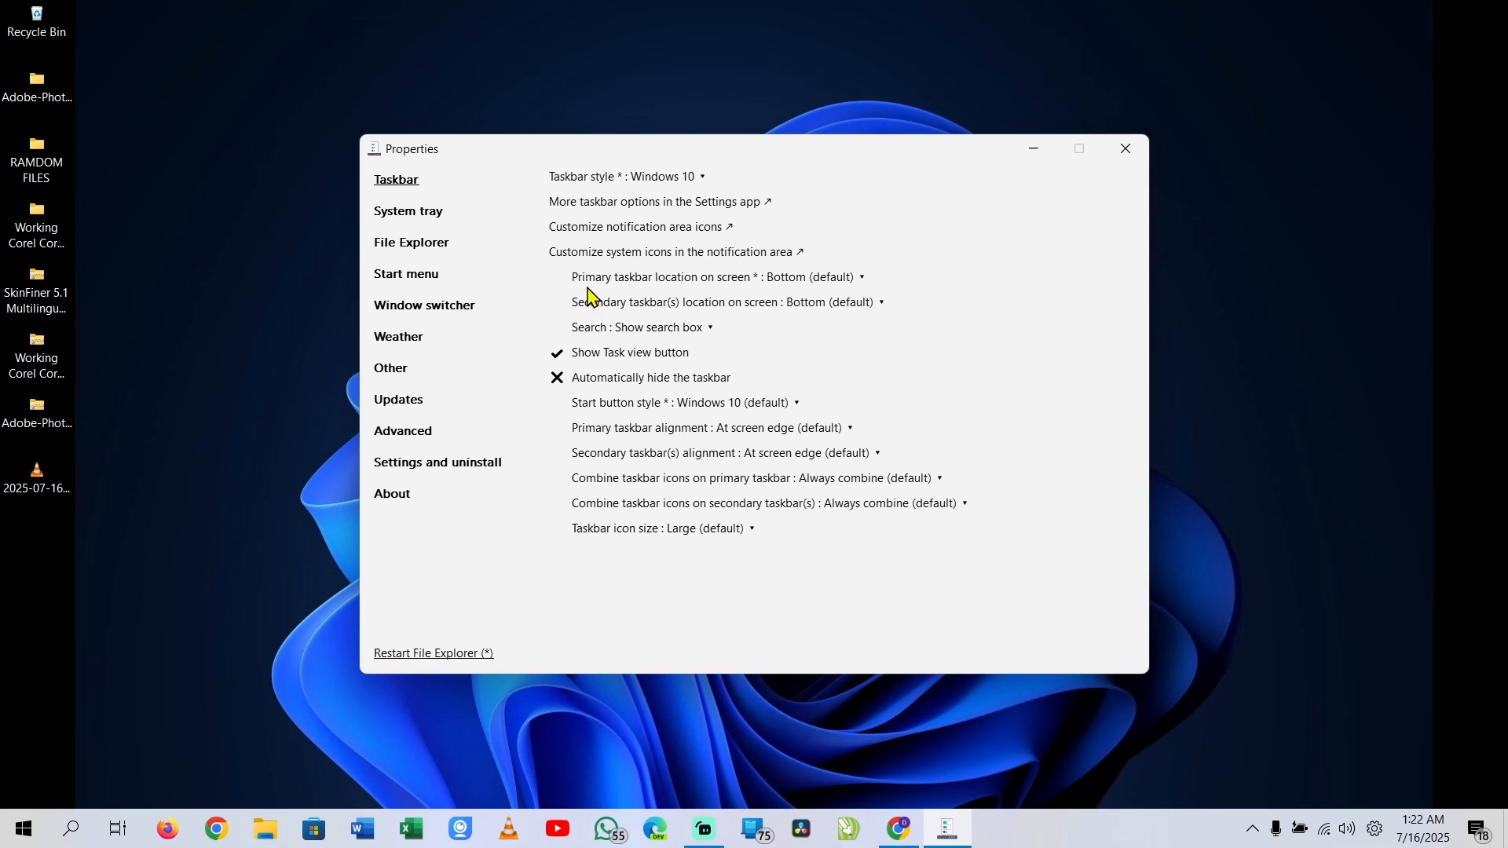
{"action": "mouse_move", "coordinate": [734, 290]}
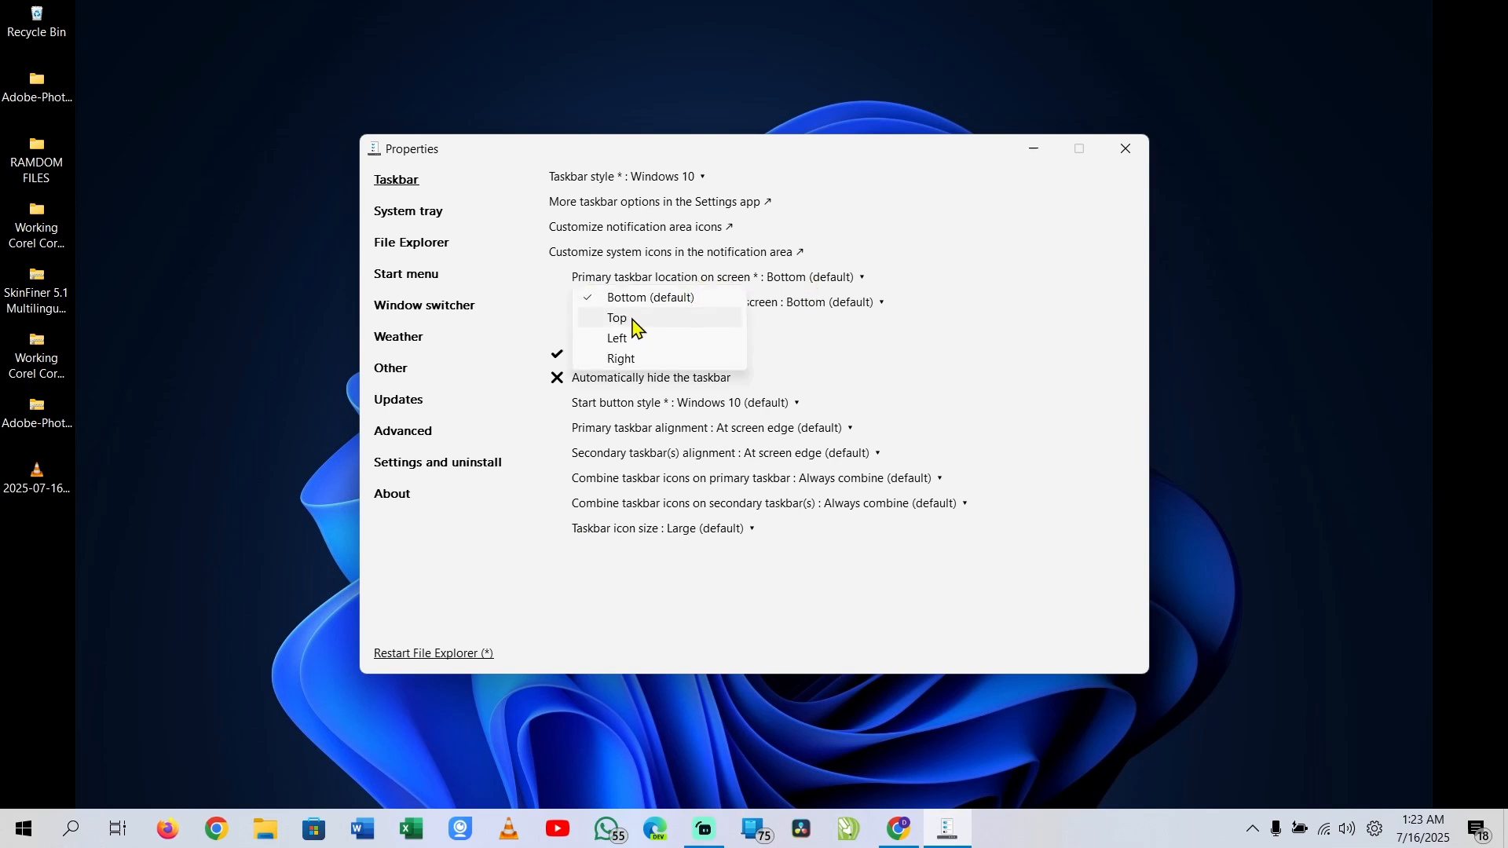
{"action": "mouse_move", "coordinate": [620, 341]}
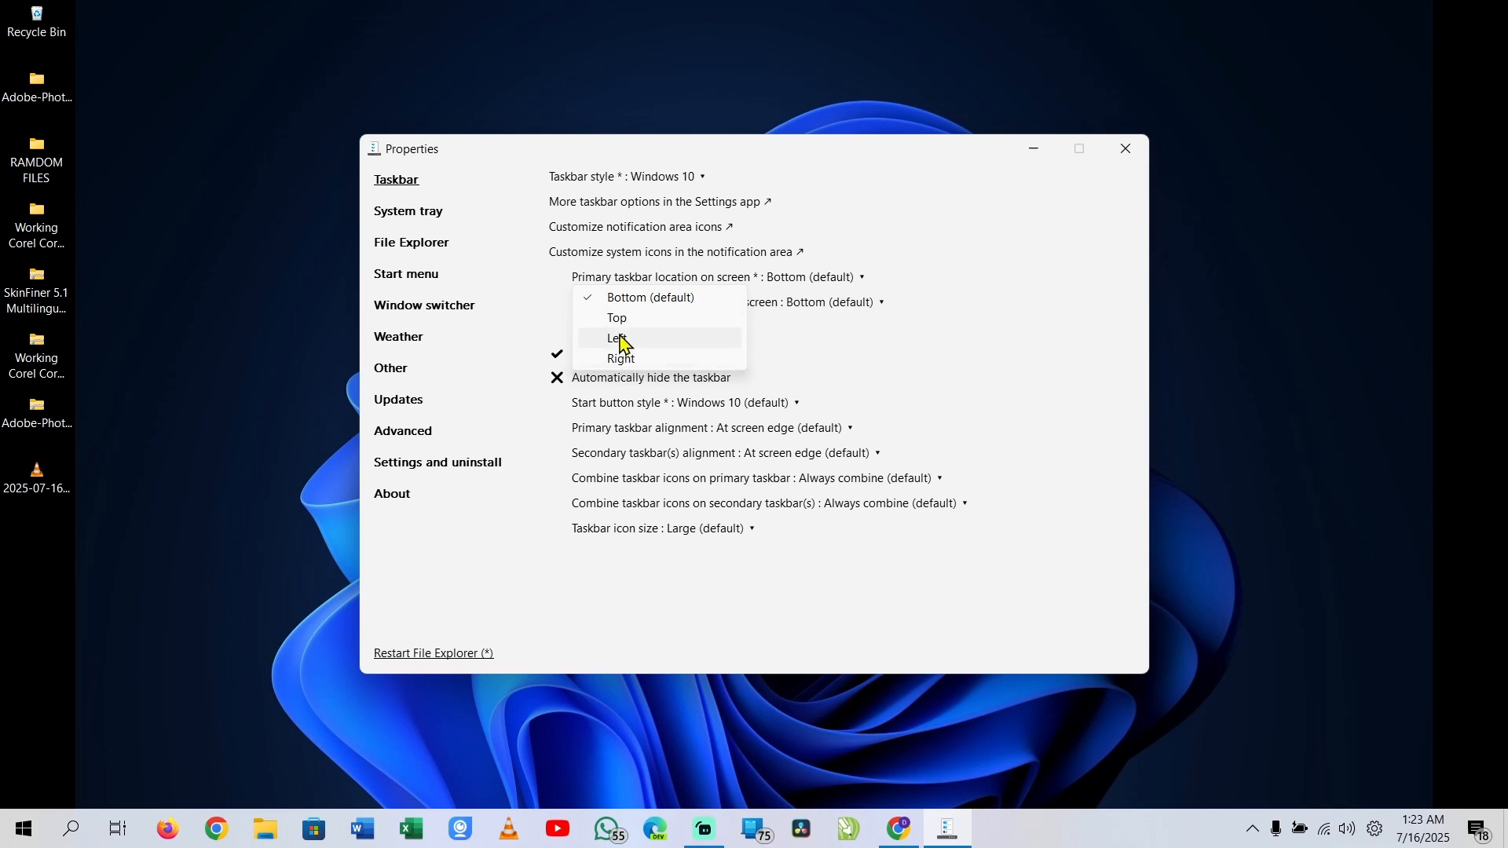
{"action": "mouse_move", "coordinate": [630, 358]}
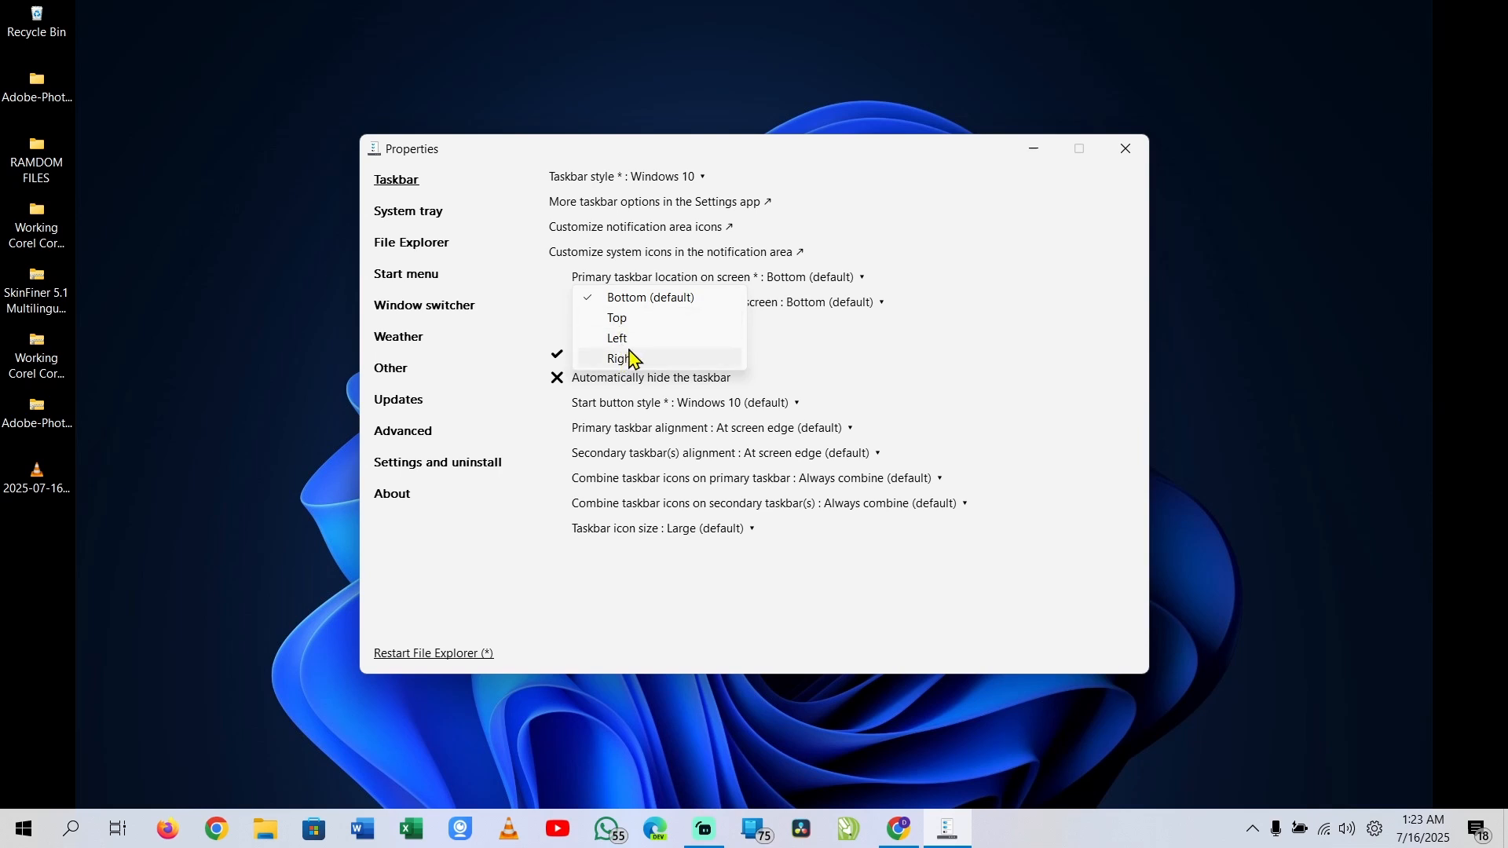
{"action": "mouse_move", "coordinate": [615, 319]}
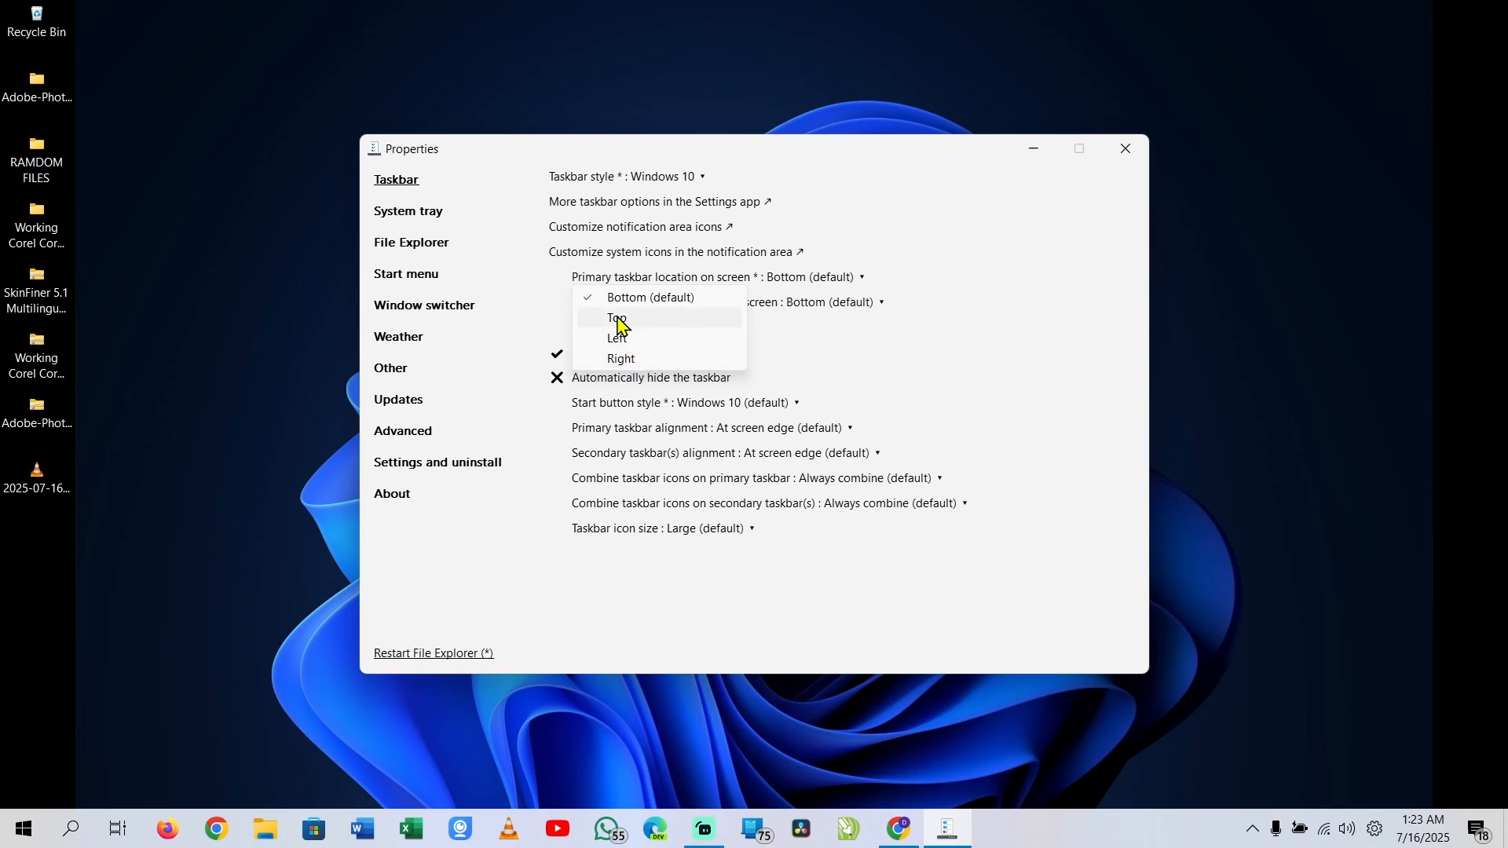
{"action": "mouse_move", "coordinate": [626, 362]}
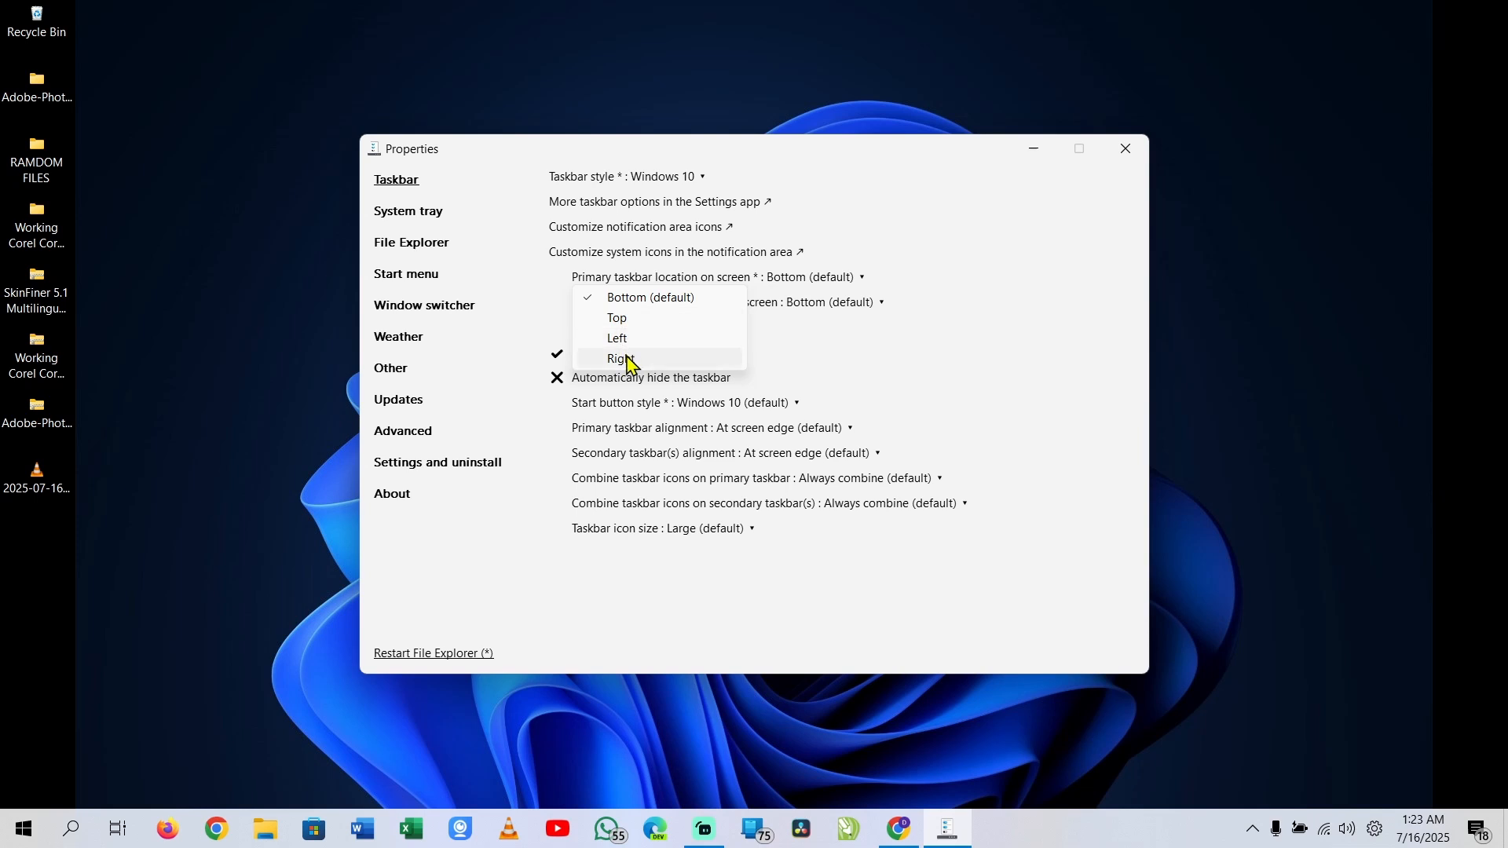
{"action": "left_click", "coordinate": [618, 358]}
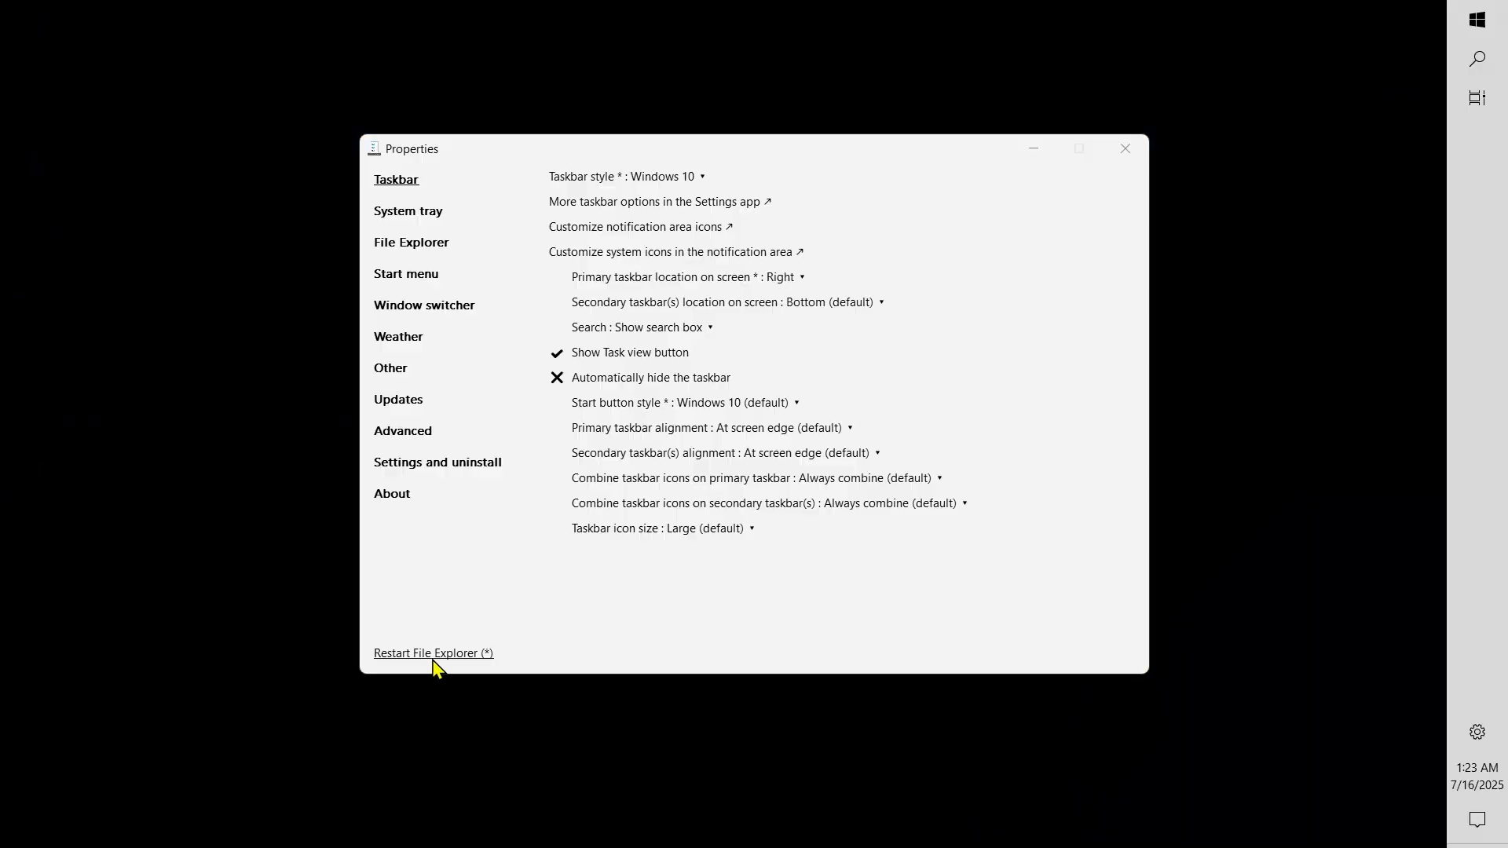
Step: Restart File Explorer so the taskbar moves to the right edge, then close Properties
{"action": "left_click", "coordinate": [433, 653]}
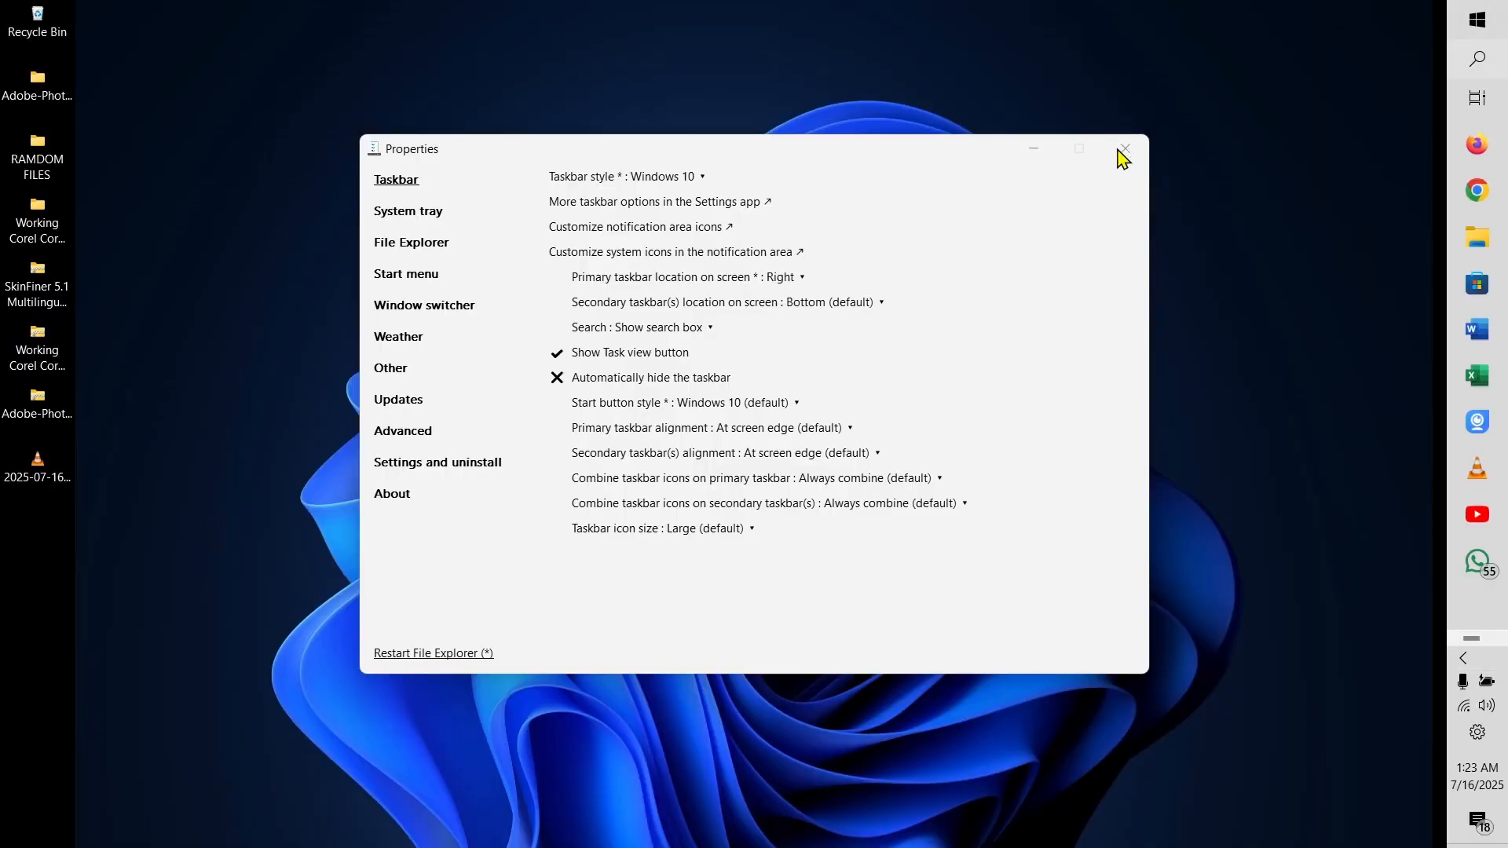
{"action": "mouse_move", "coordinate": [678, 645]}
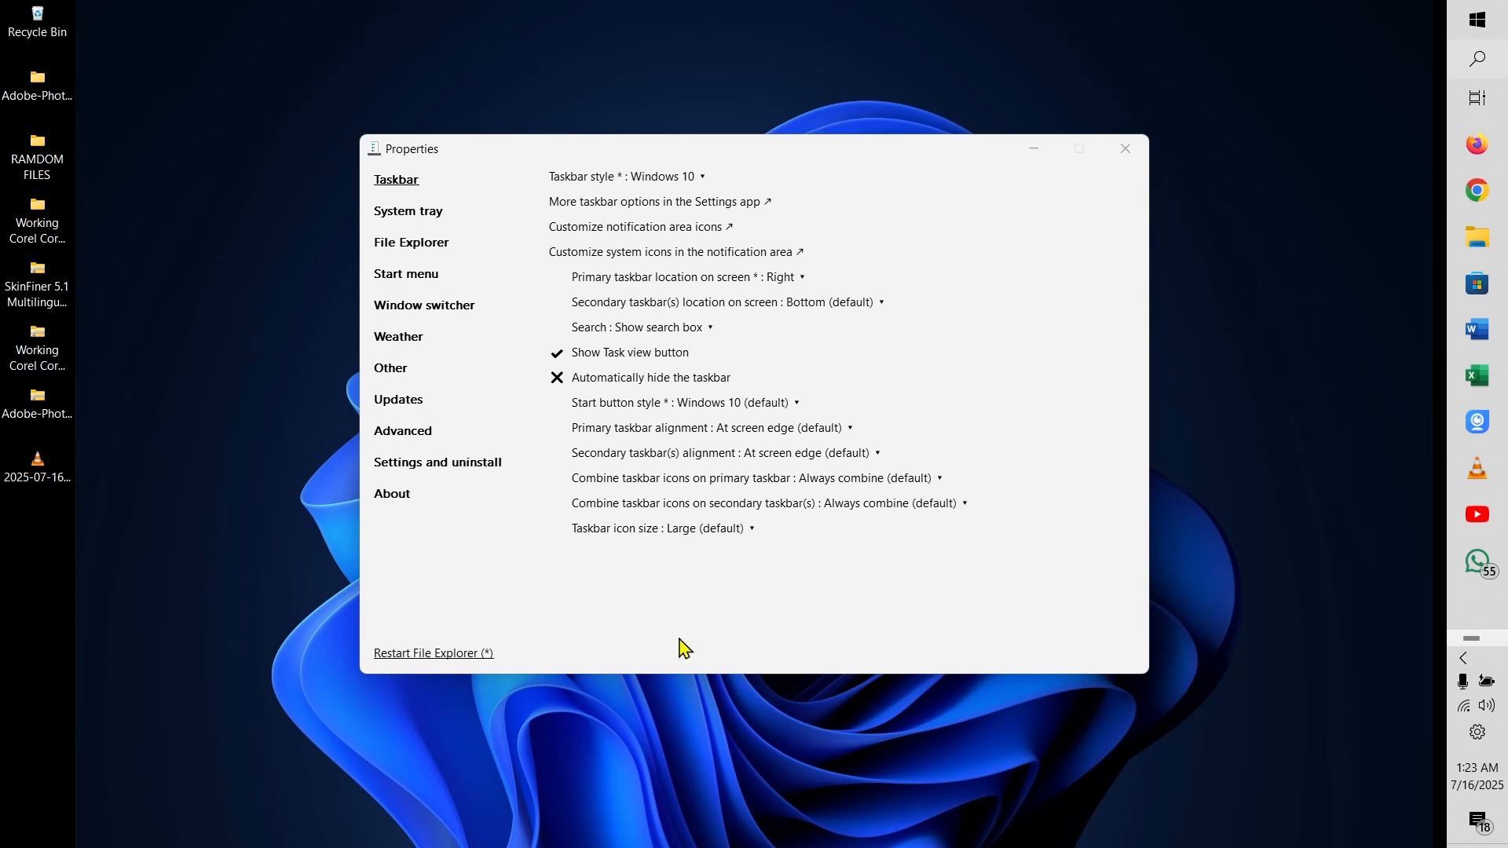
{"action": "mouse_move", "coordinate": [850, 320]}
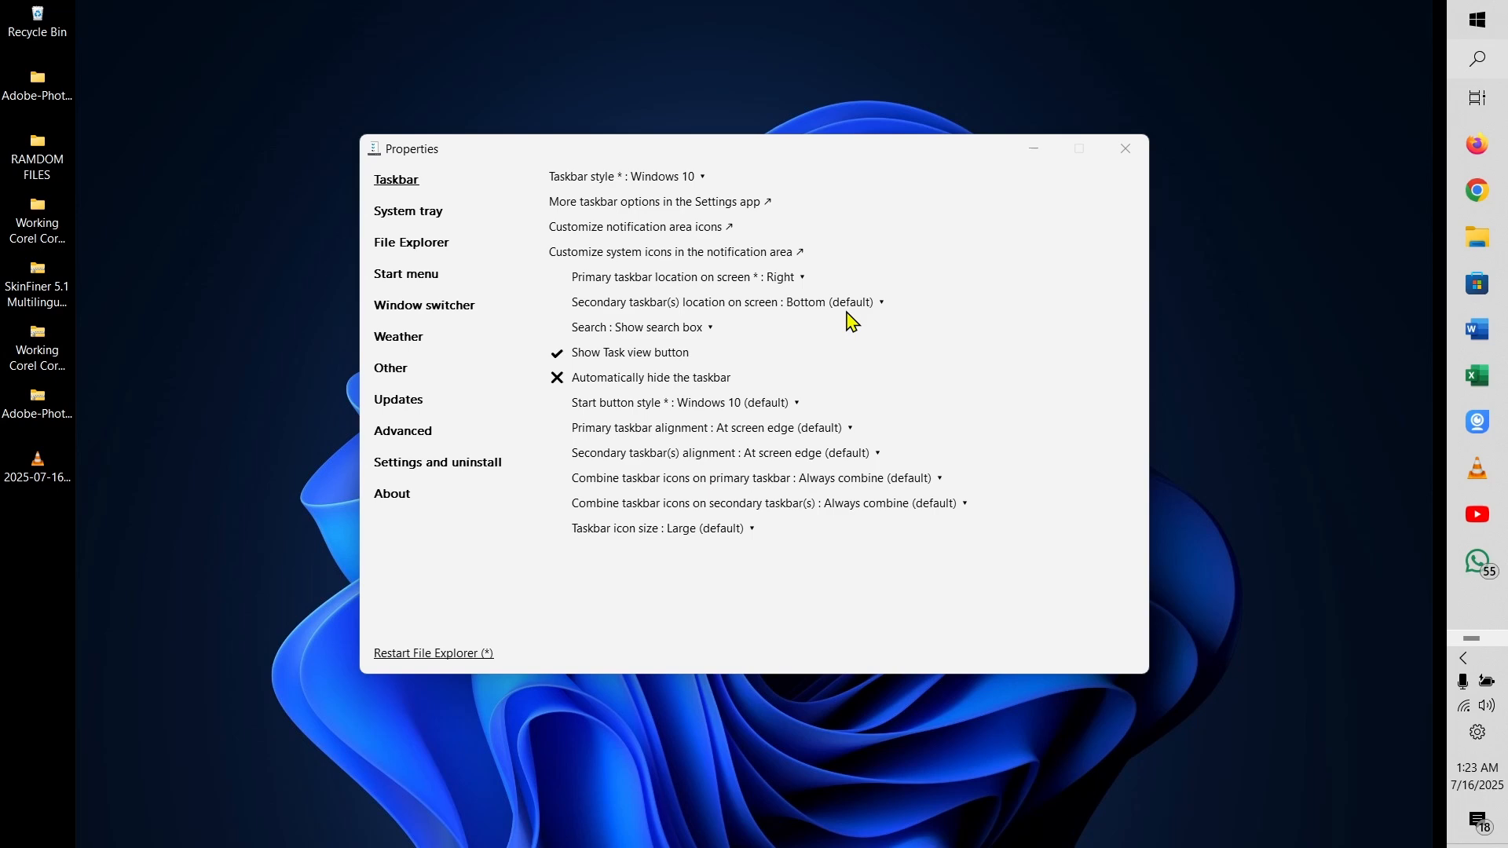
{"action": "mouse_move", "coordinate": [769, 461]}
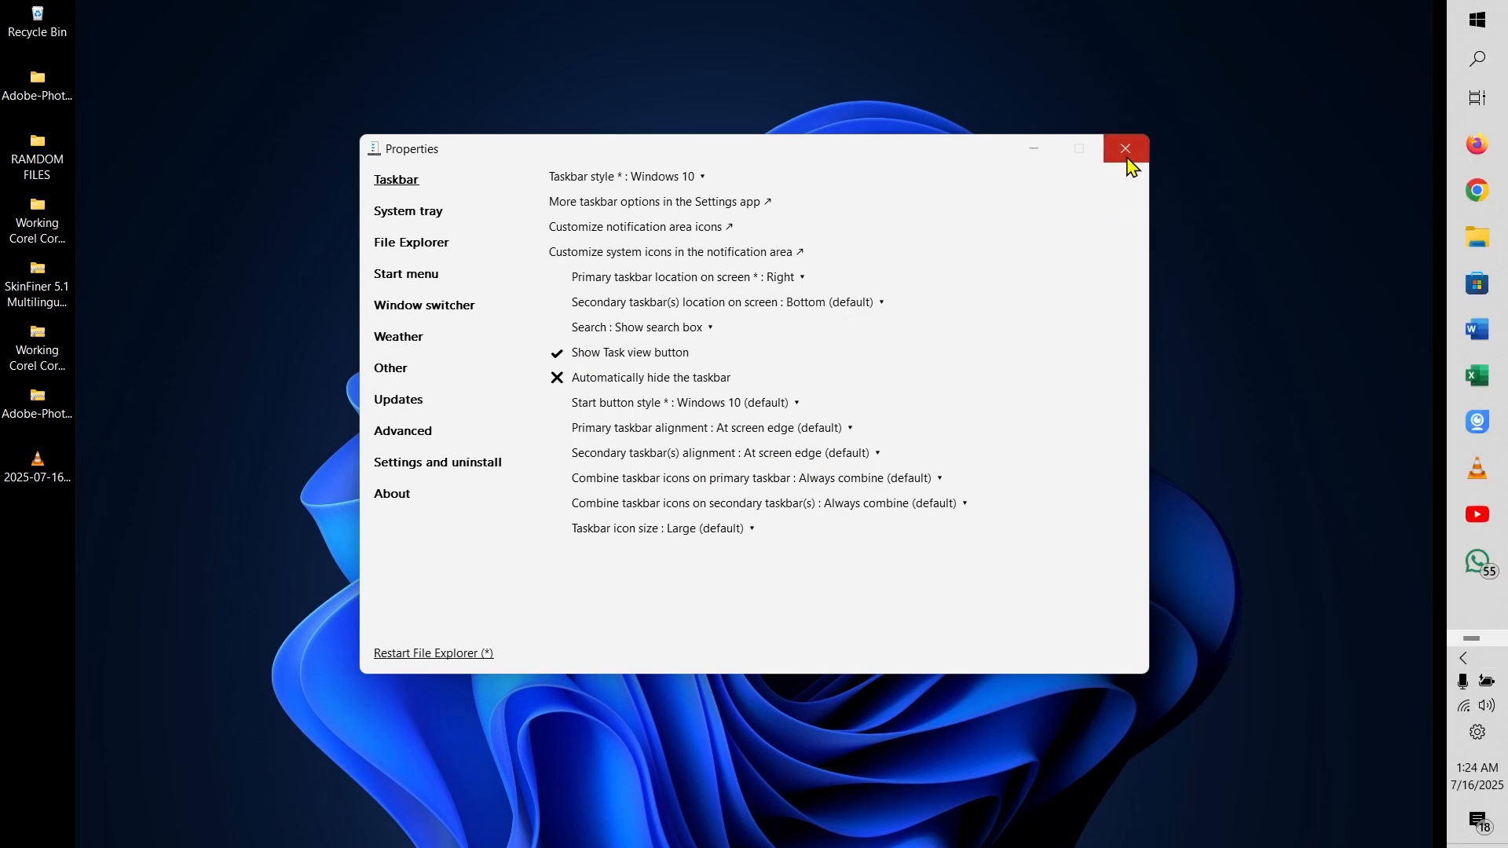
{"action": "left_click", "coordinate": [1125, 147]}
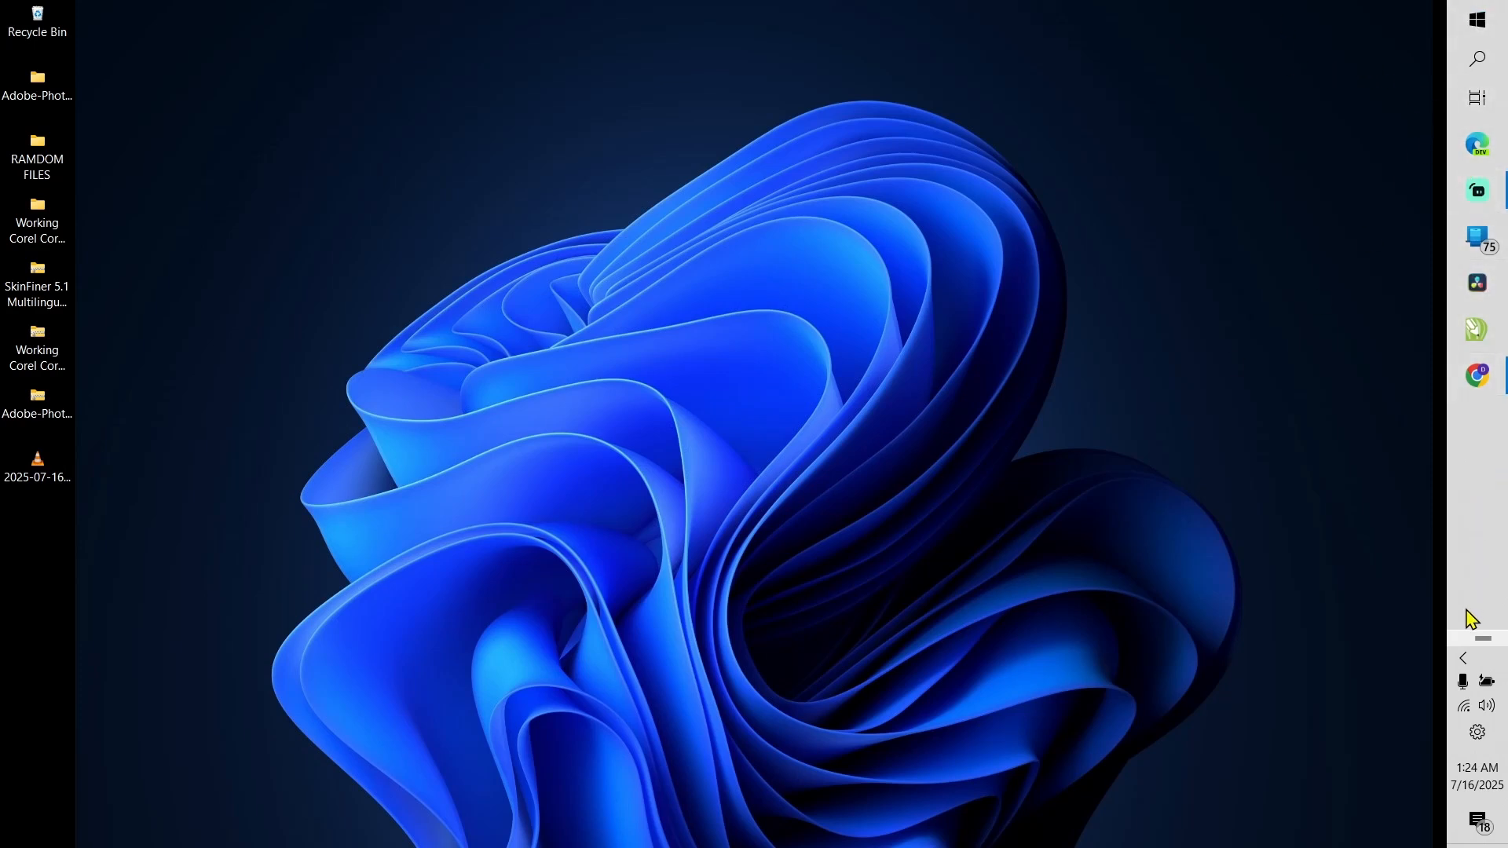
{"action": "mouse_move", "coordinate": [494, 105]}
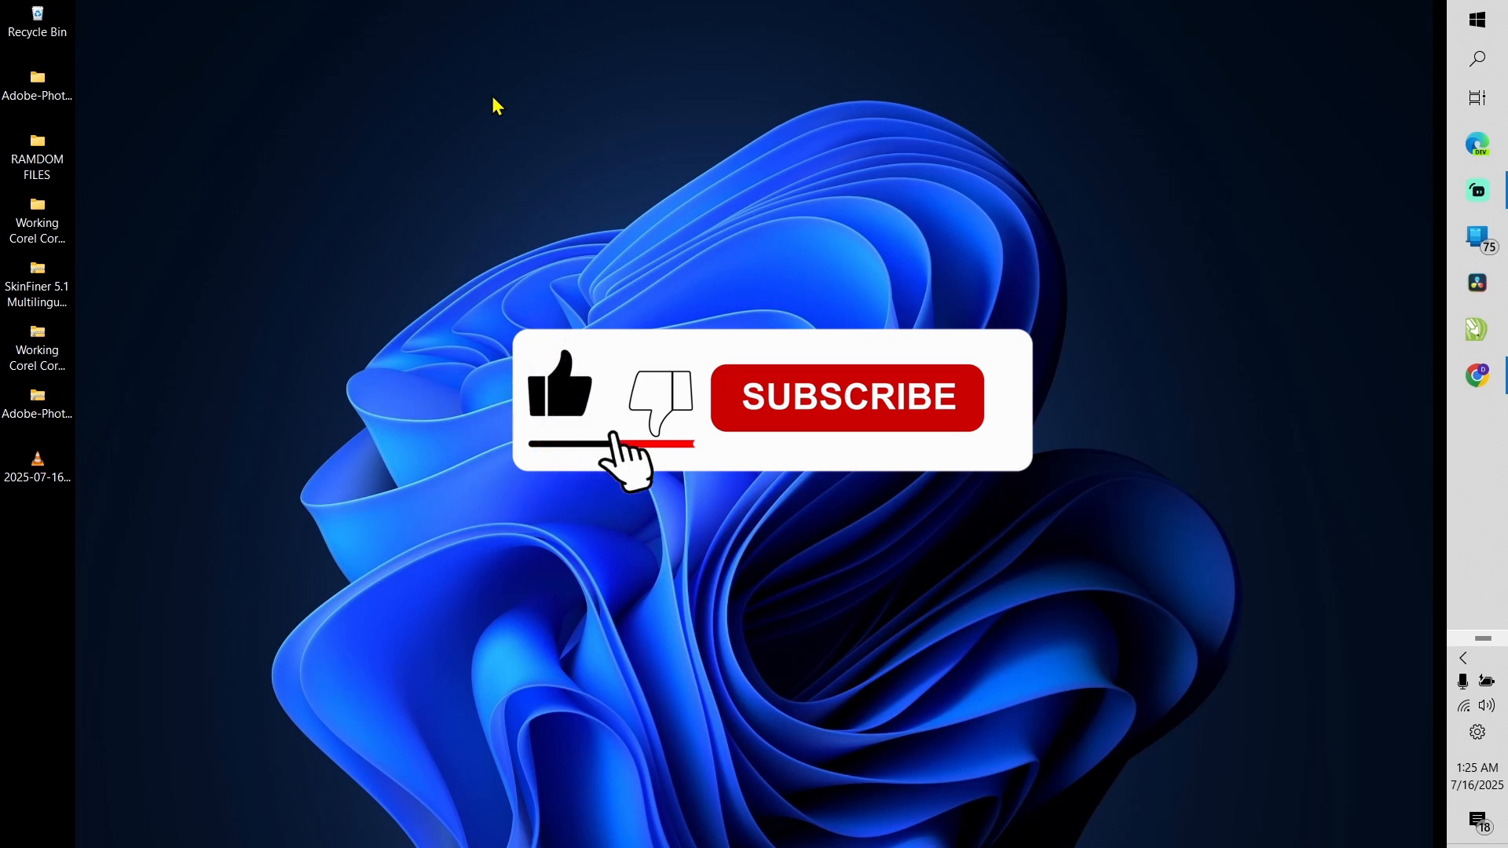
{"action": "left_click", "coordinate": [845, 398]}
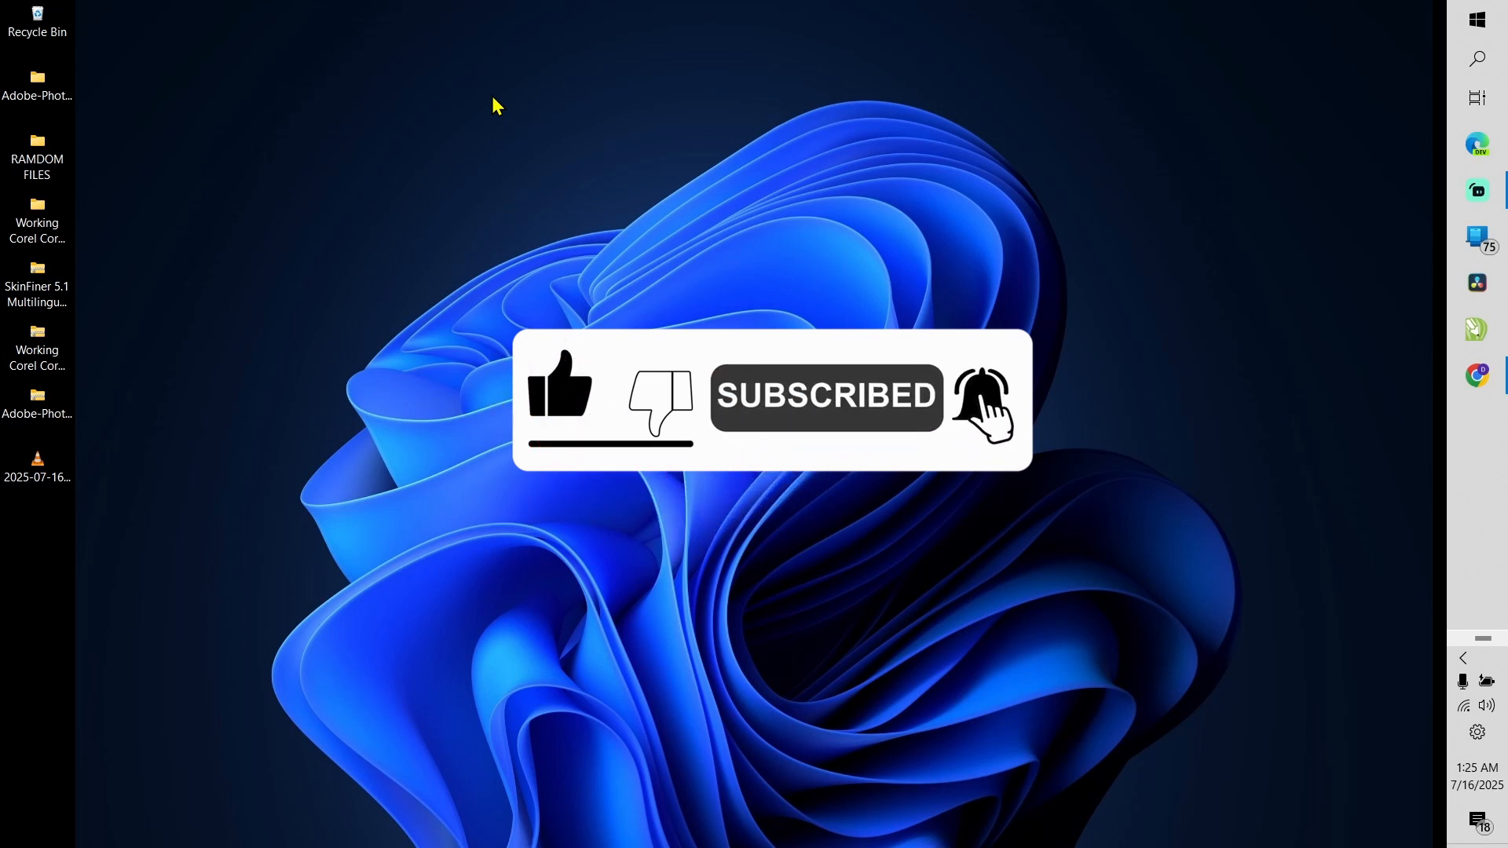